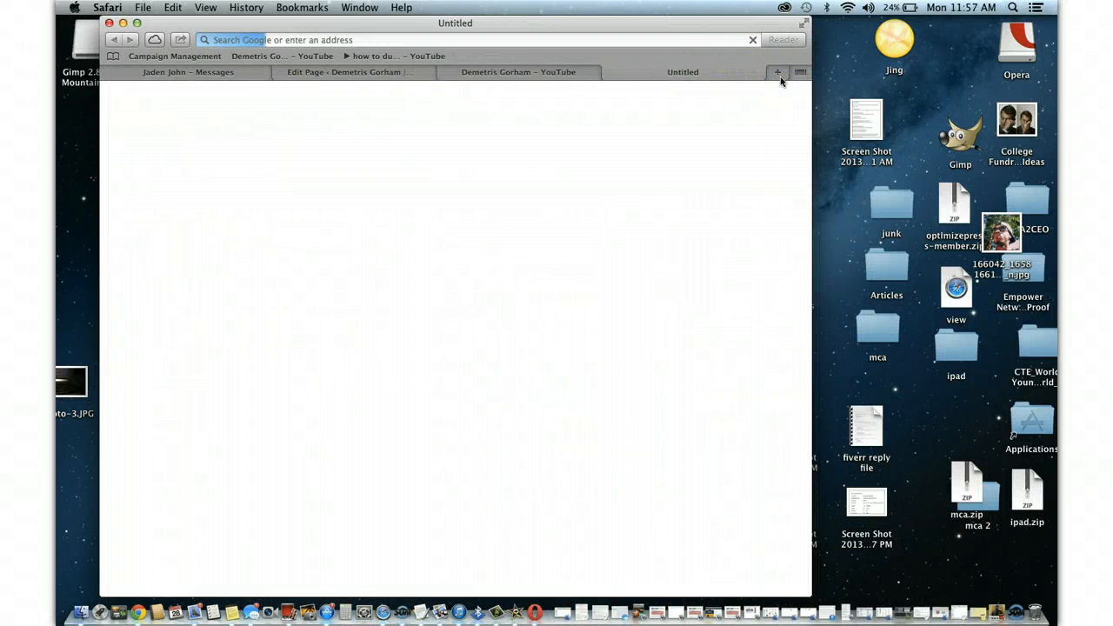
Go to aweber.com and submit the account login, re-entering the password after the session-expired error
click(776, 73)
text(www.aweber.com/login.htm)
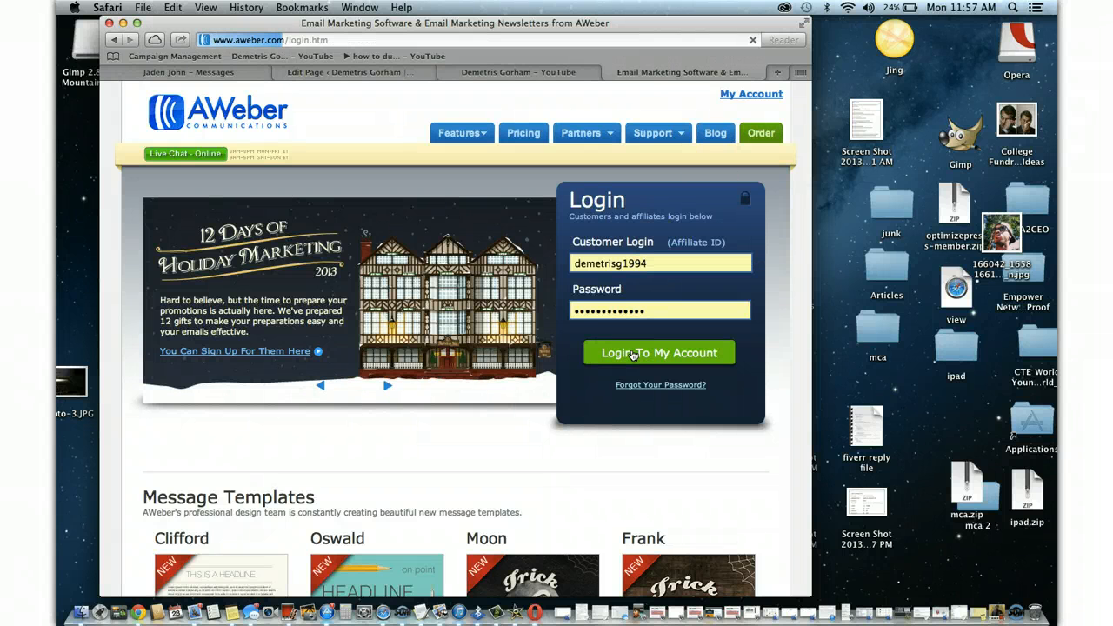
click(661, 351)
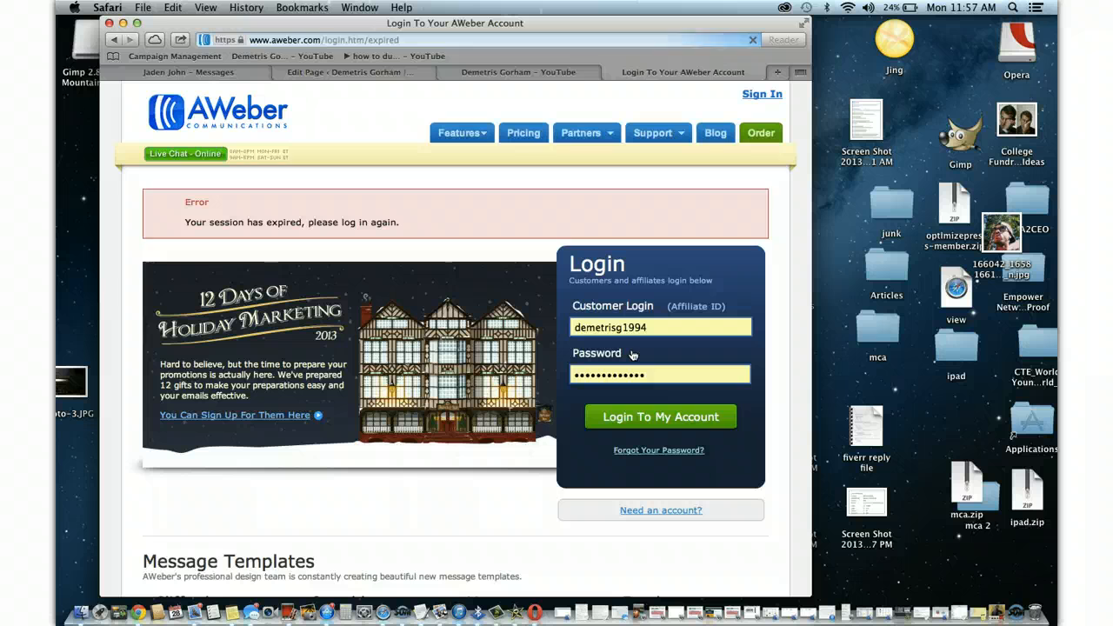
click(661, 418)
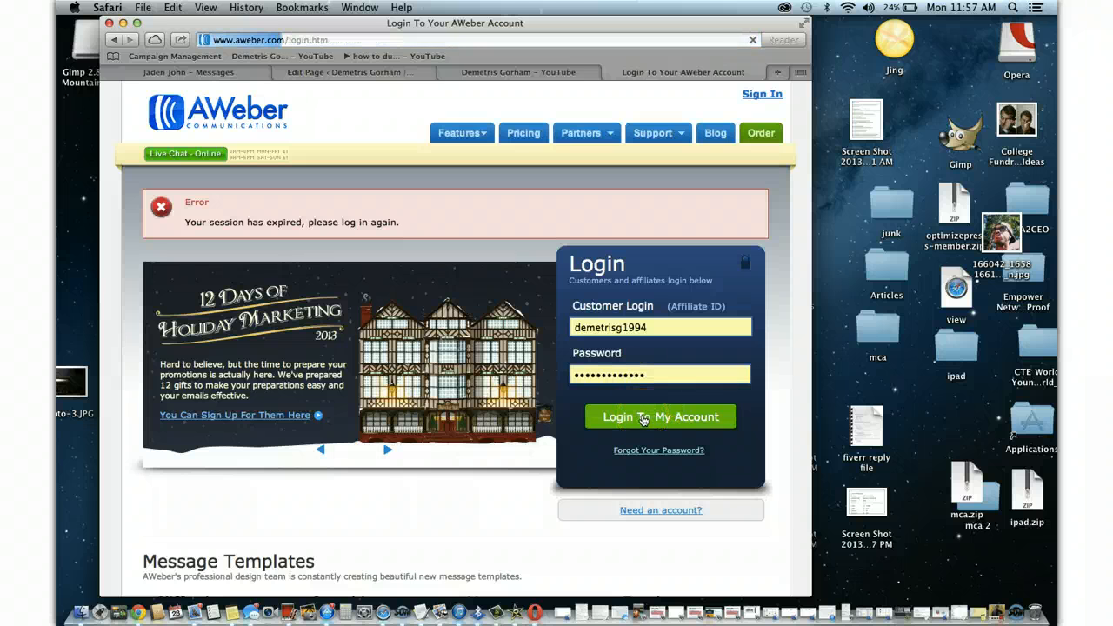
click(661, 417)
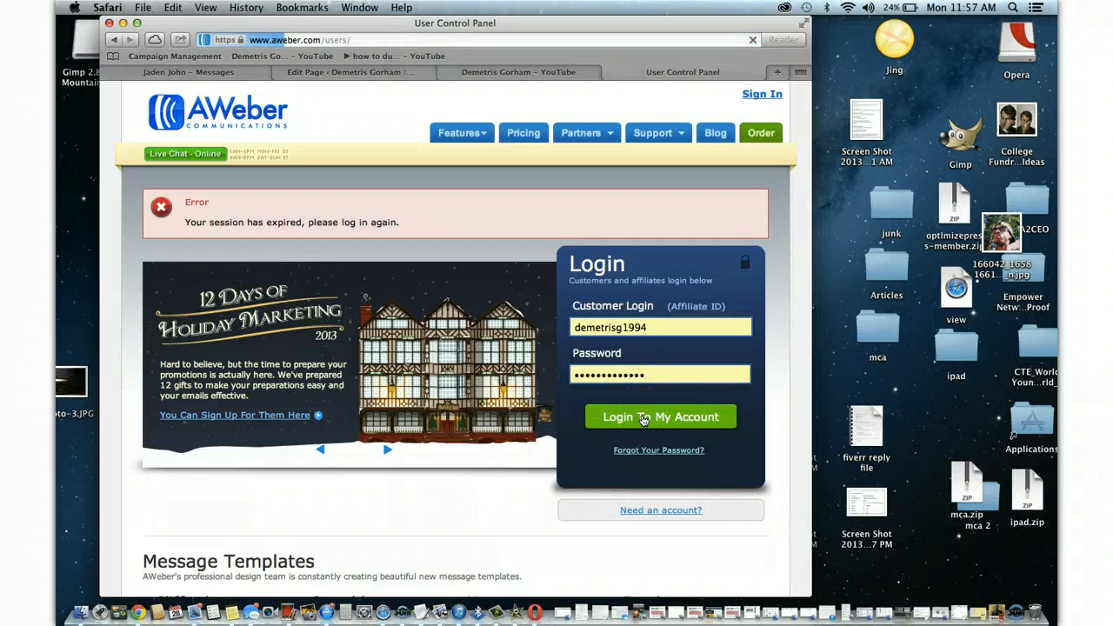
Finish signing in, keep jasspenn1 as current list, and show the Manage Your Lists page
click(661, 418)
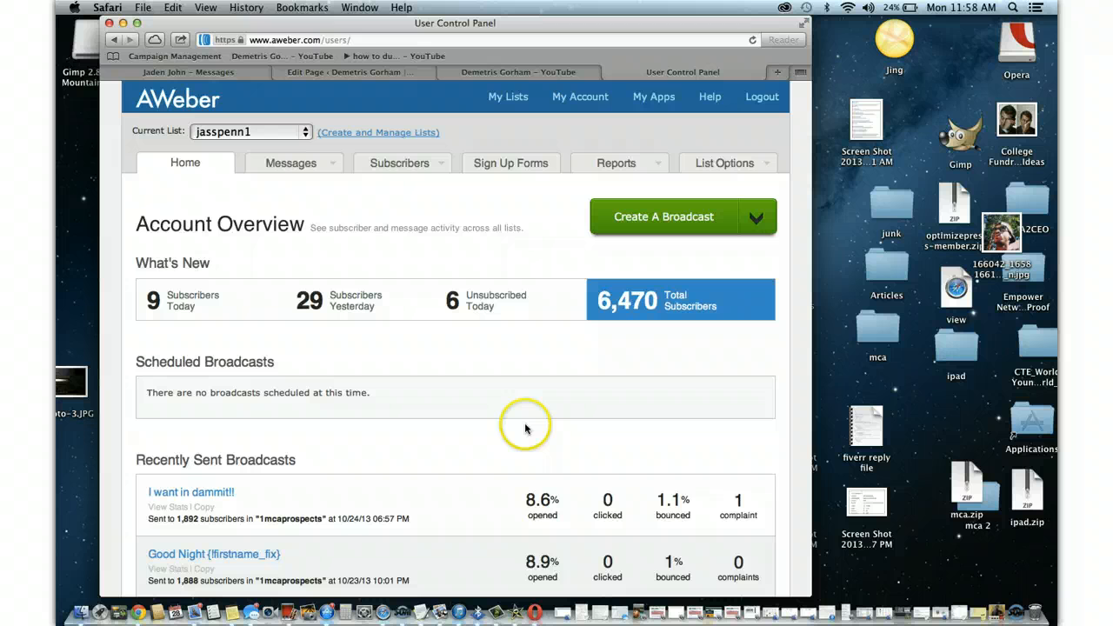
mouse_move(512, 436)
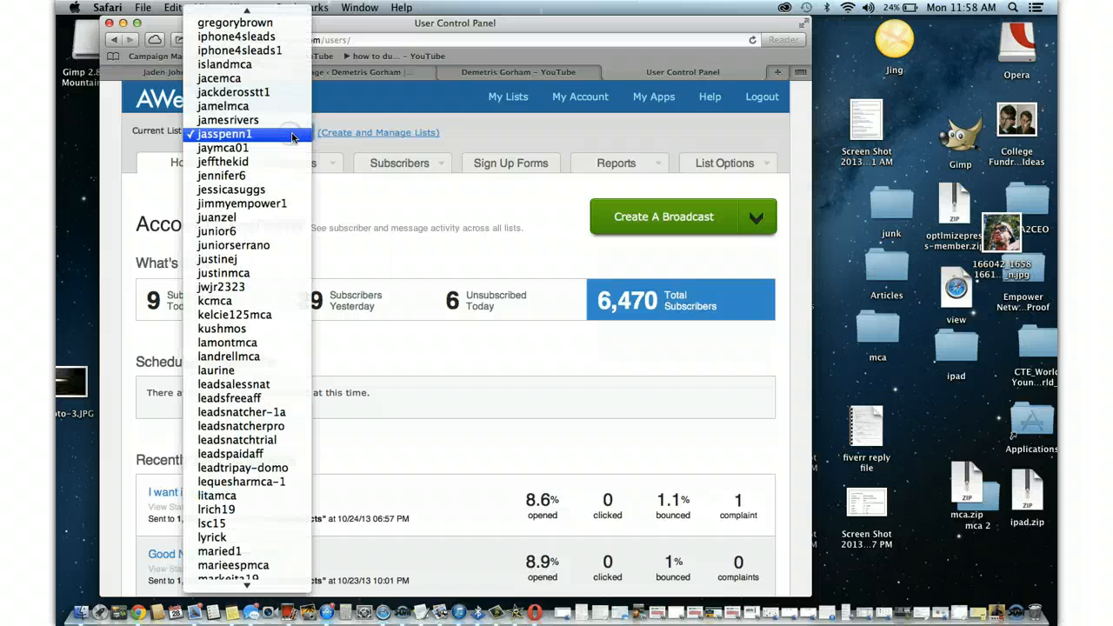
click(224, 132)
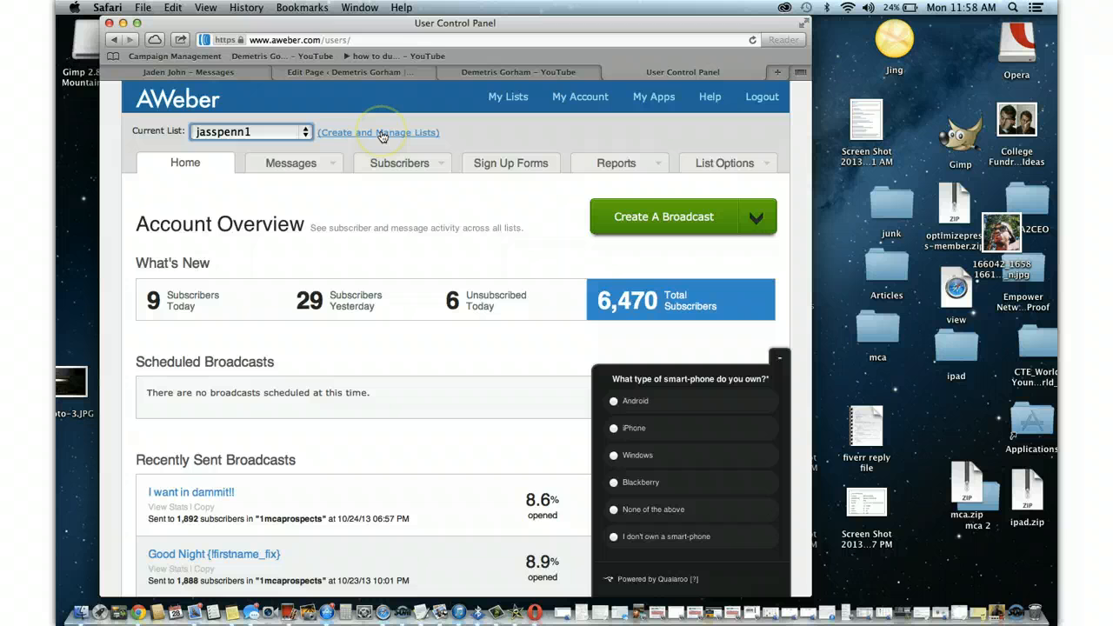
click(377, 132)
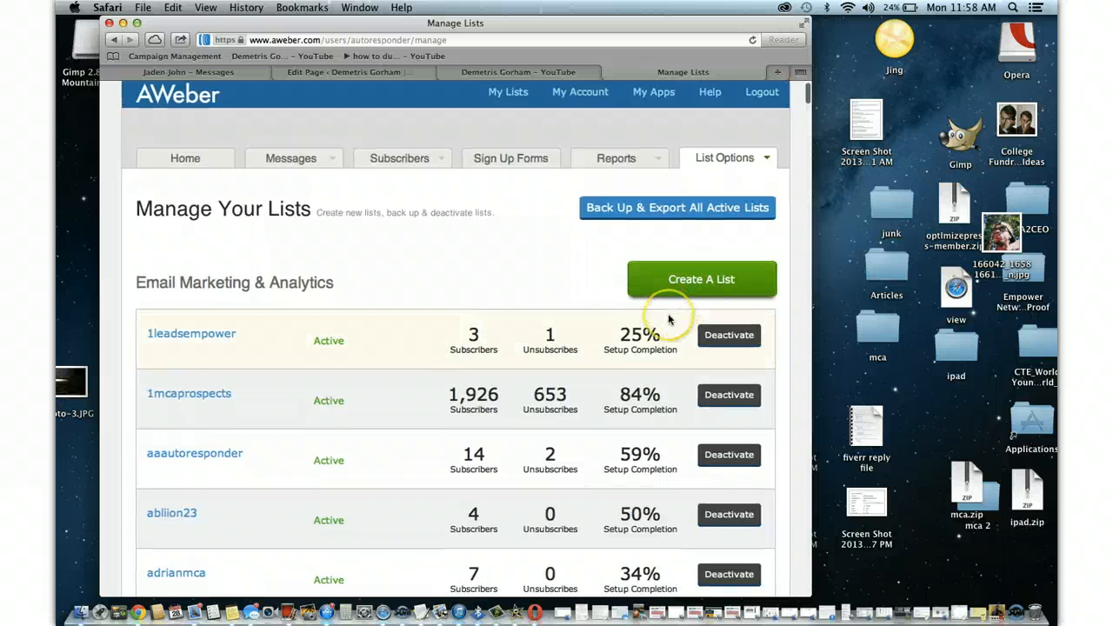
scroll(down, 3)
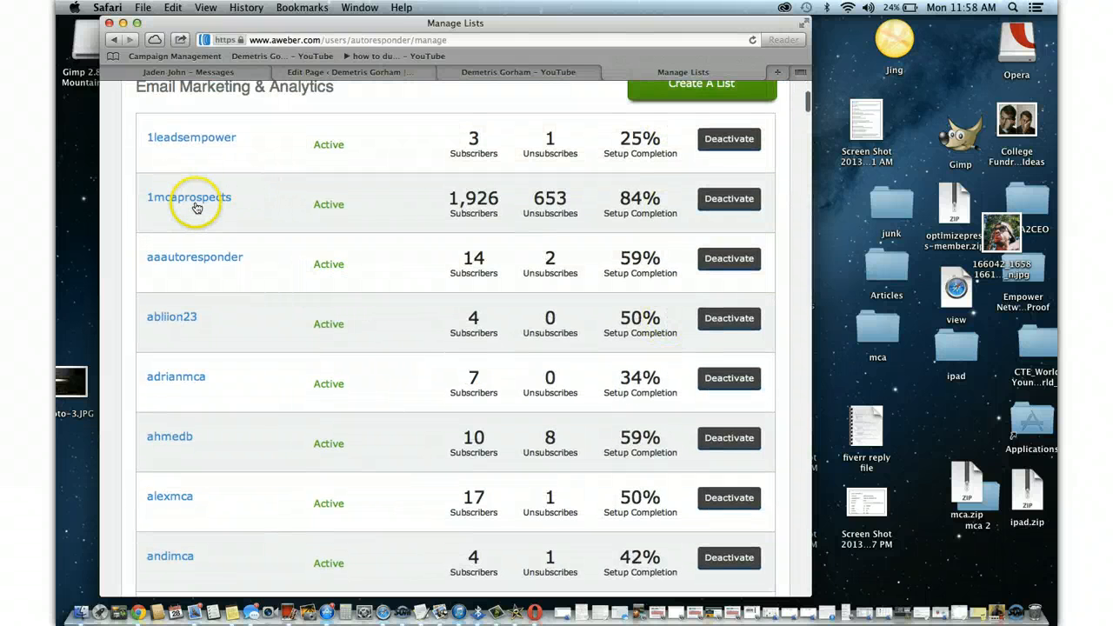
Review the 1mcaprospects list name, from name and address, notifications, and save the settings
click(188, 199)
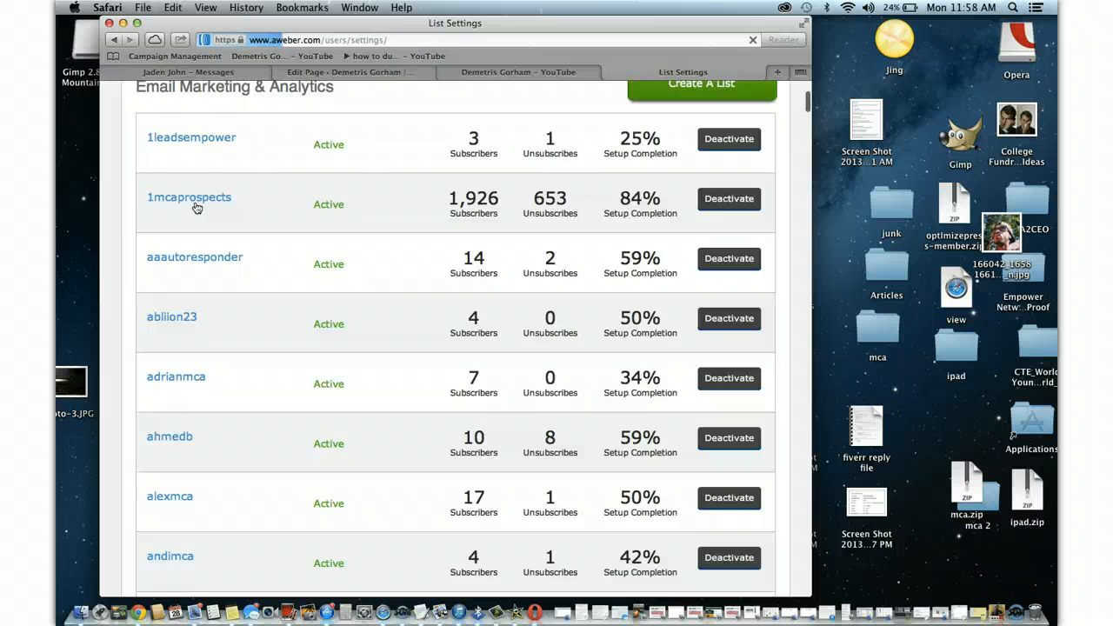
click(188, 197)
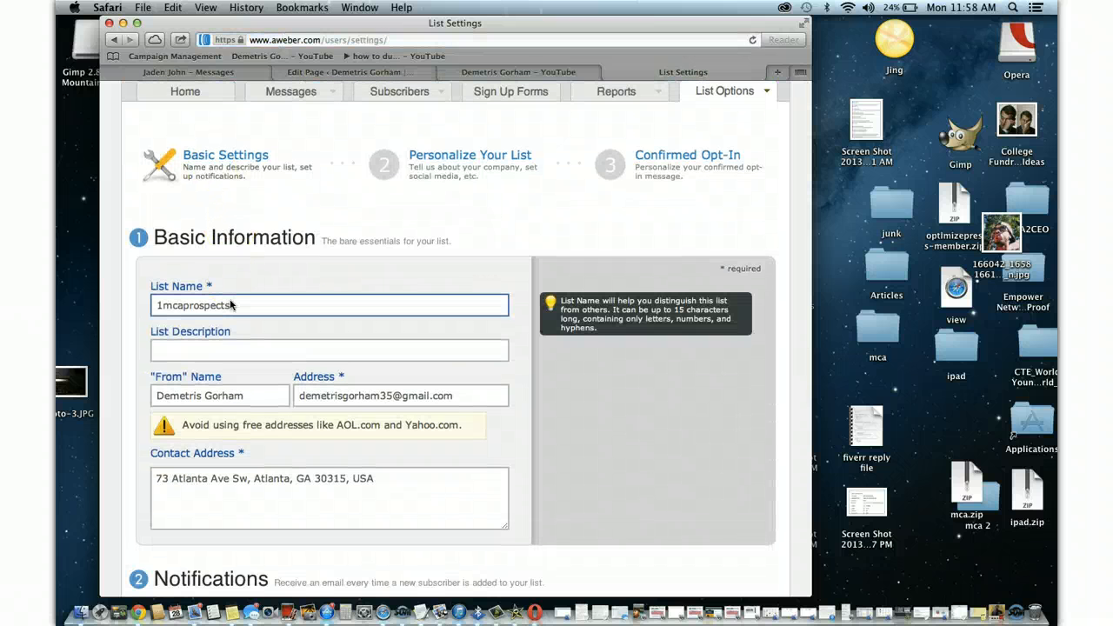
click(158, 307)
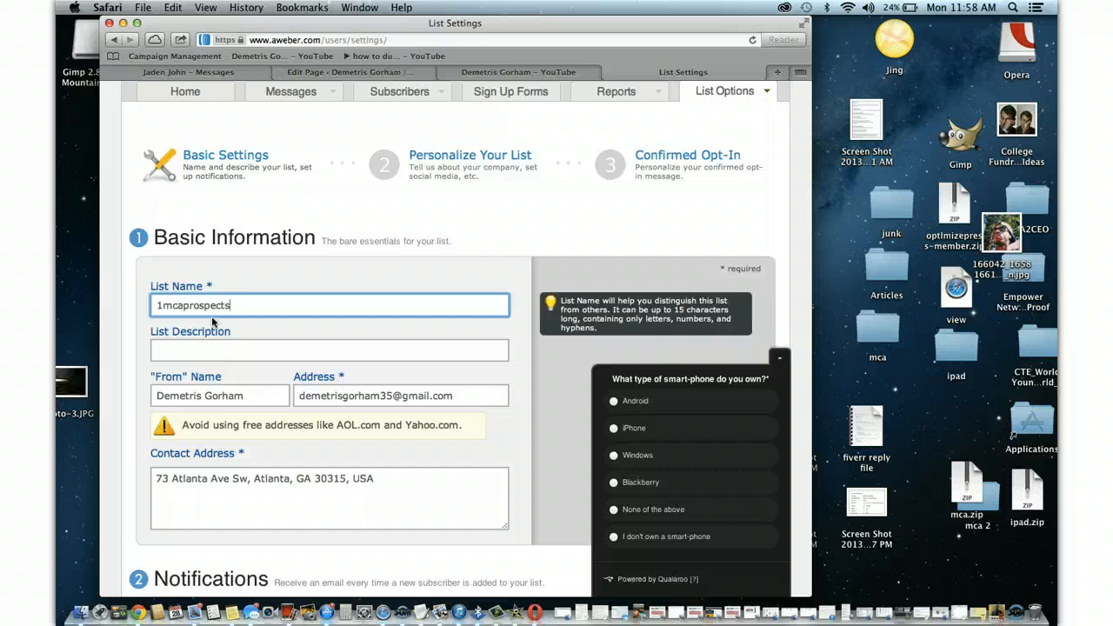
click(220, 396)
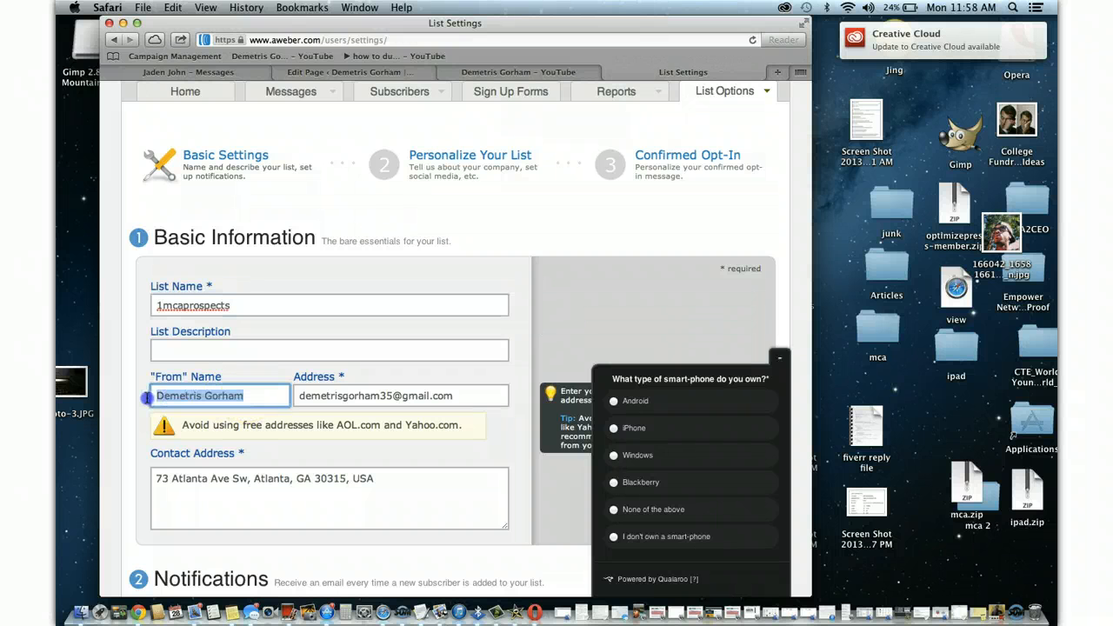
click(400, 397)
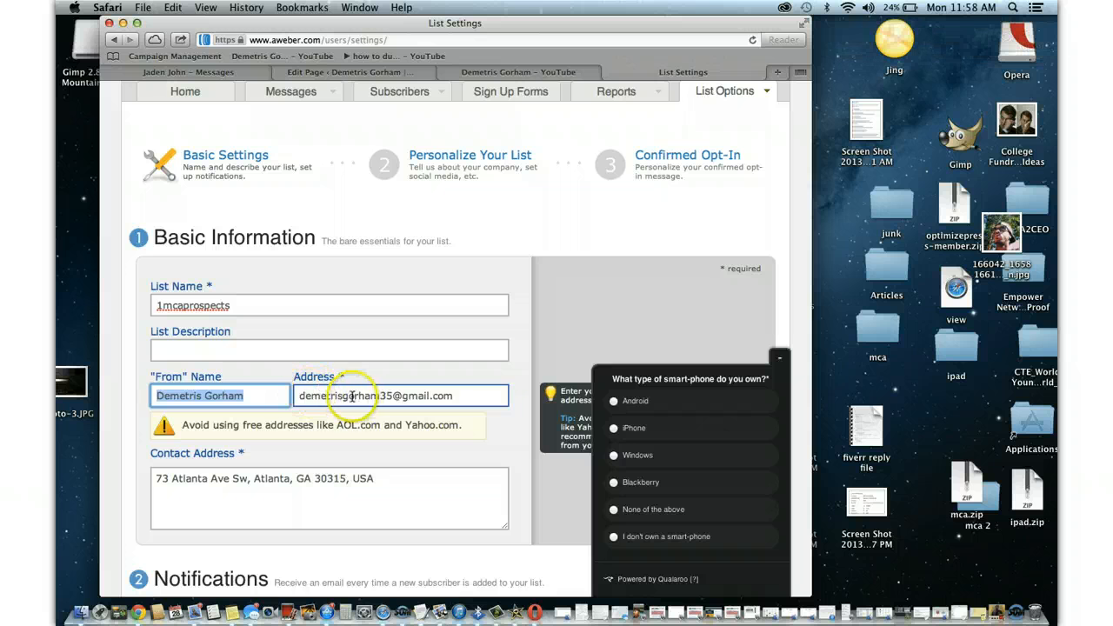
scroll(down, 3)
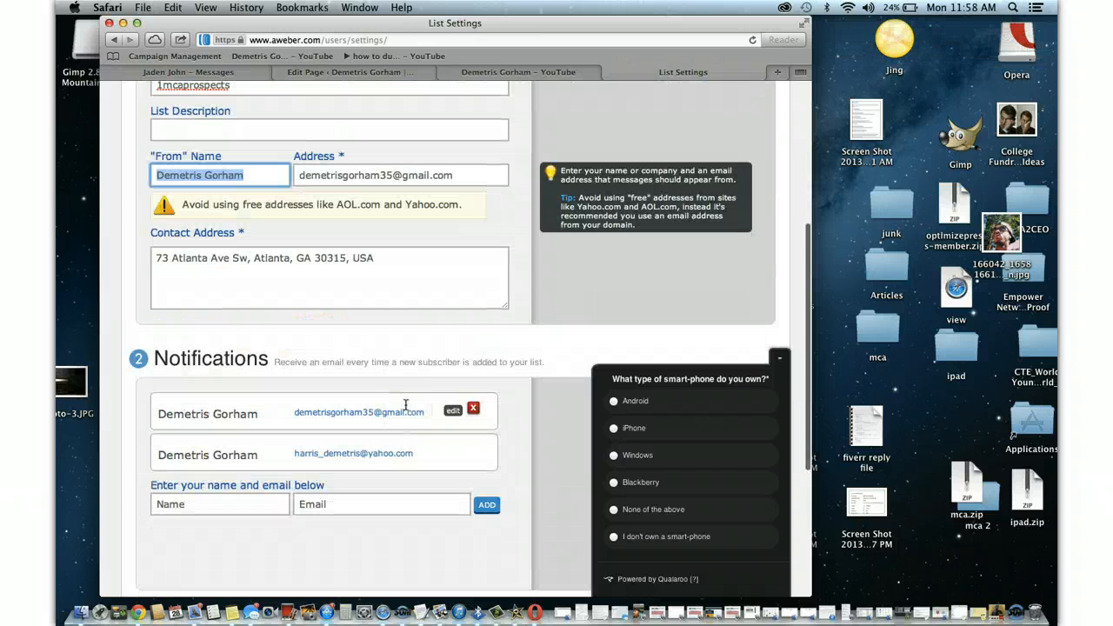
click(323, 279)
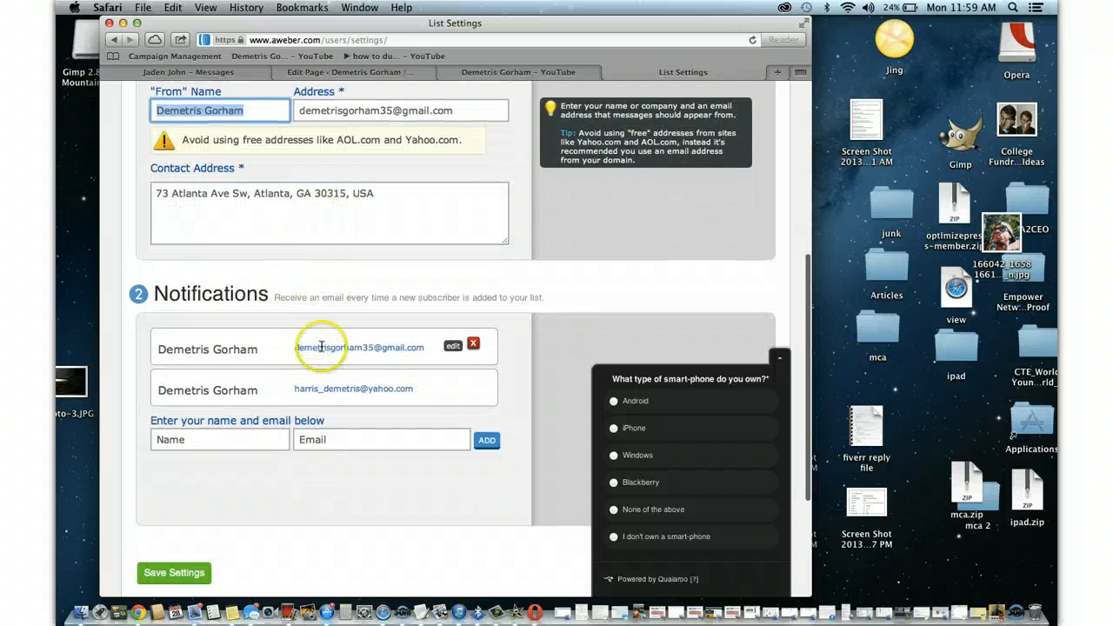
scroll(down, 3)
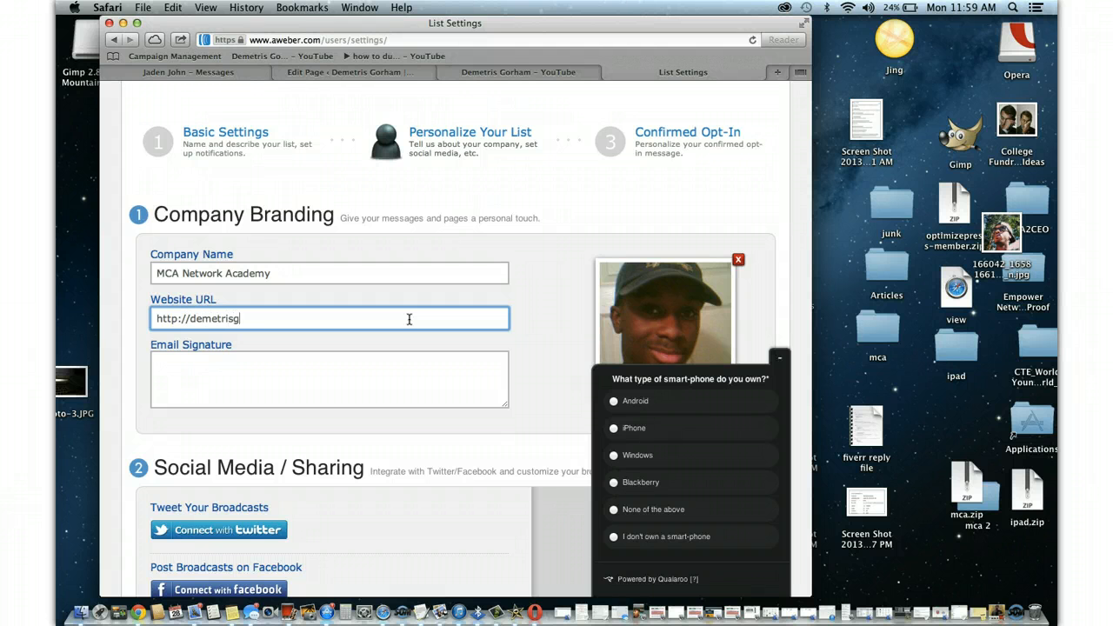
text(orham.com.)
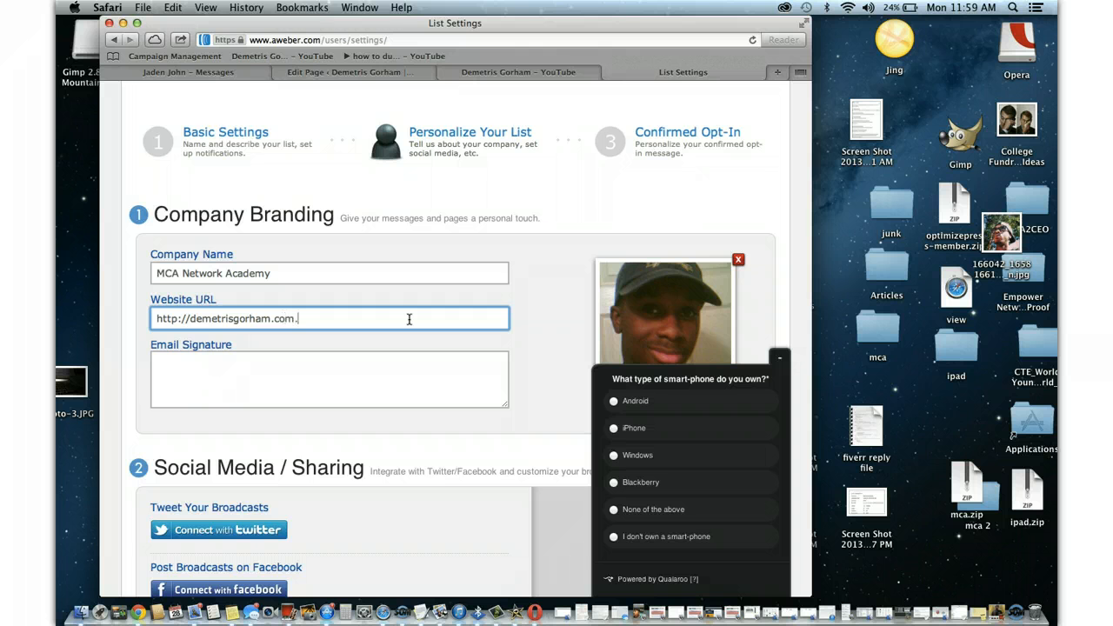
text(/mcacommission)
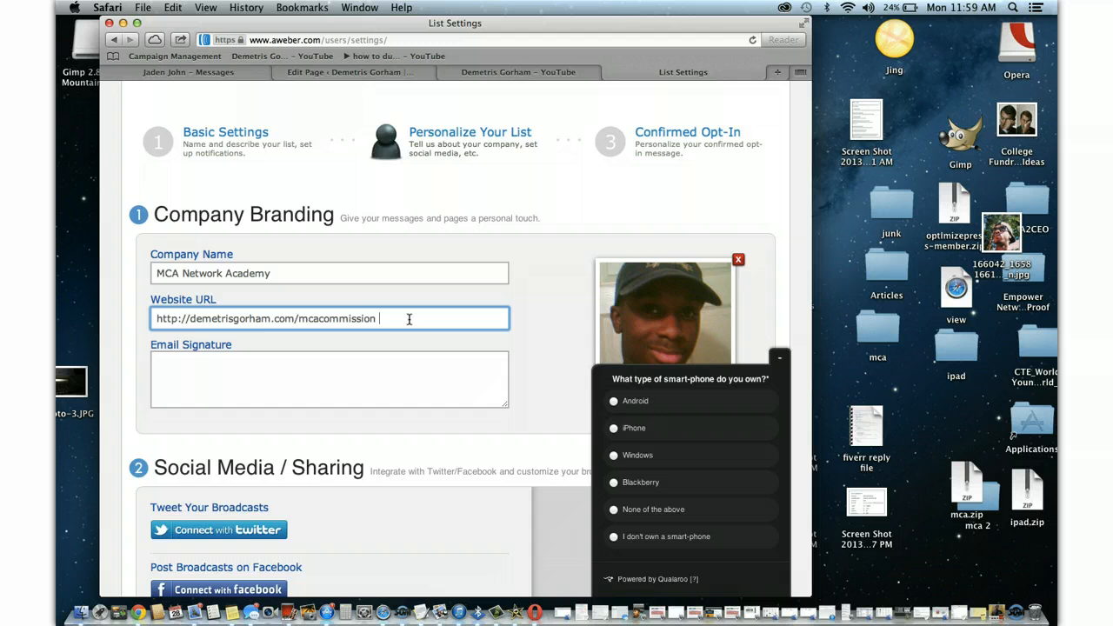
scroll(down, 3)
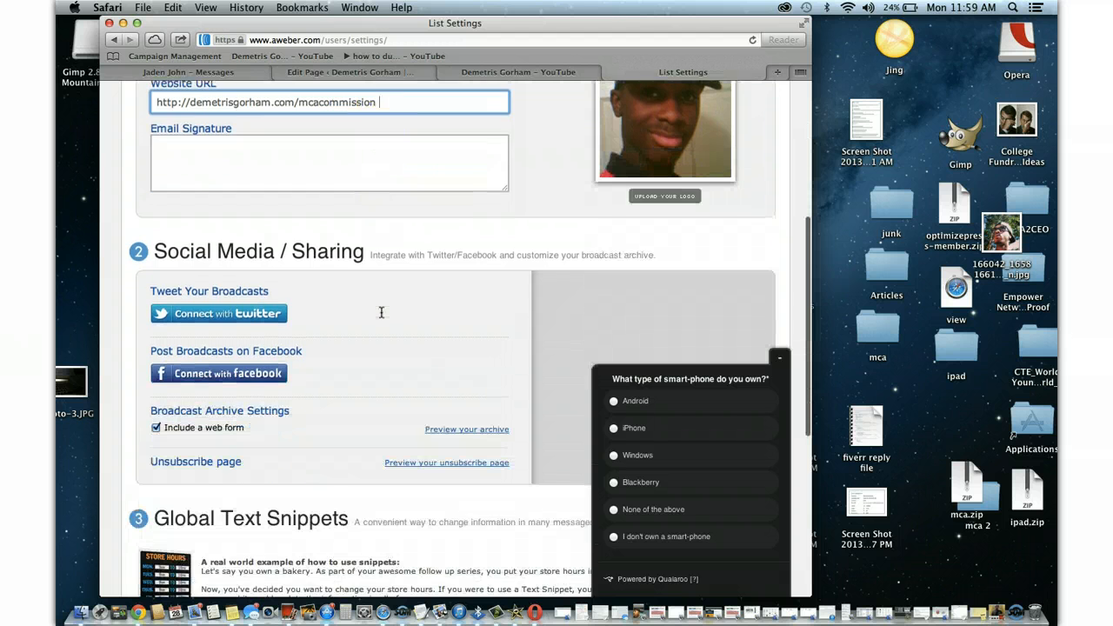
scroll(down, 3)
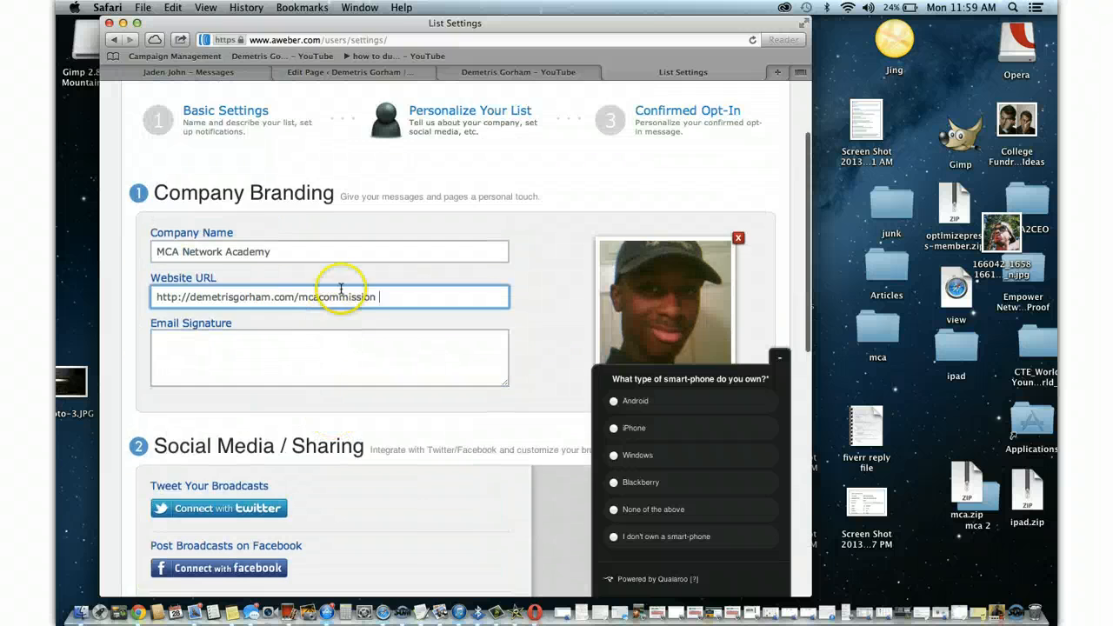
scroll(down, 3)
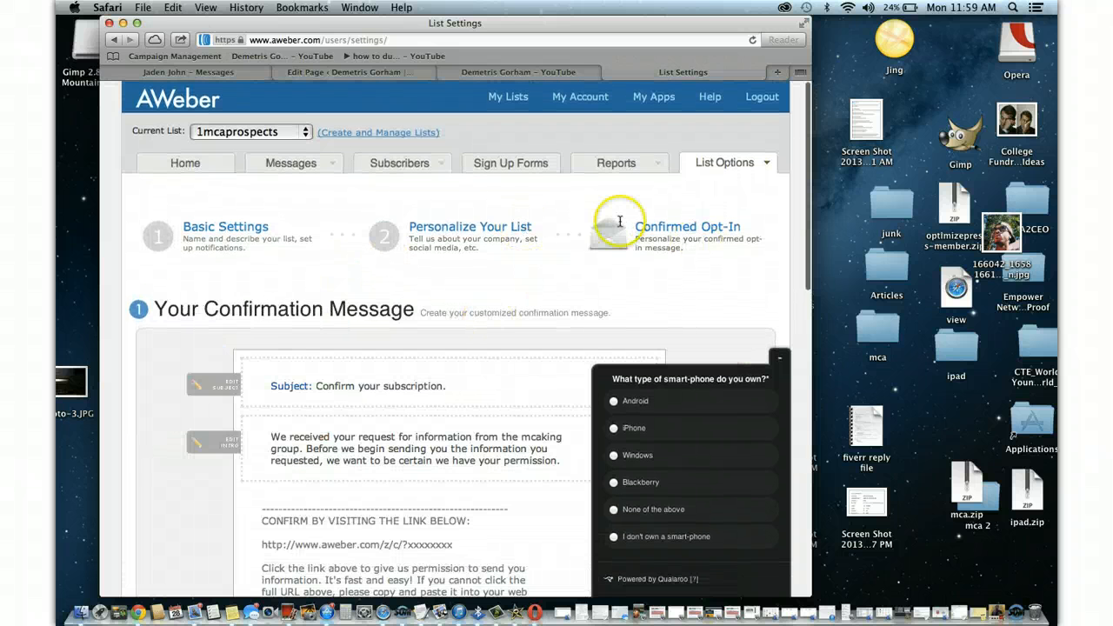
Toggle Require Opt-In on Web Forms, then show the list's Sign Up Forms page
scroll(down, 3)
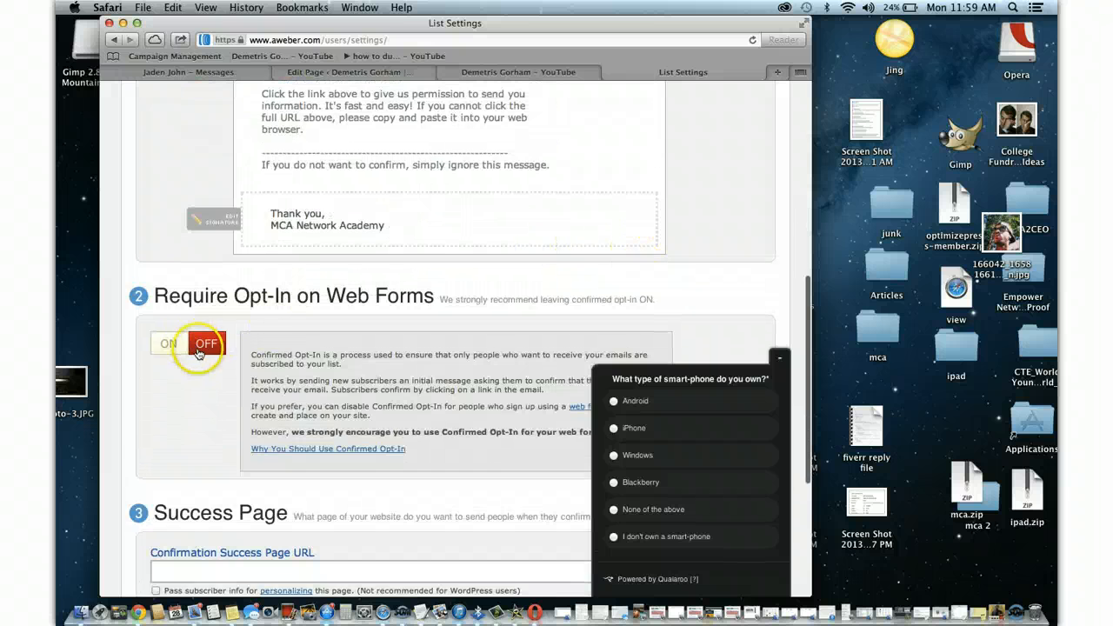
click(169, 344)
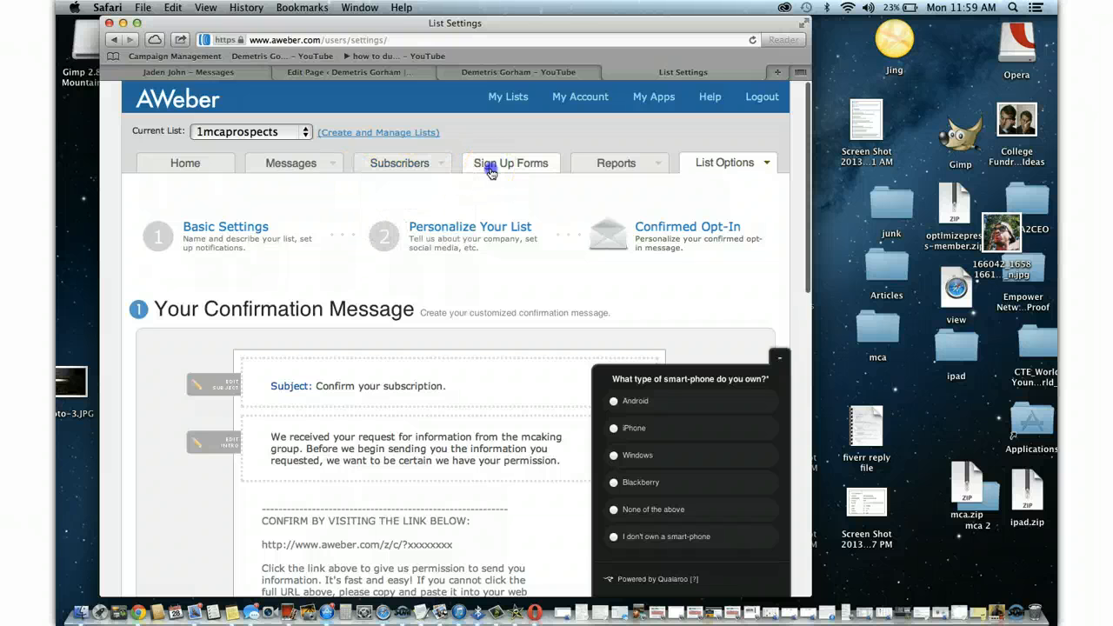
click(511, 164)
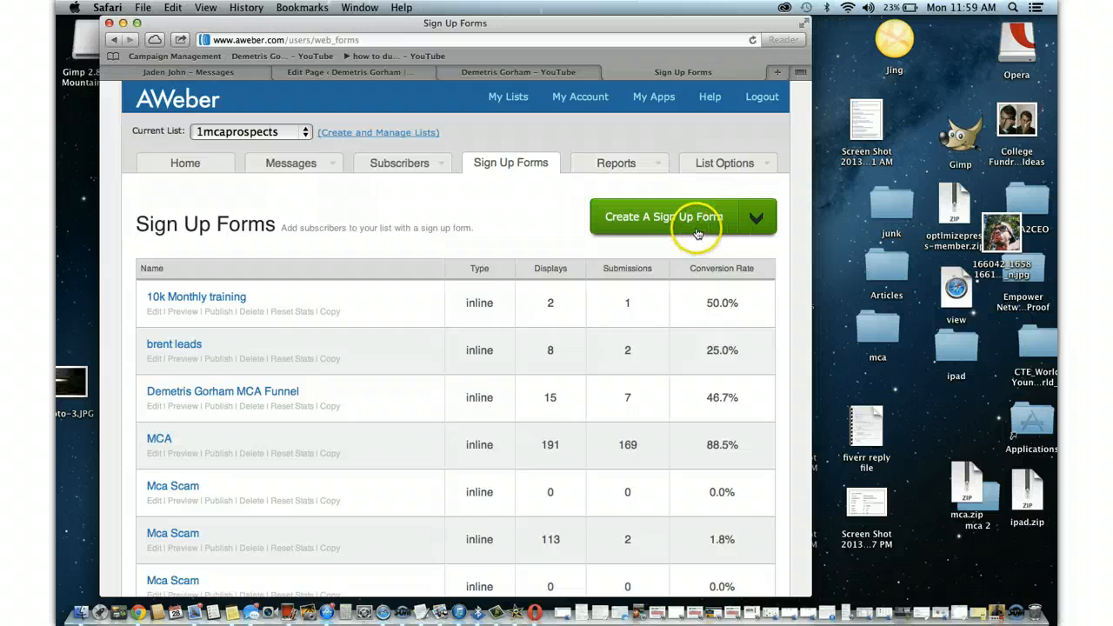
View the Youtube Funnel form's template in the form generator before returning to the forms list
scroll(down, 3)
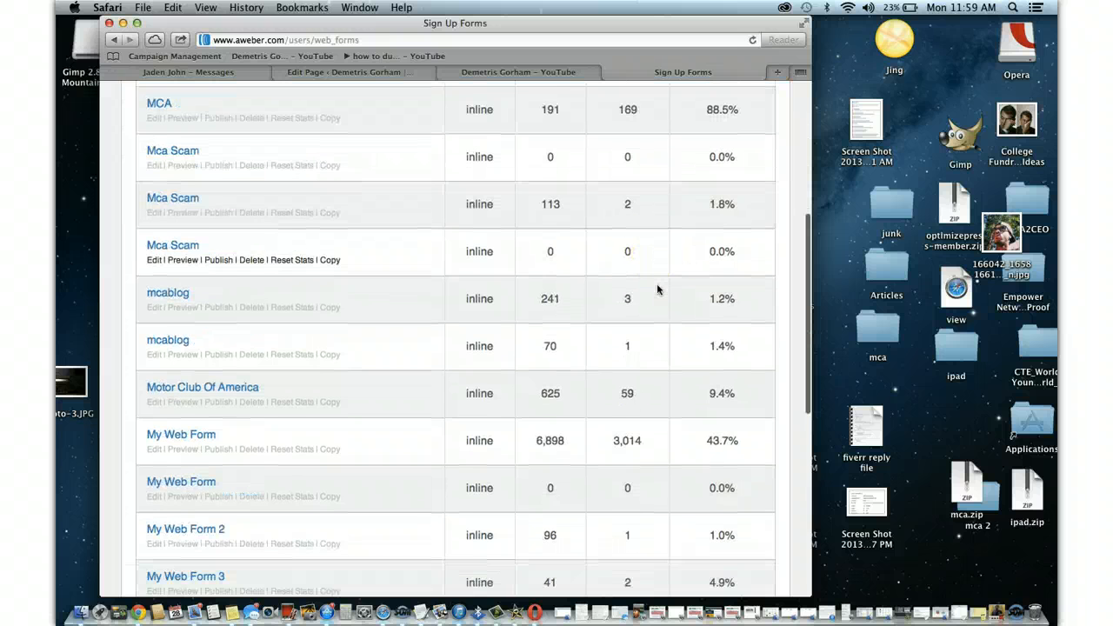
scroll(down, 3)
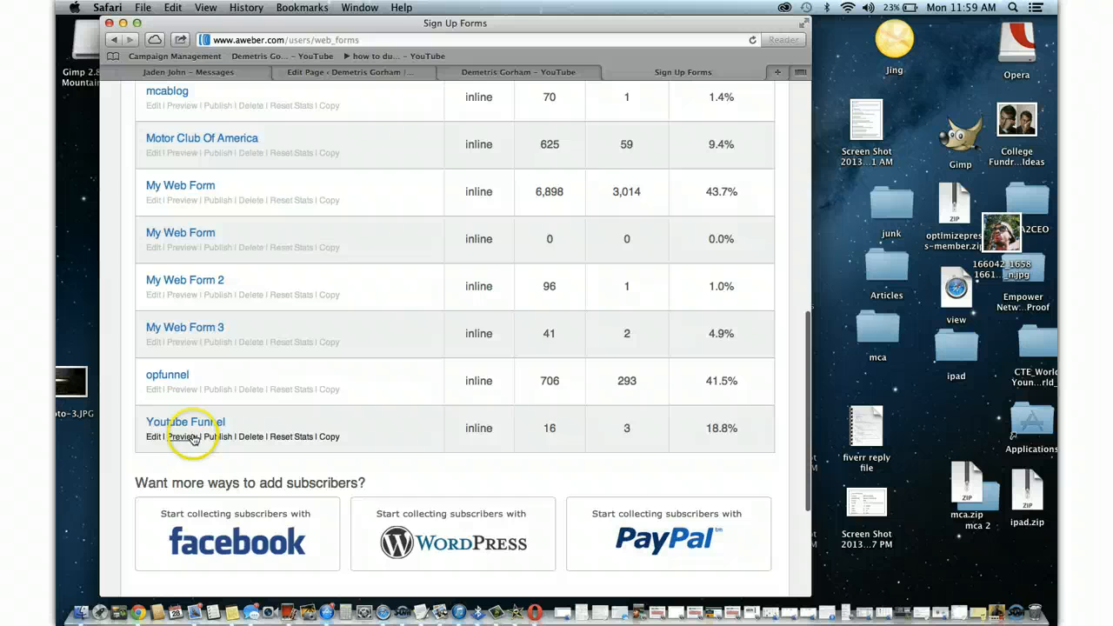
click(153, 437)
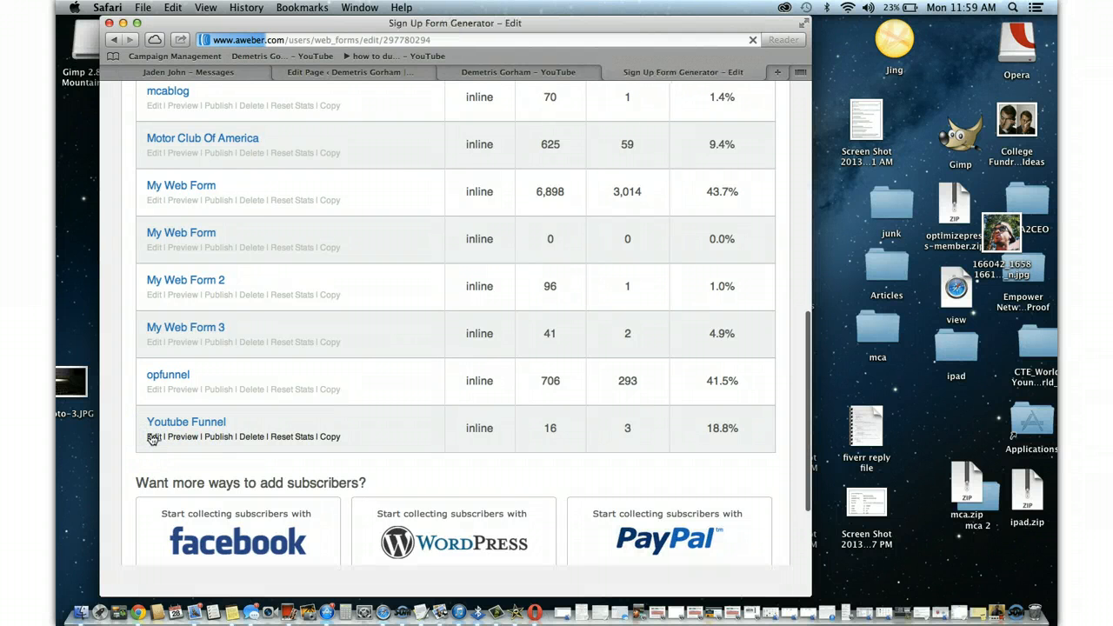
click(153, 437)
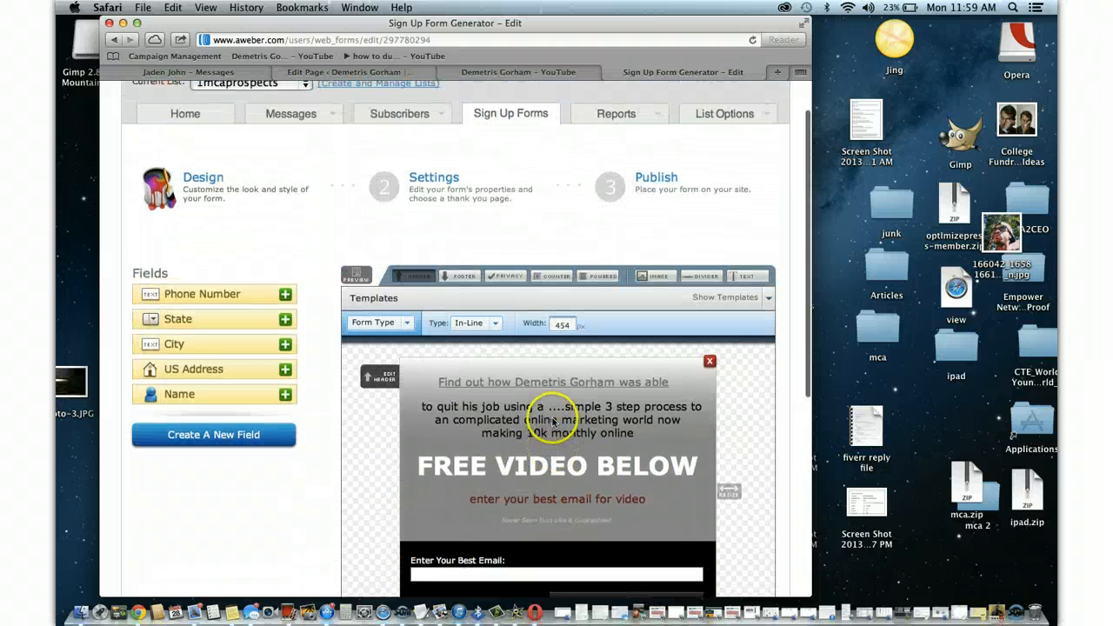
scroll(down, 3)
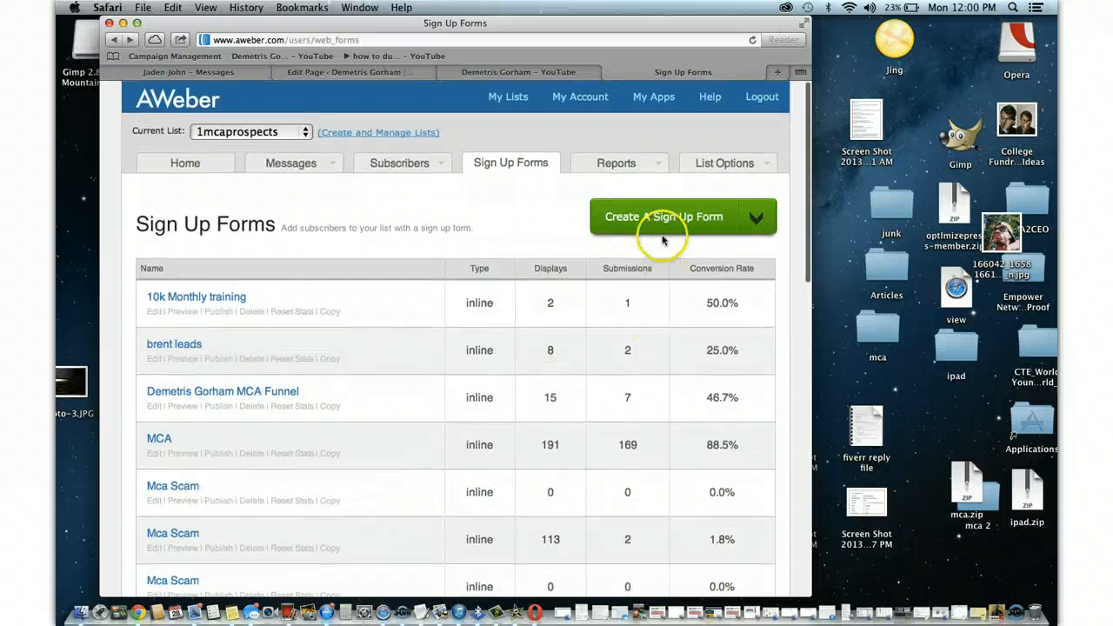
Create a new form and write the header 'Find out how ... quit his job making 10k monthly using a simple 3 step process'
click(665, 215)
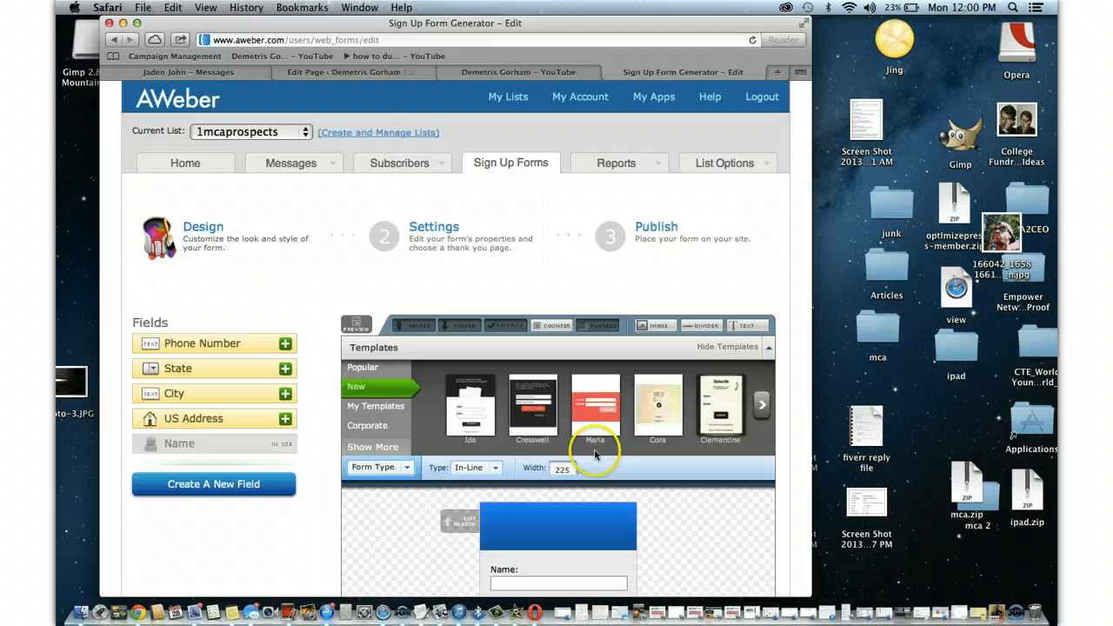
scroll(down, 3)
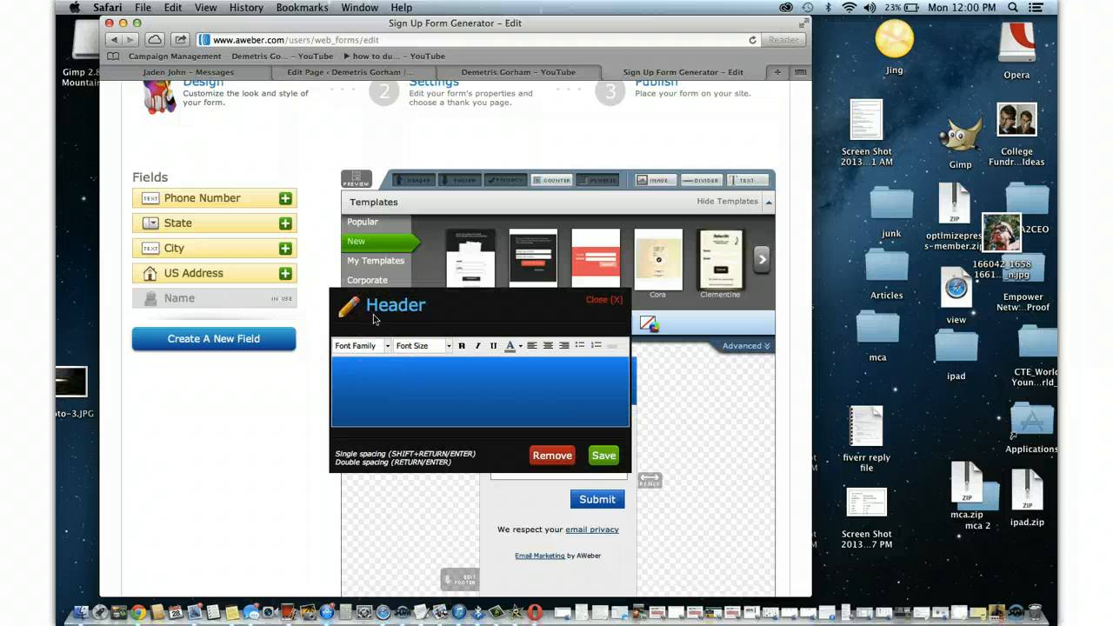
text(Find out how Demetris Gorham Q)
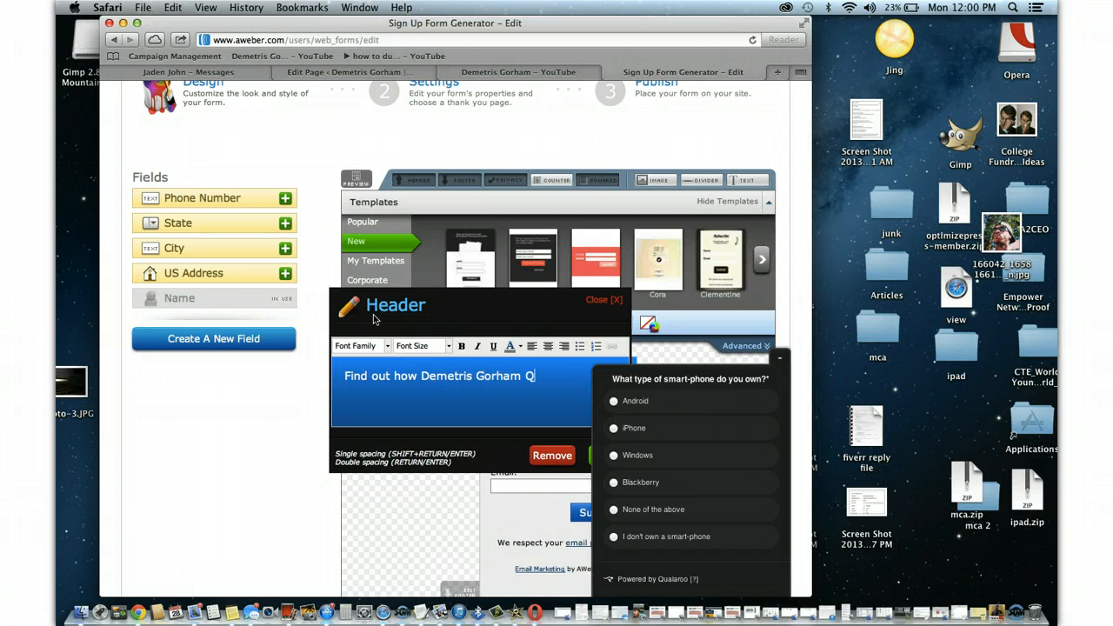
text(uit his)
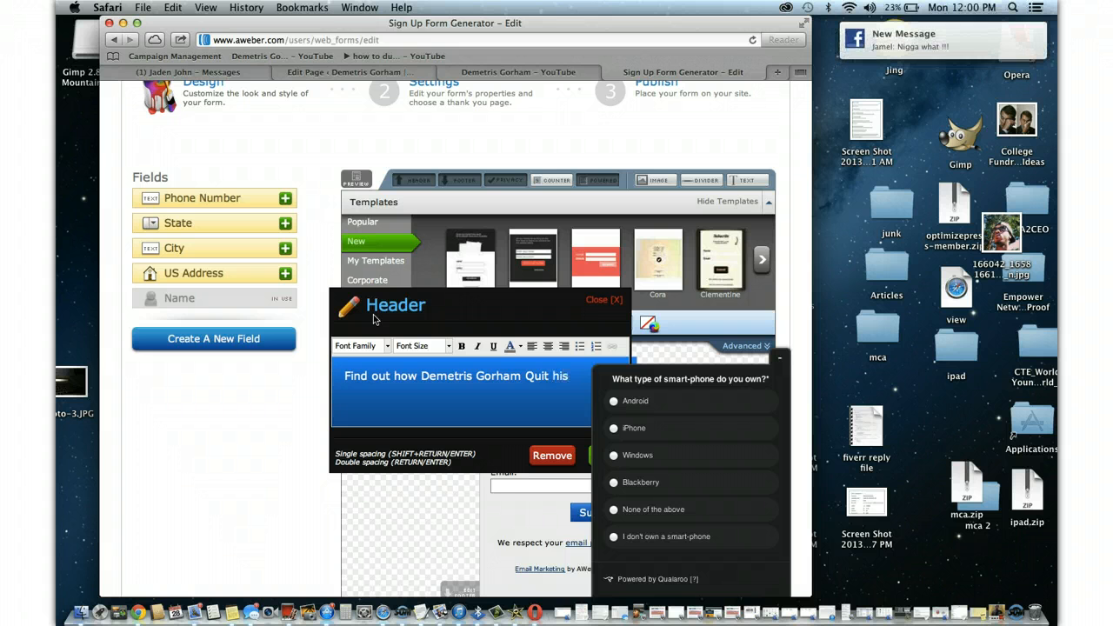
text(jib a)
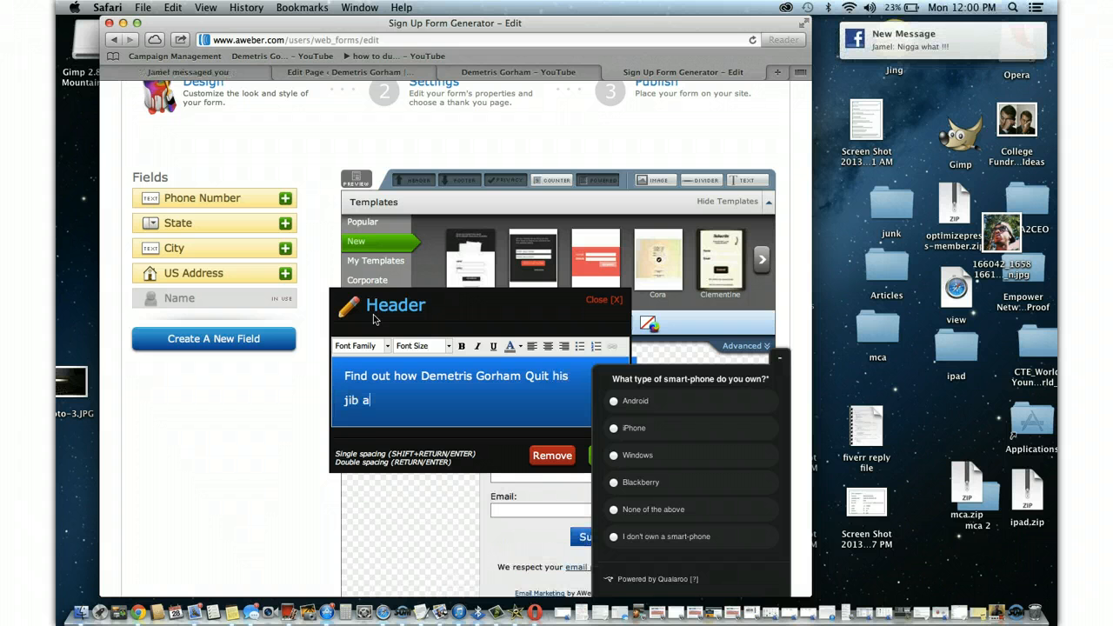
key(backspace)
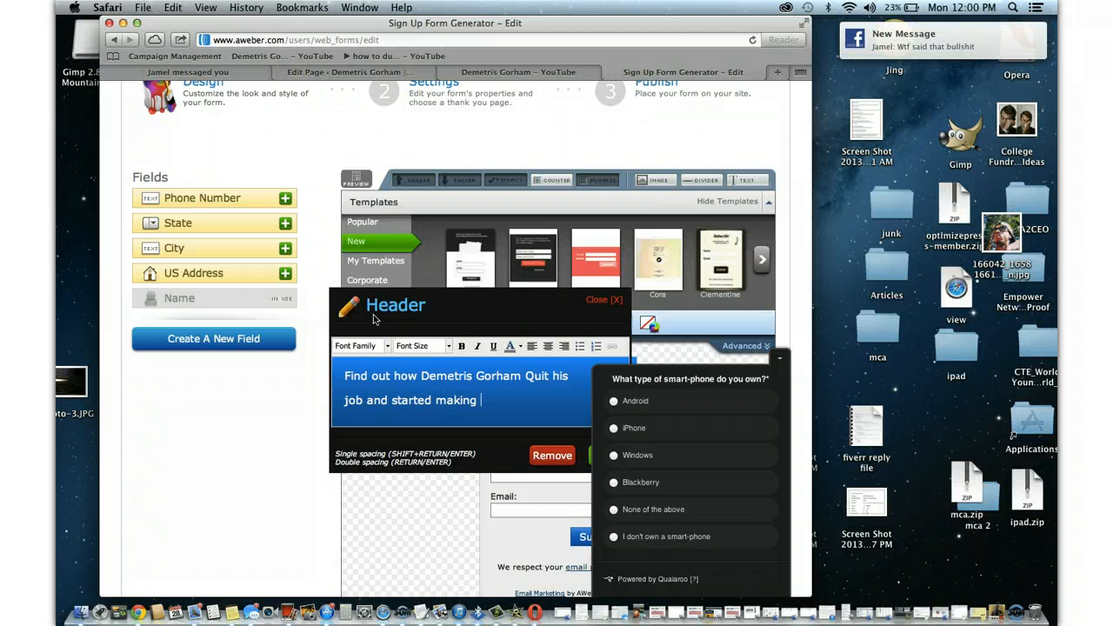
text(10k m)
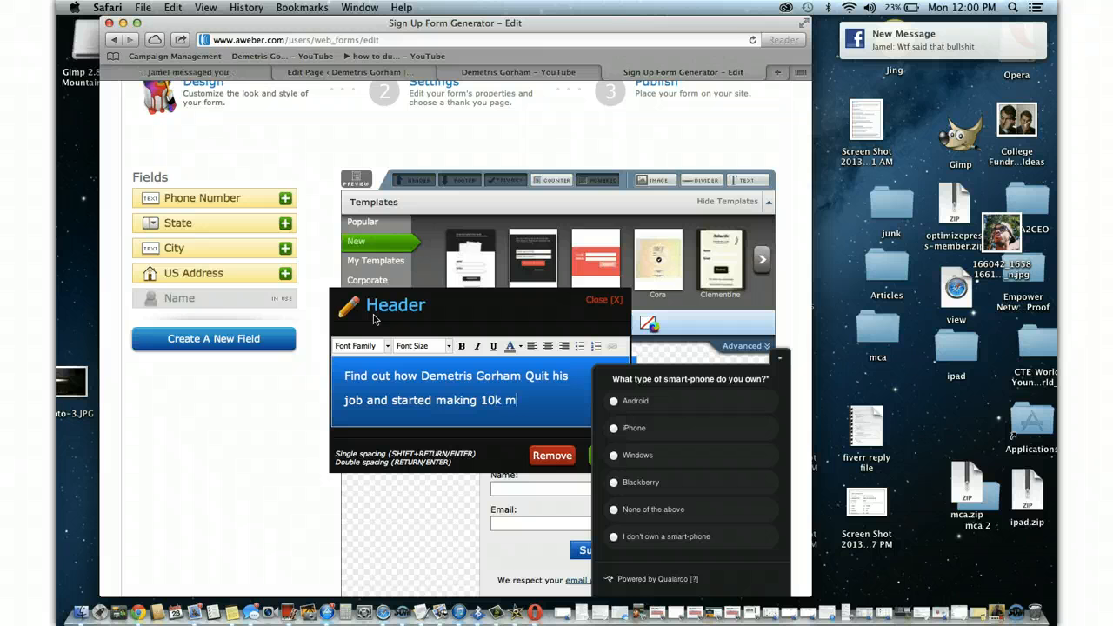
text(onthly)
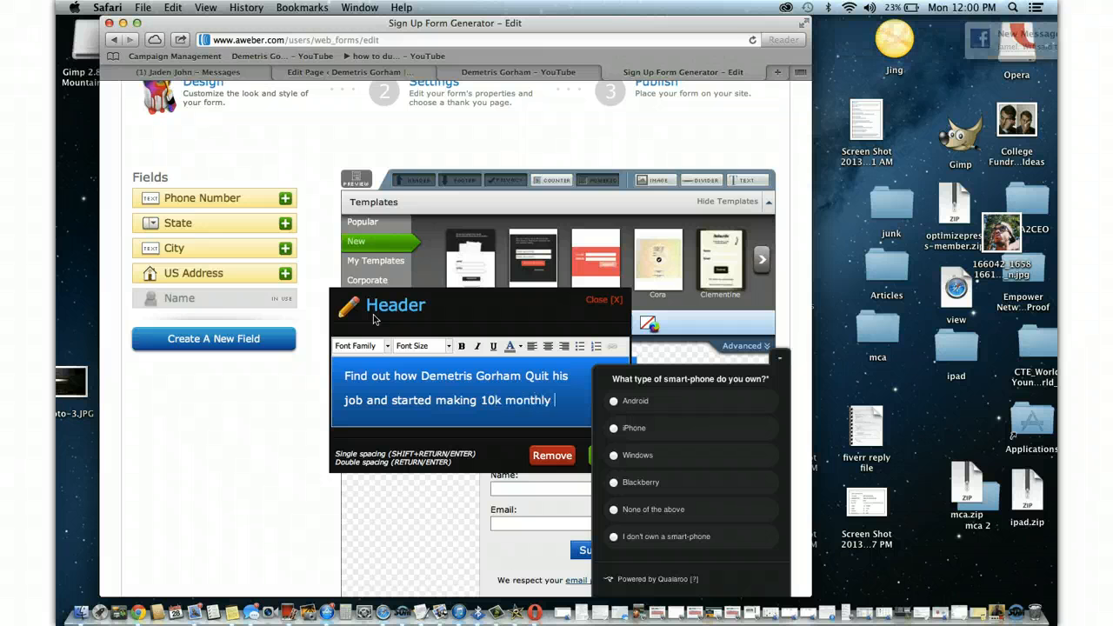
text(using a)
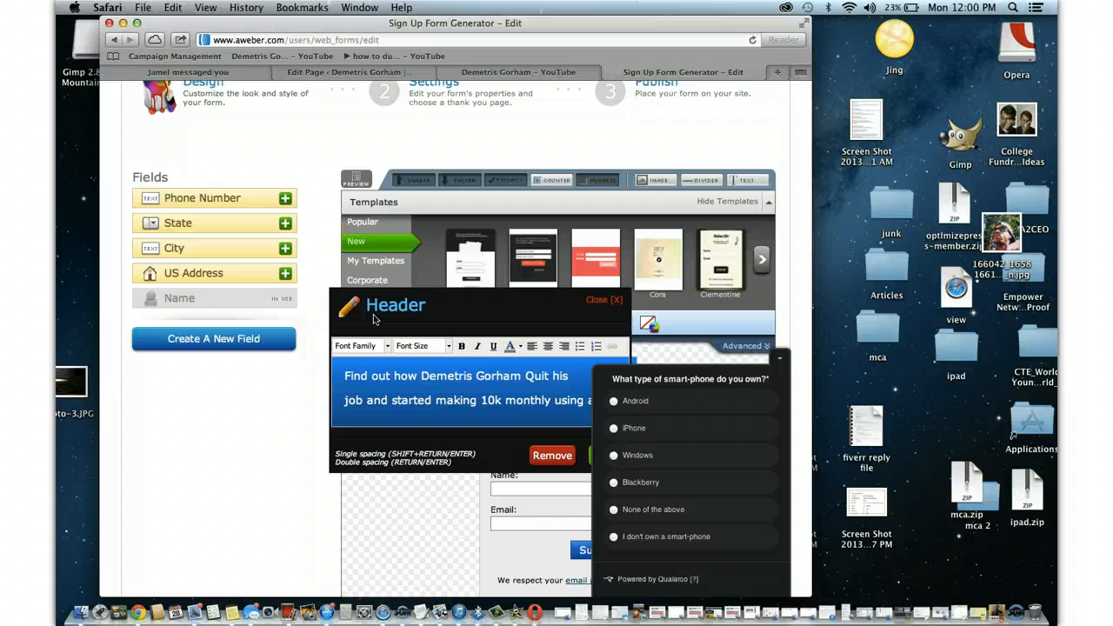
text(simple 3)
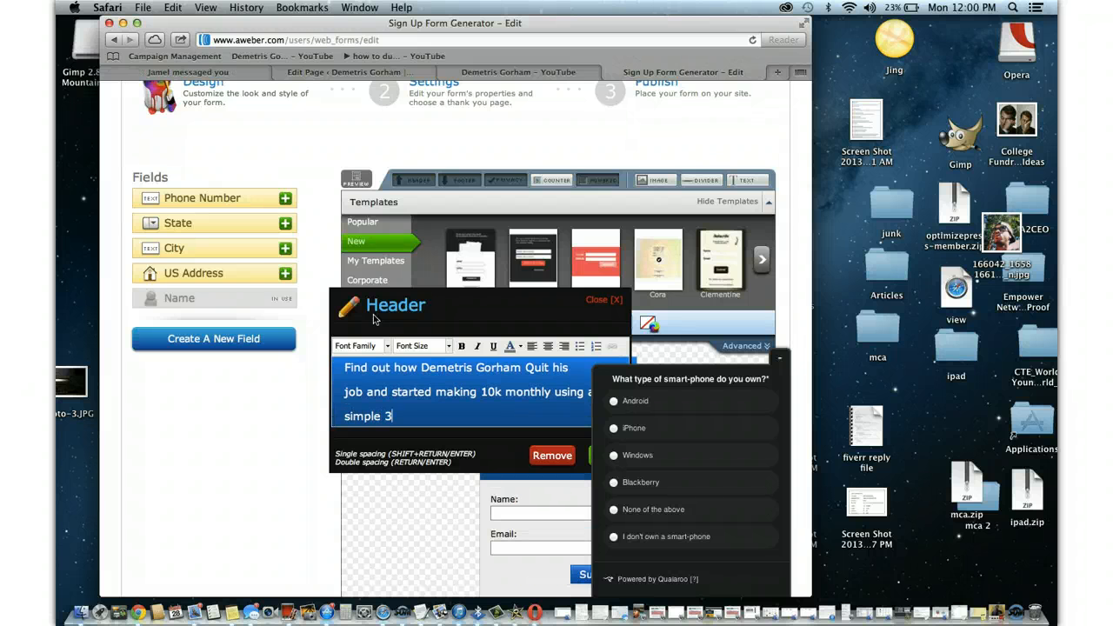
text(step process)
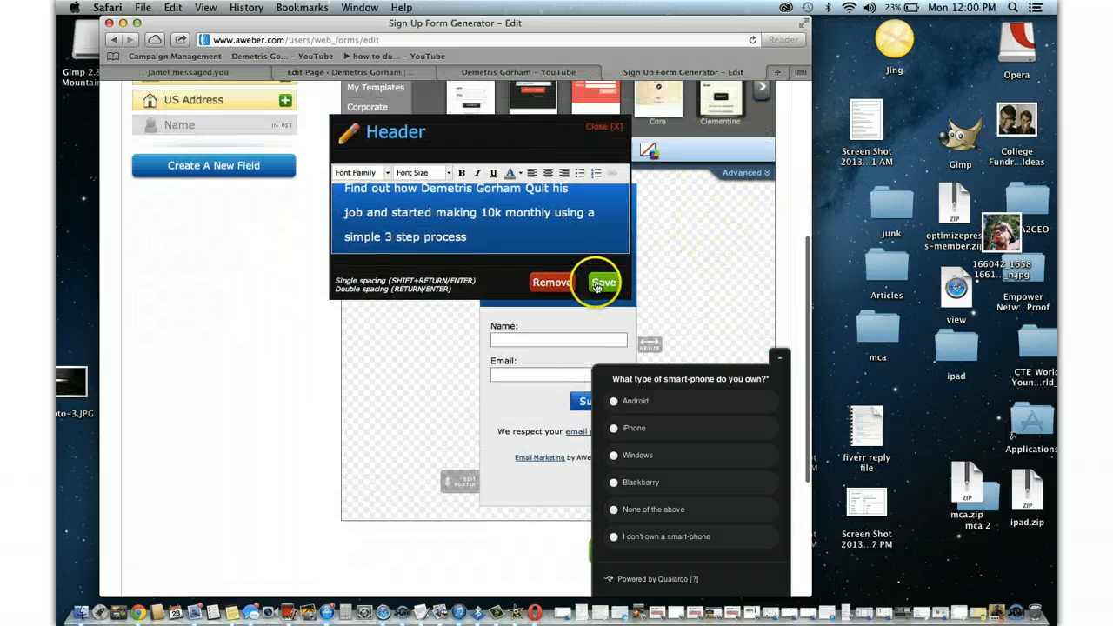
Save the header text, then enlarge the second header line
click(602, 282)
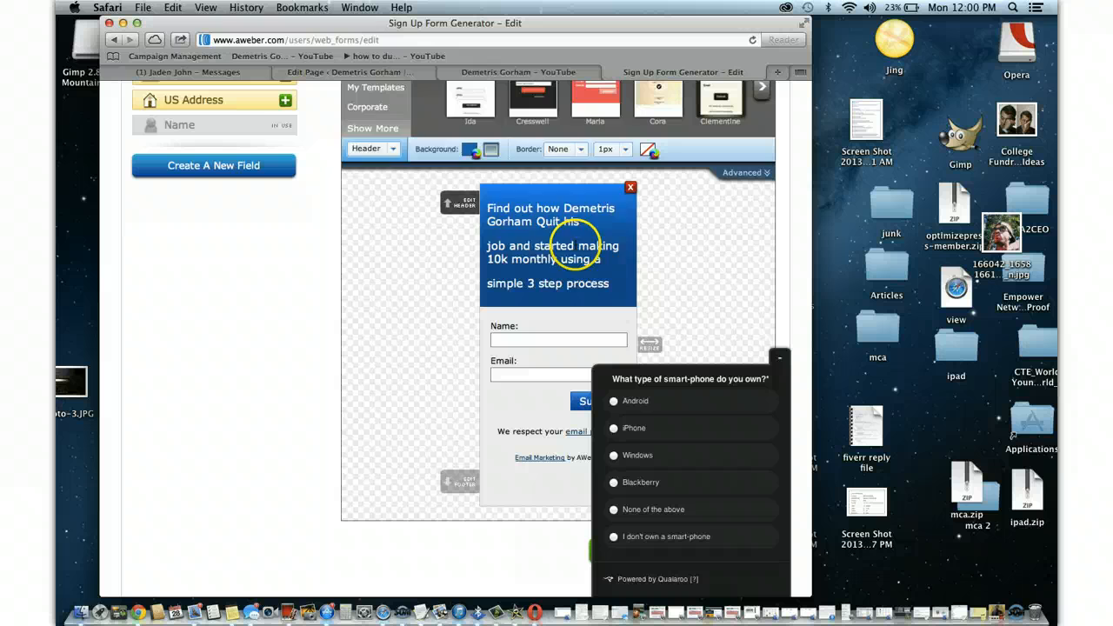
click(460, 201)
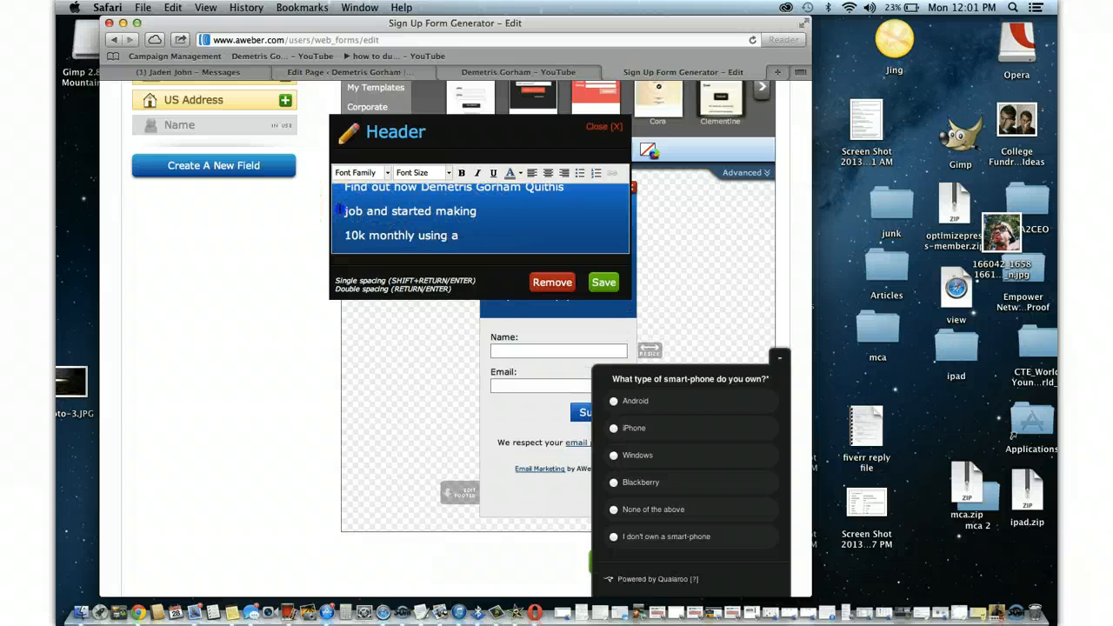
click(421, 173)
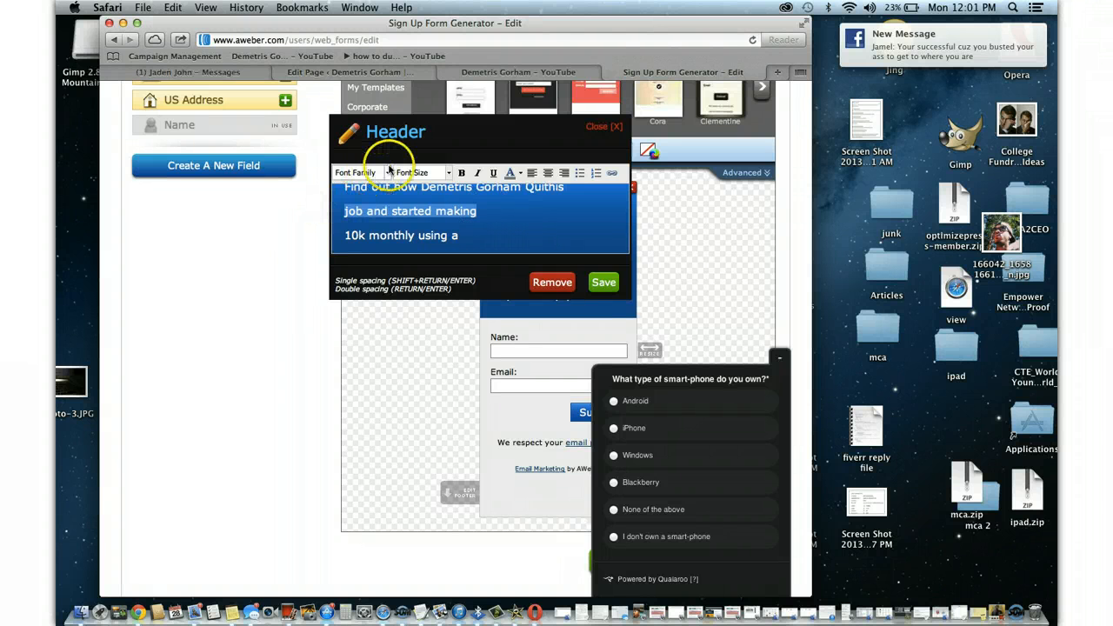
click(421, 172)
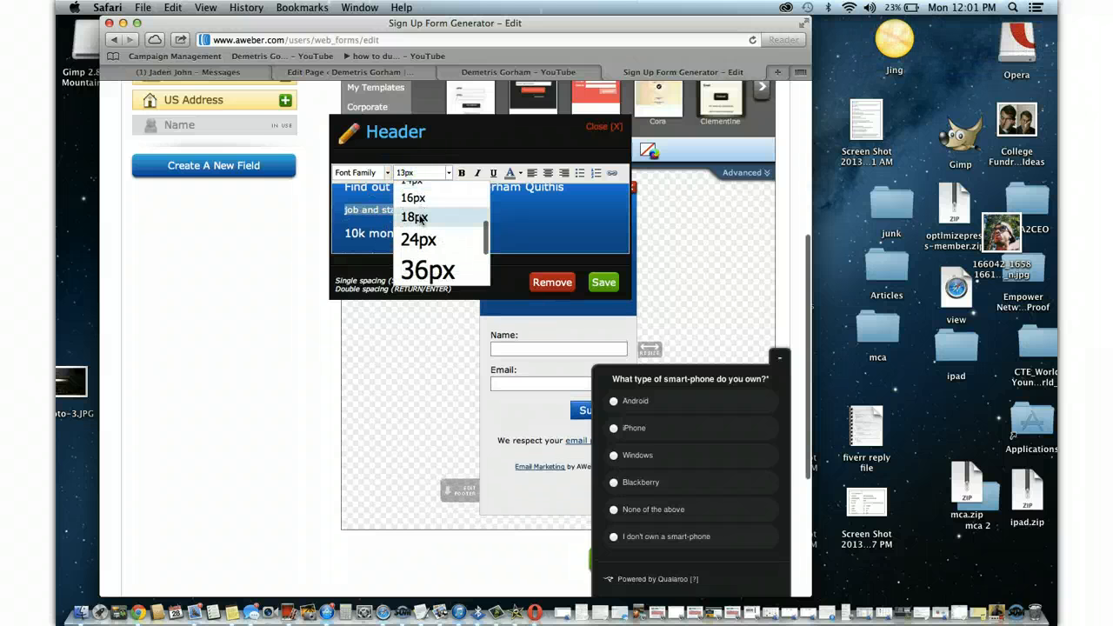
click(417, 216)
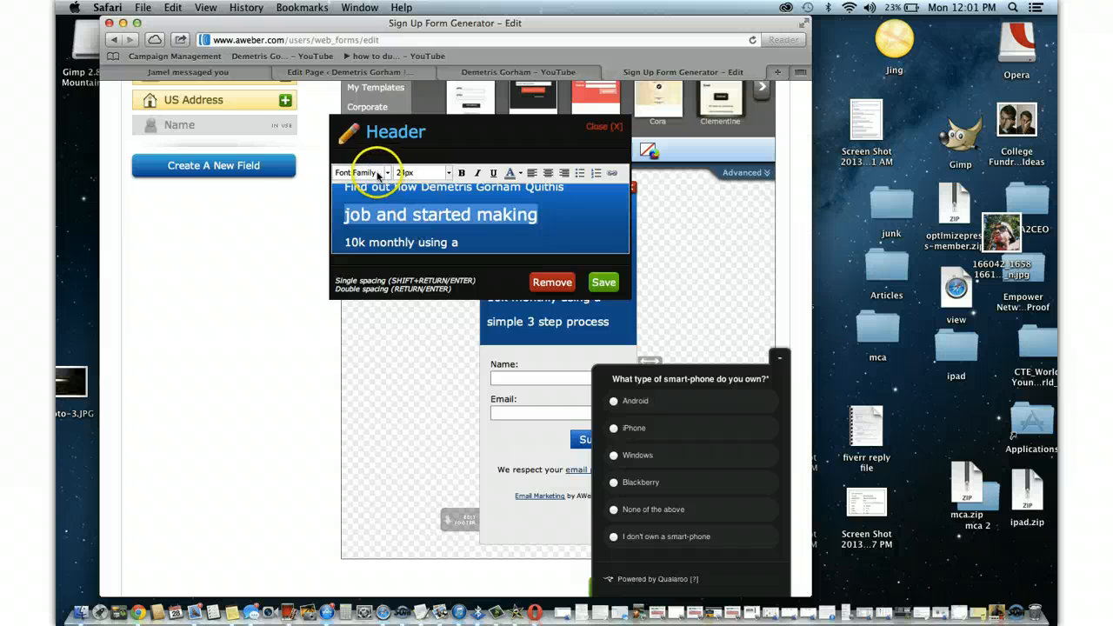
Set the remaining header lines to 24px font size
click(358, 172)
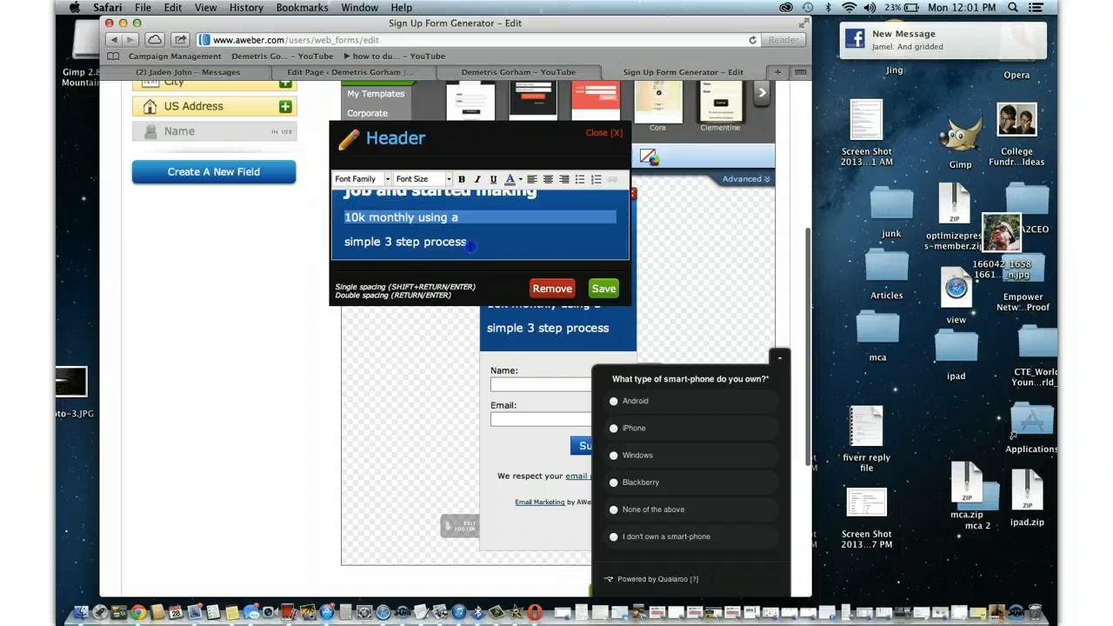
click(421, 178)
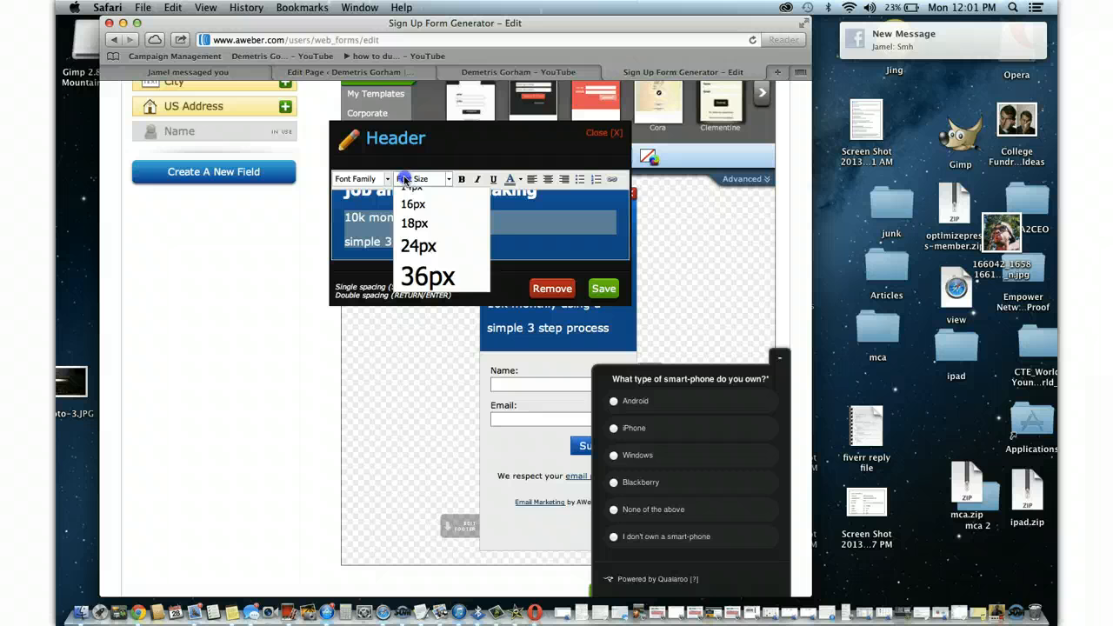
click(414, 222)
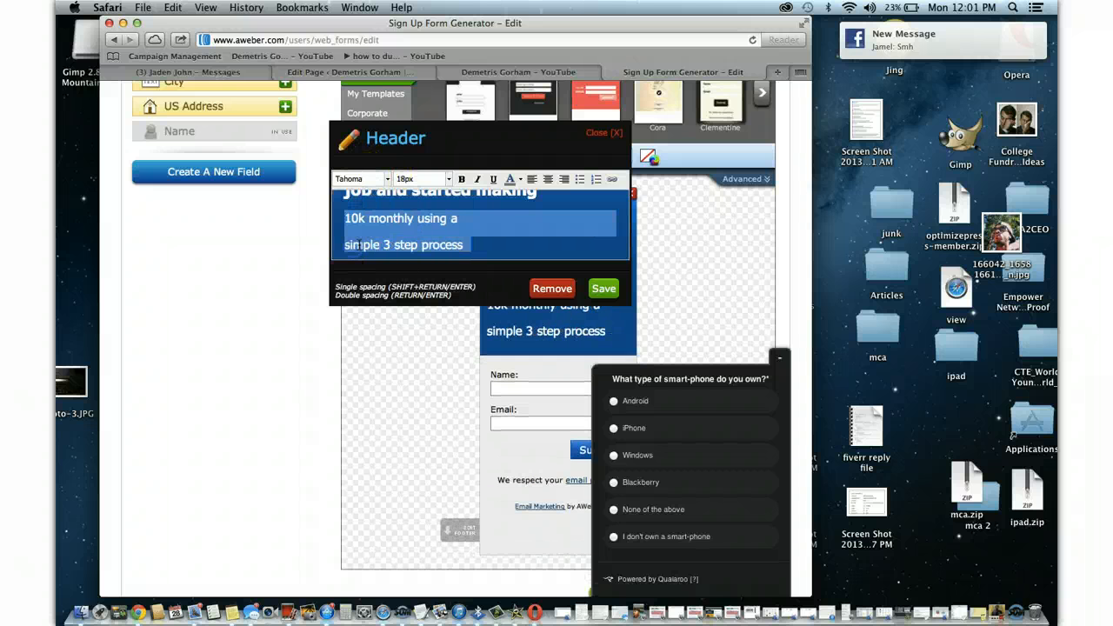
click(438, 177)
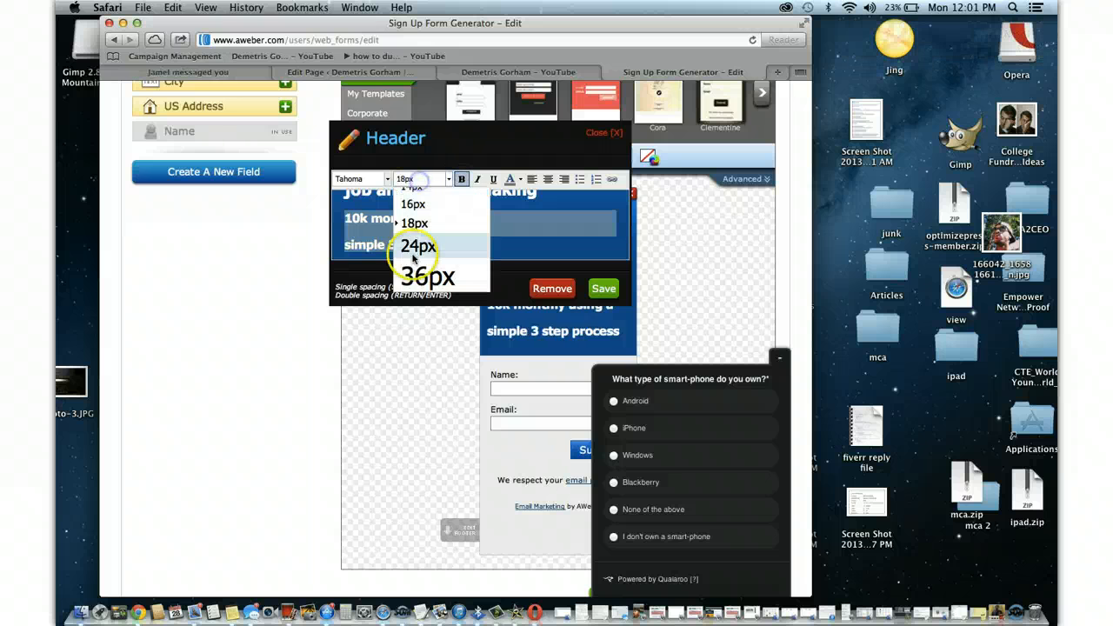
click(419, 245)
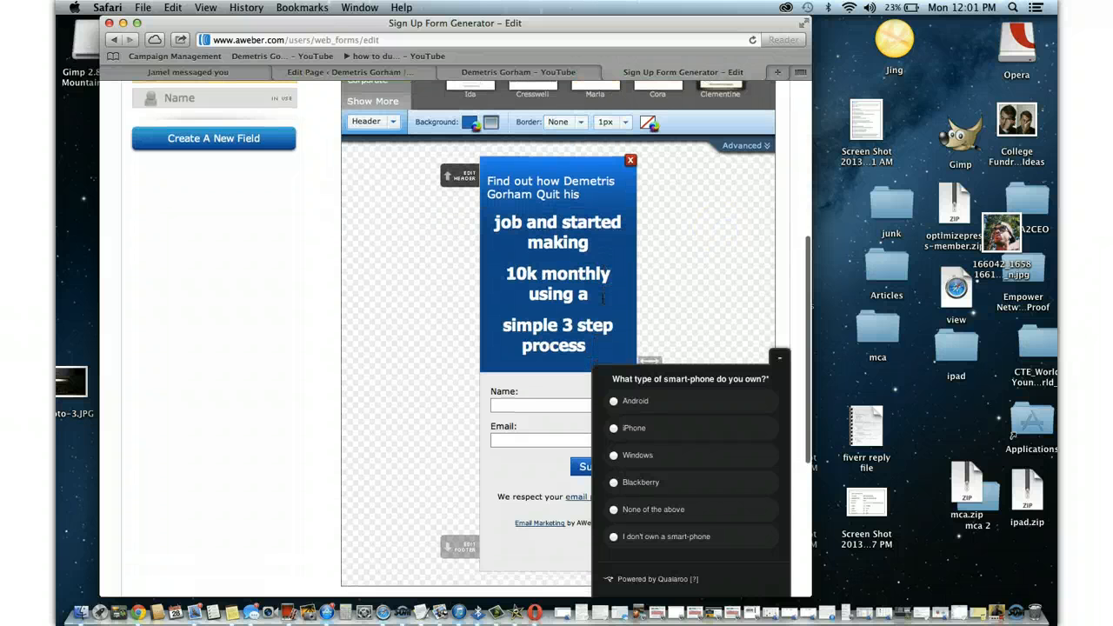
Centre all the header lines in the Header editor
click(460, 174)
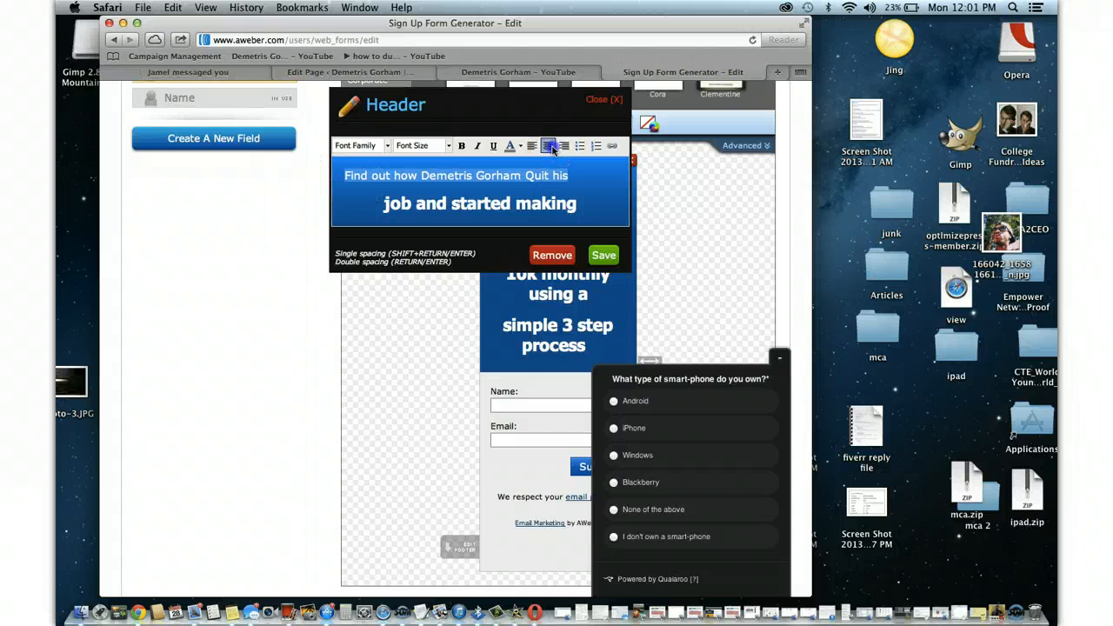
click(604, 254)
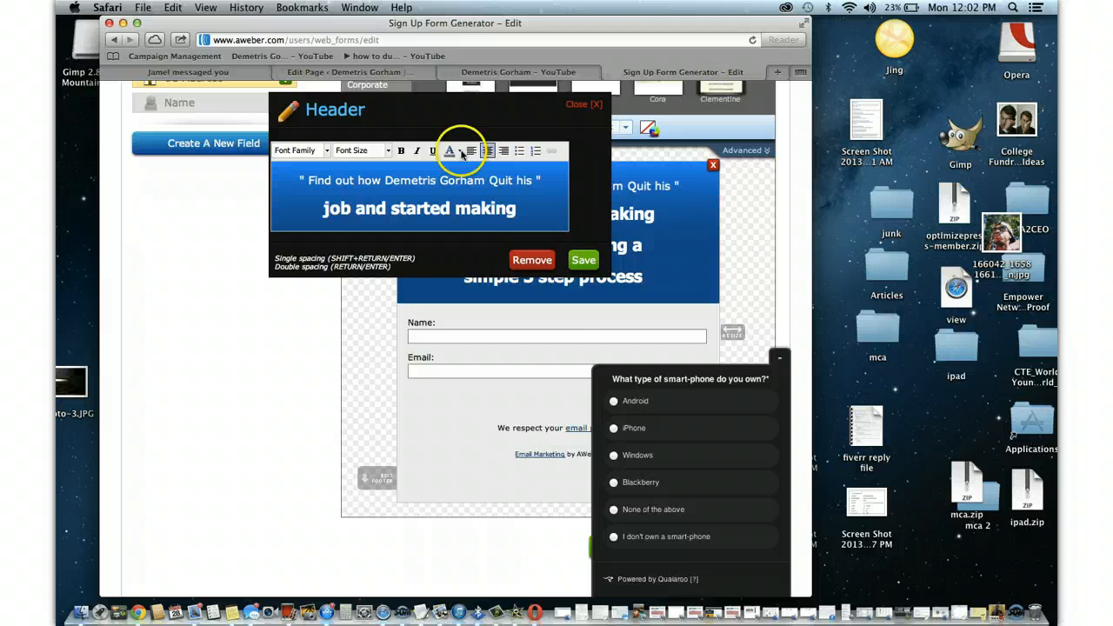
Change the header background from blue to a pale grey colour and confirm it
click(583, 259)
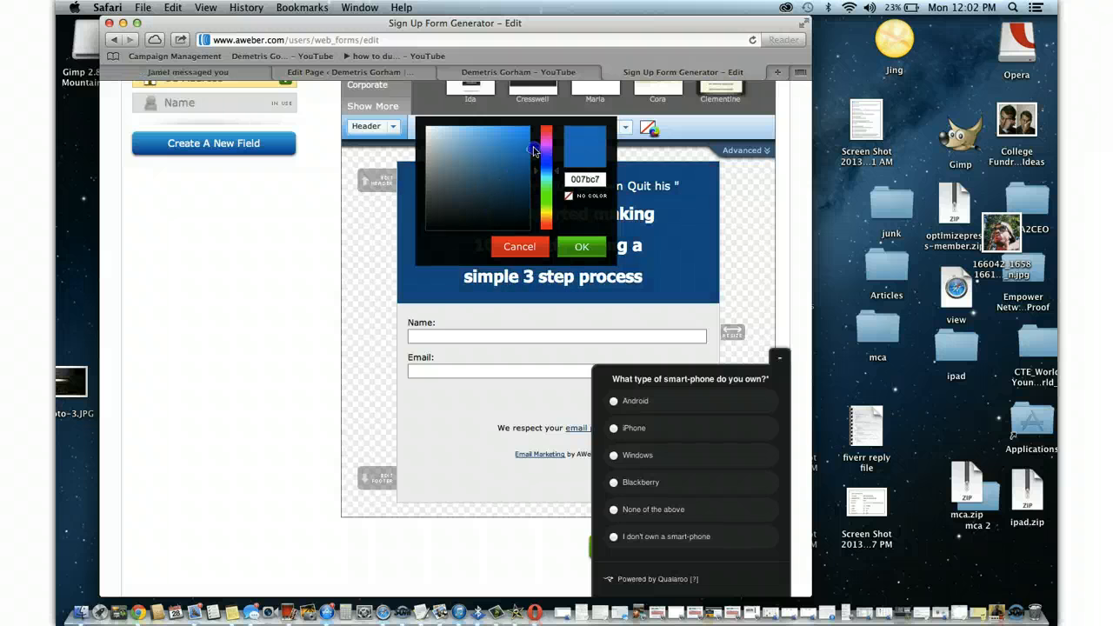
click(433, 127)
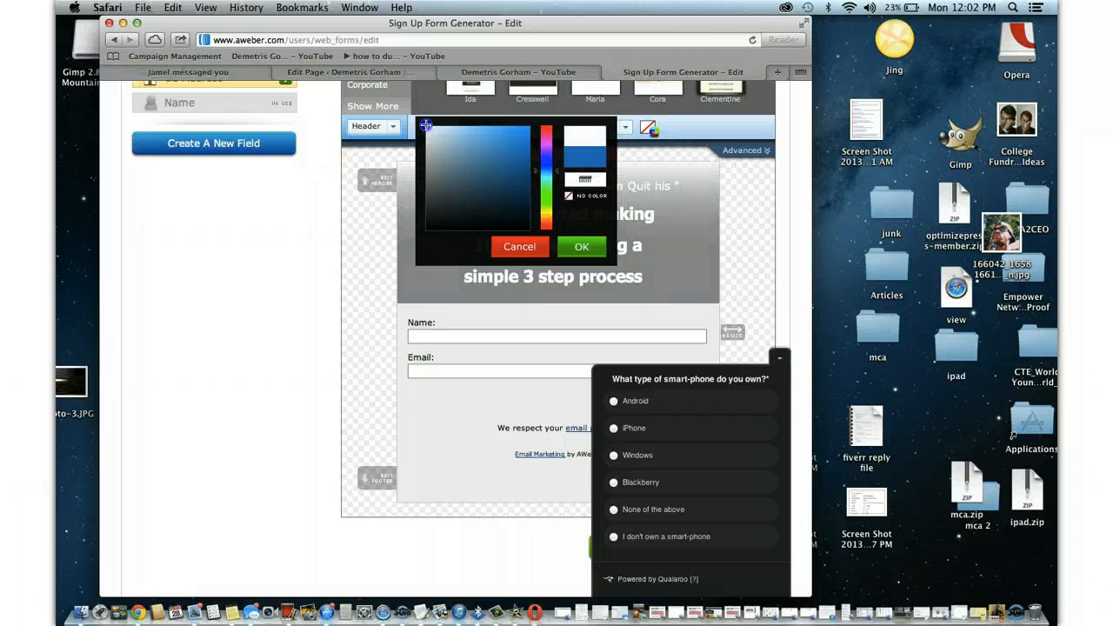
mouse_move(599, 233)
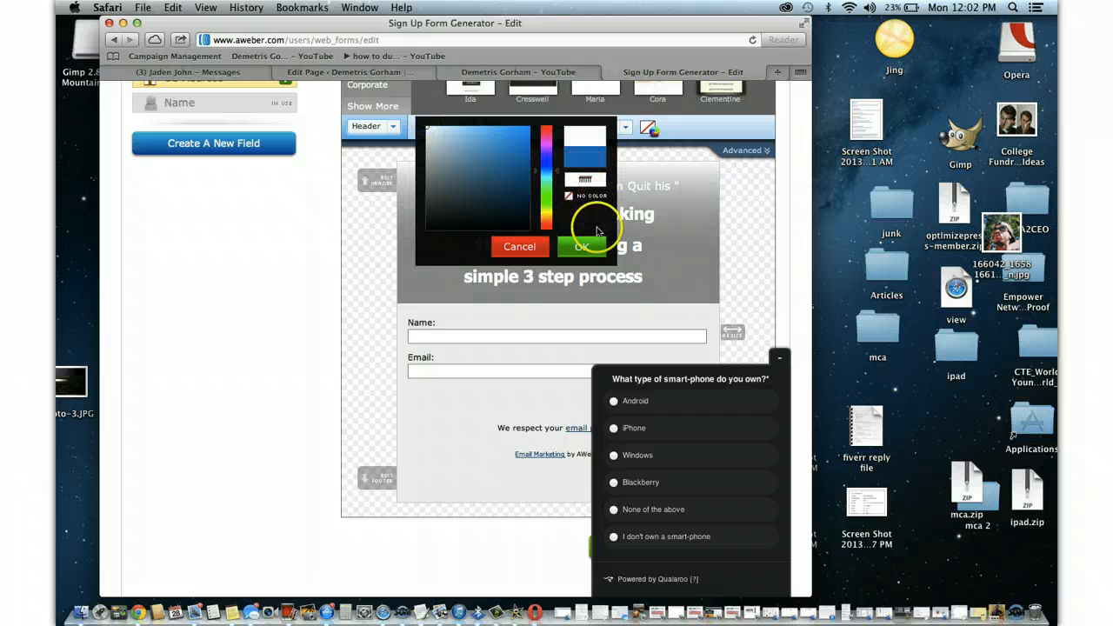
click(581, 247)
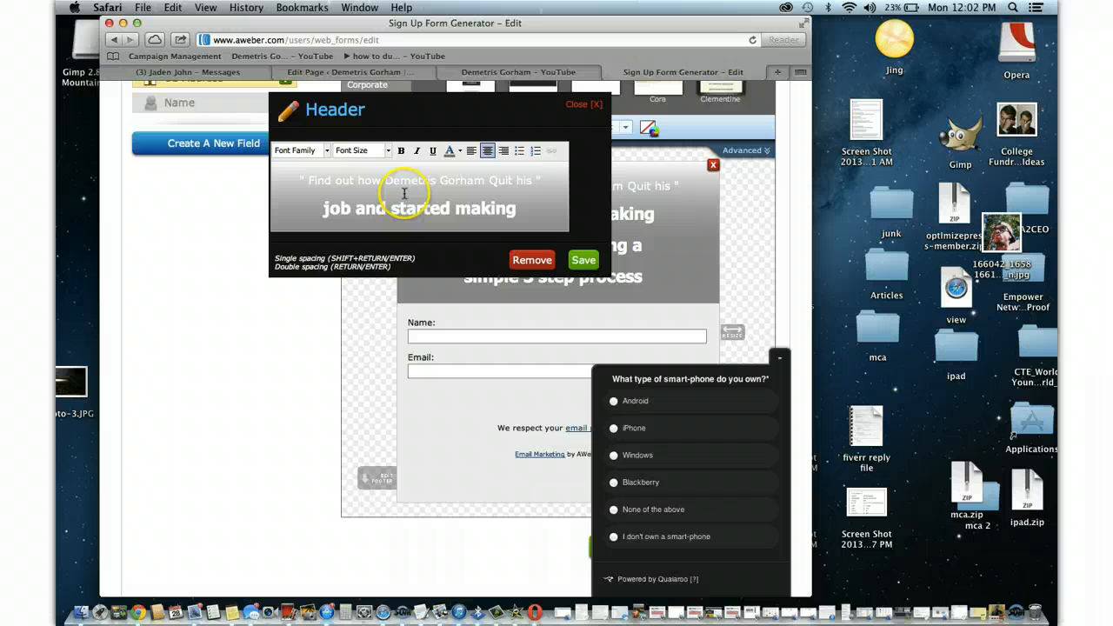
Give the 'job and started making' line a lighter colour in bold 24px Tahoma
triple_click(421, 179)
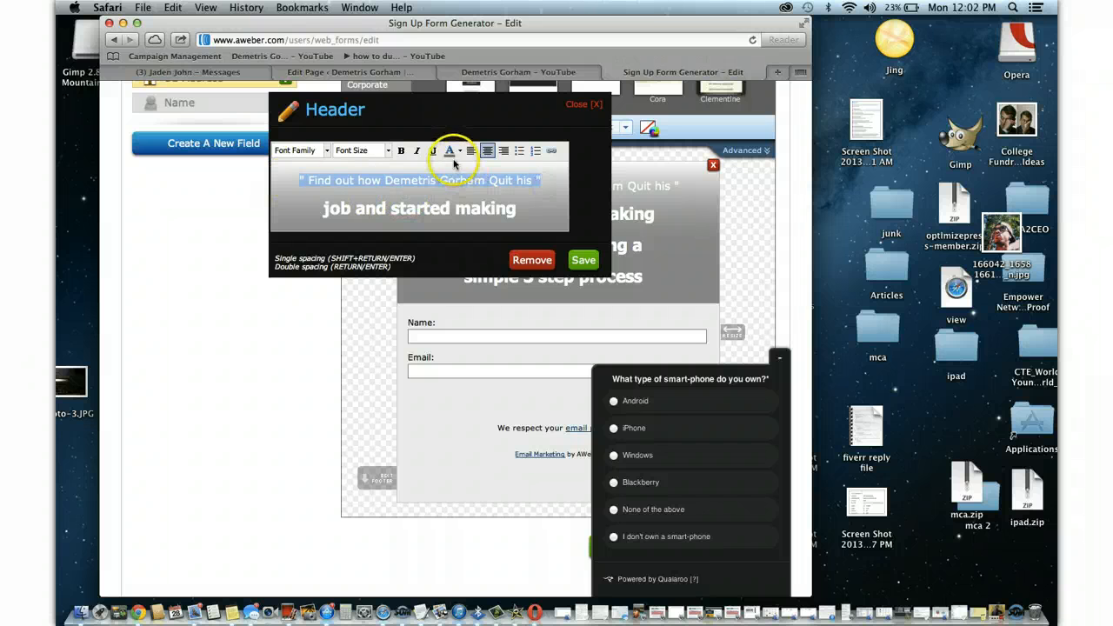
click(449, 150)
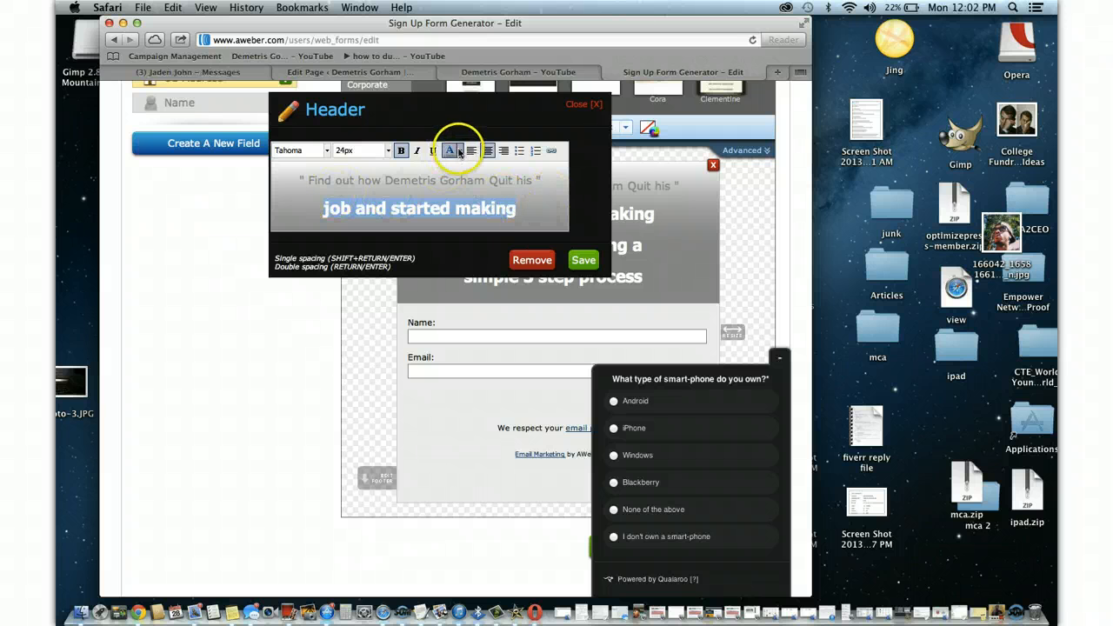
click(449, 150)
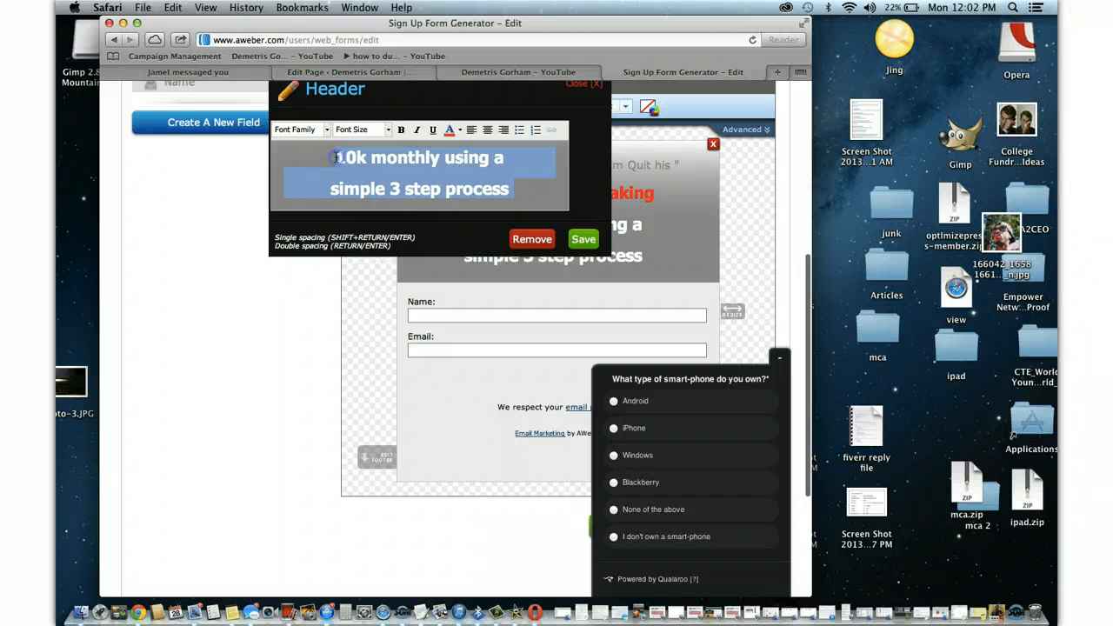
Match the lower header lines in bold 24px Tahoma, centred in black, and save the header
click(449, 129)
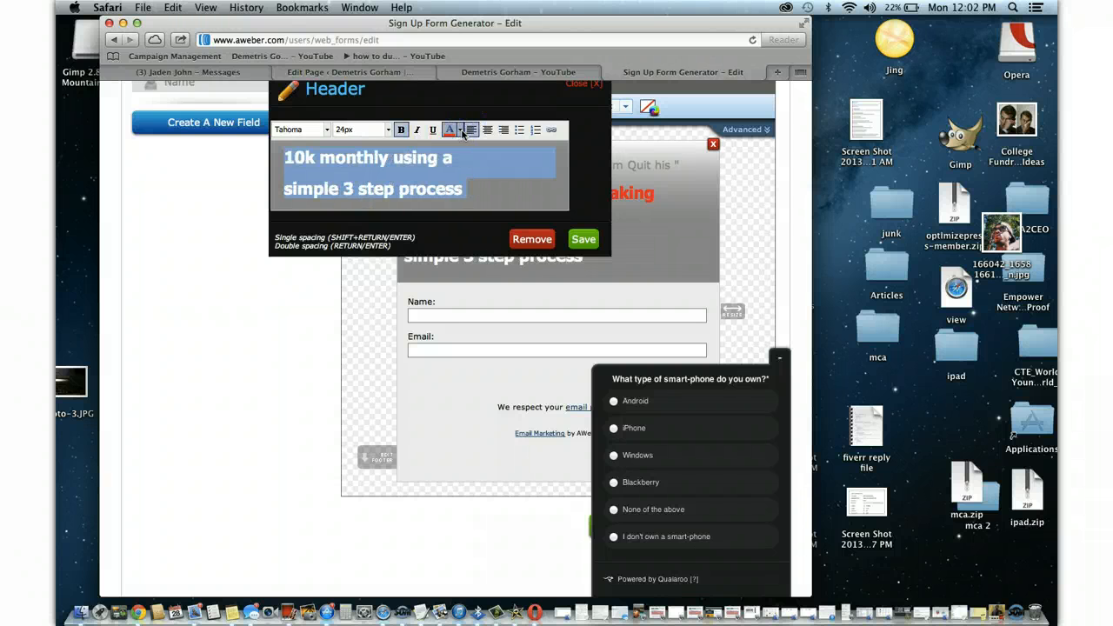
click(451, 129)
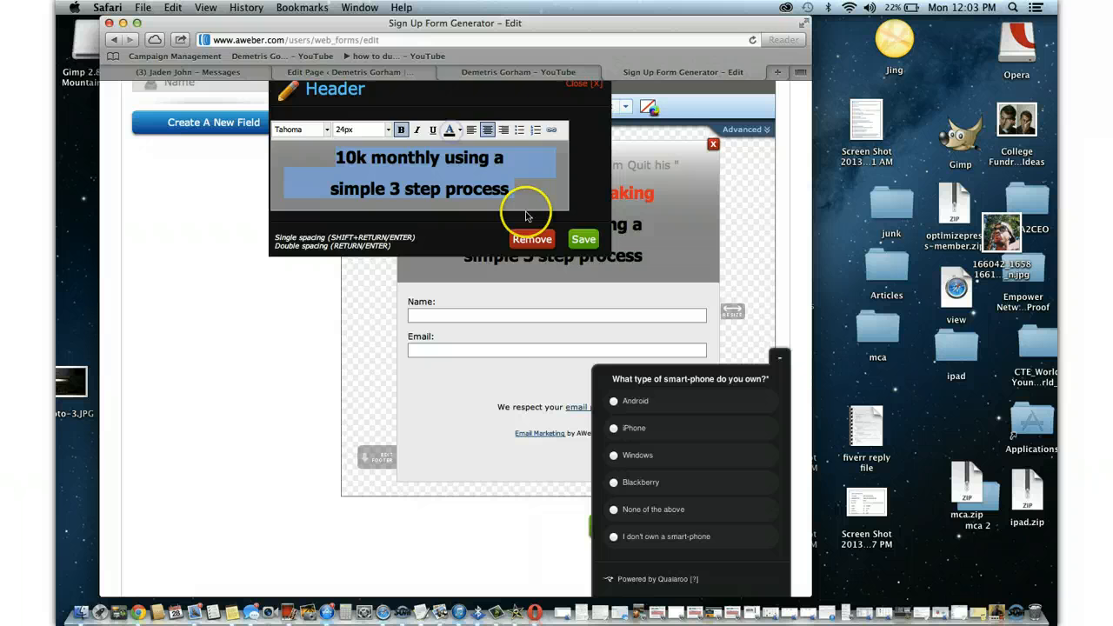
click(582, 240)
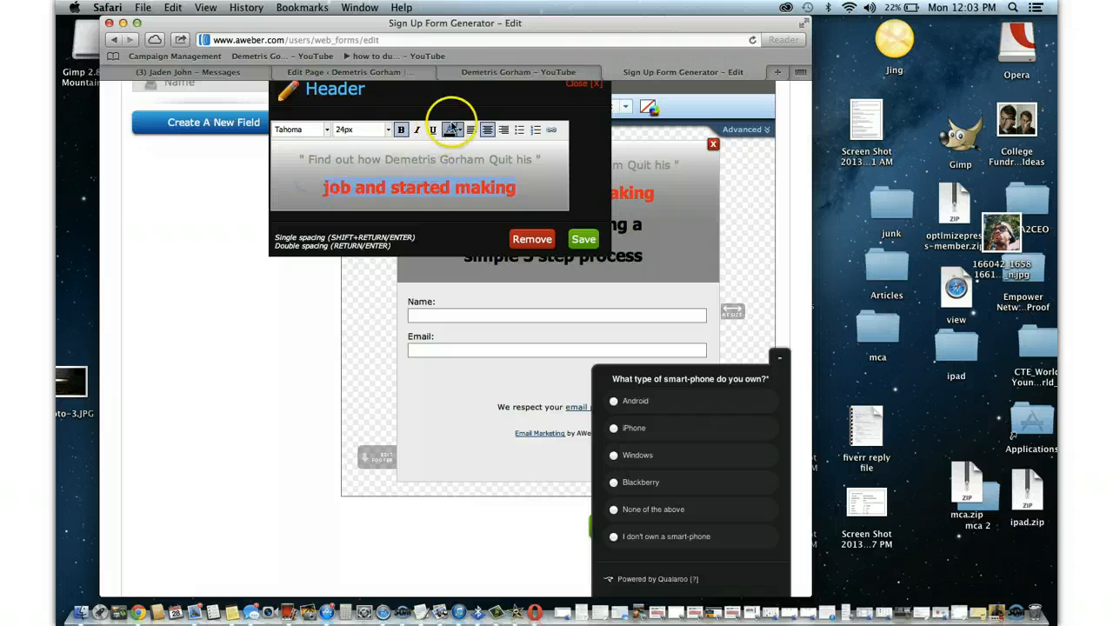
click(585, 239)
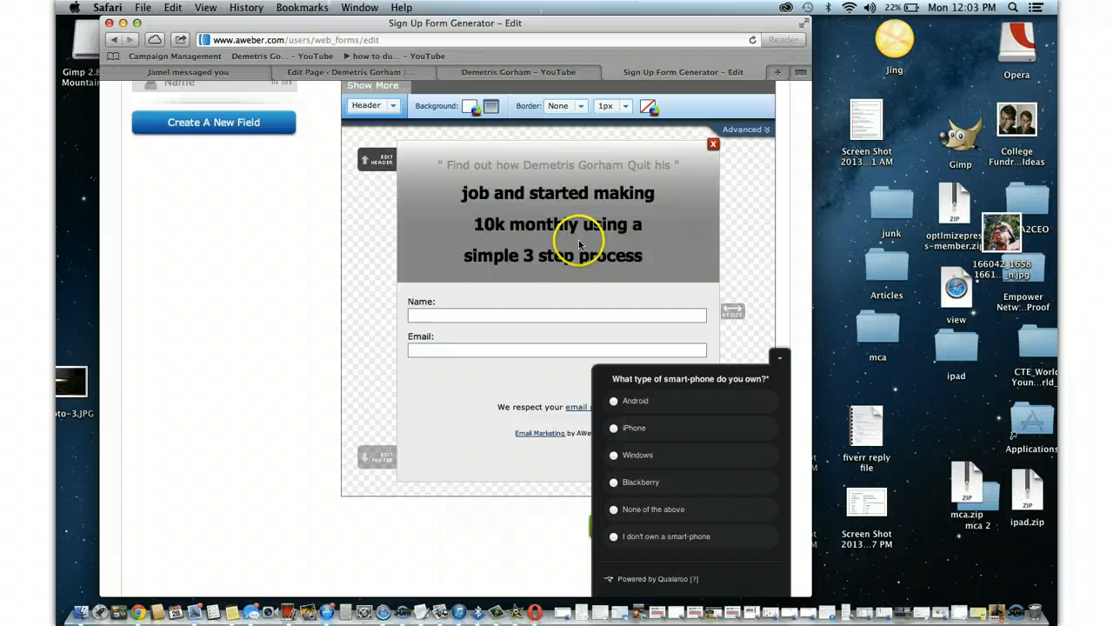
Relabel the email field 'Your Best Email:', save it, and hide the survey popup over the form
click(365, 113)
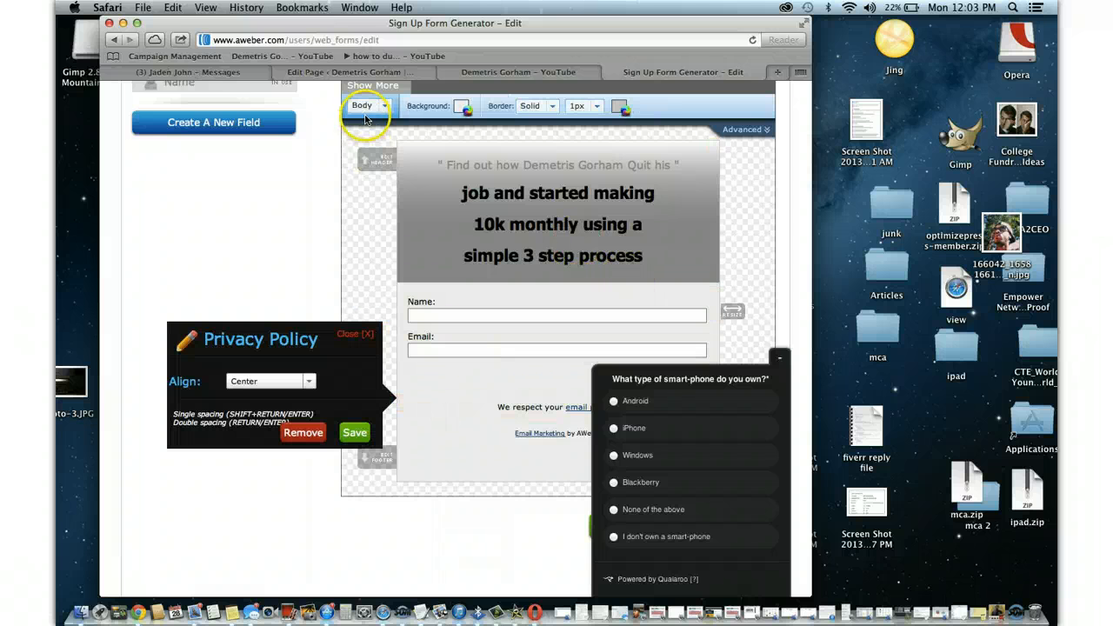
mouse_move(361, 382)
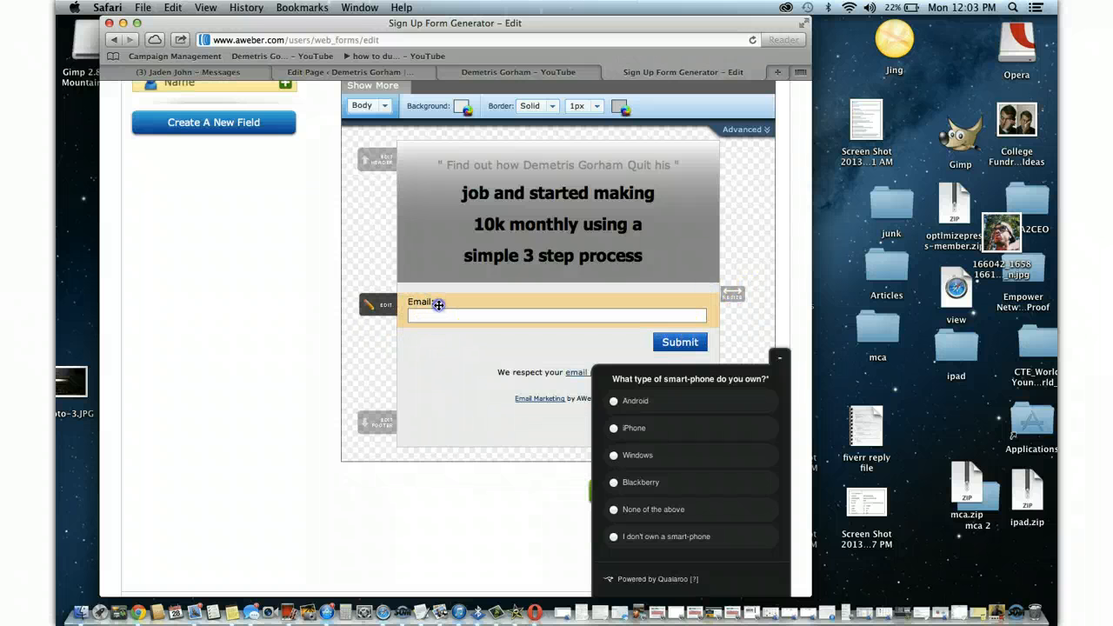
click(435, 304)
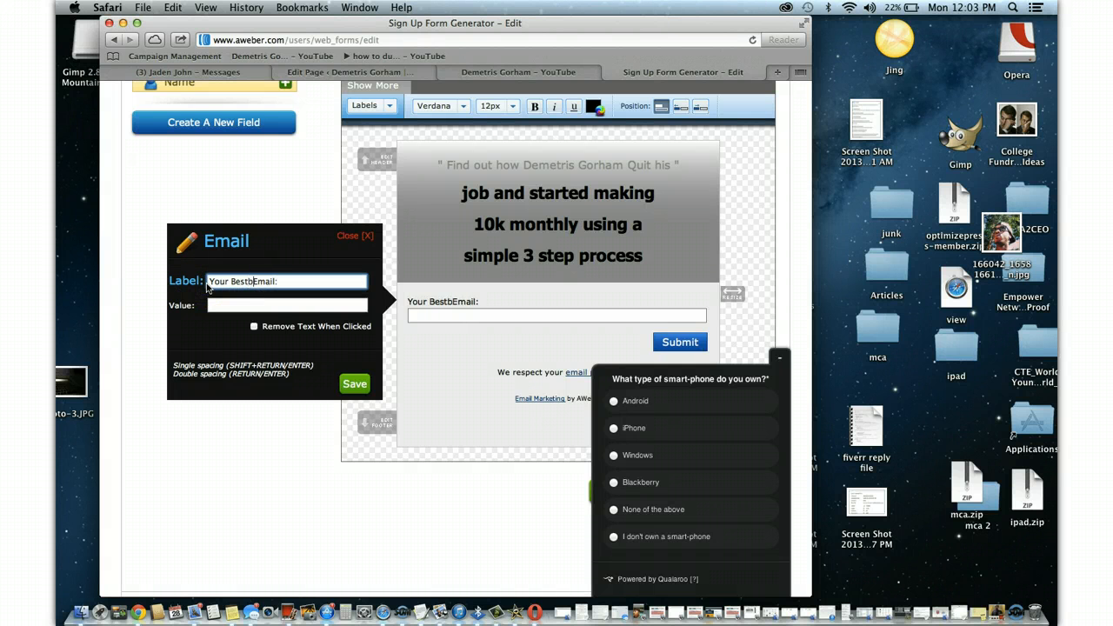
click(354, 384)
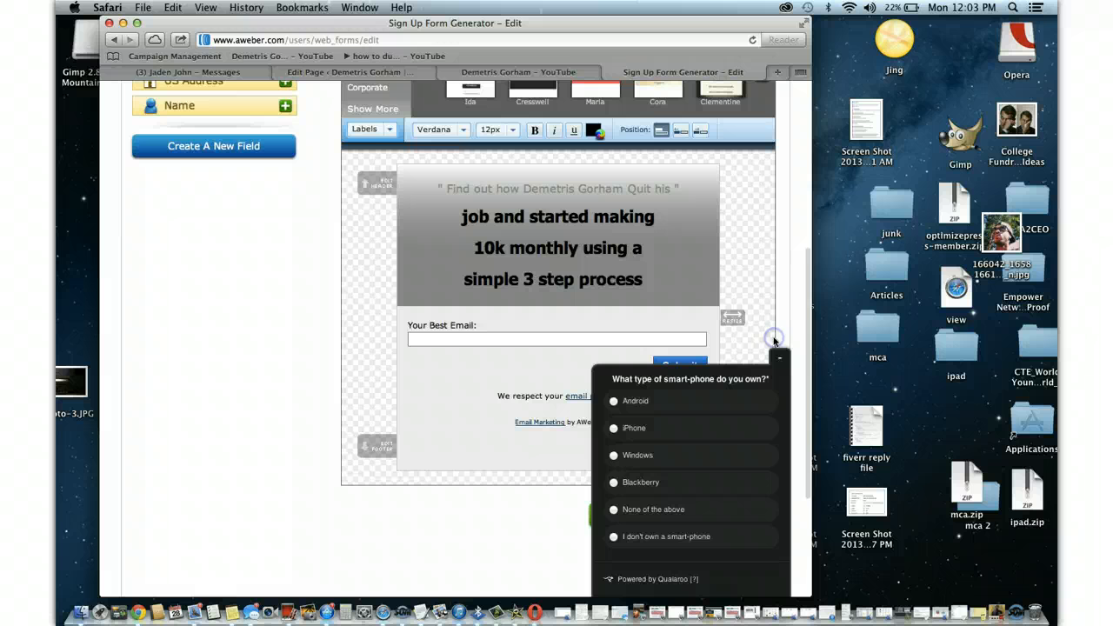
mouse_move(783, 360)
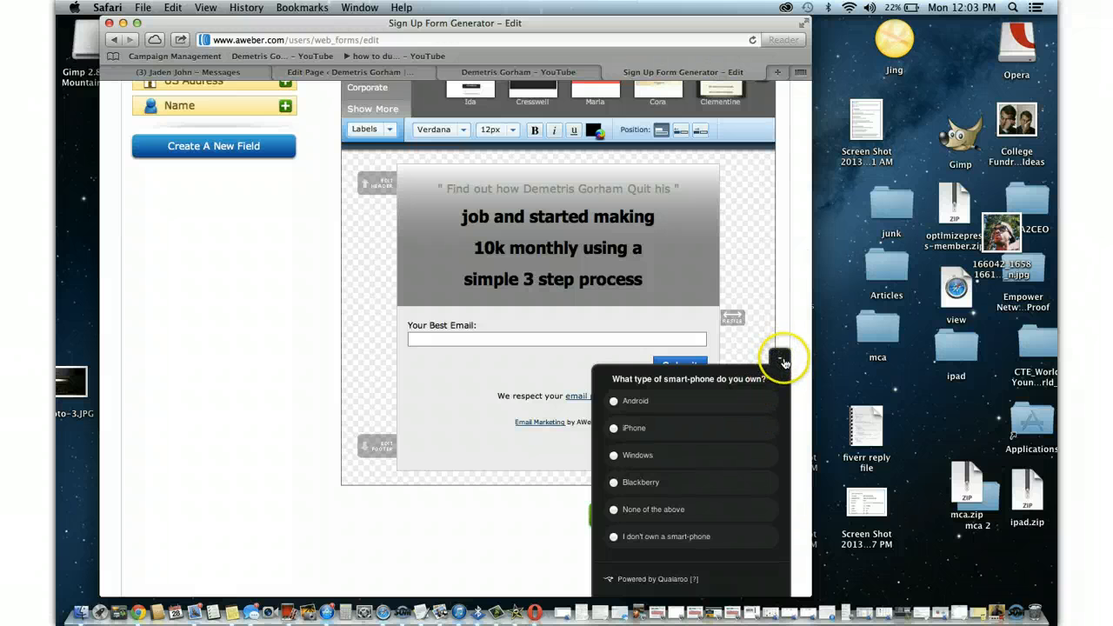
click(783, 358)
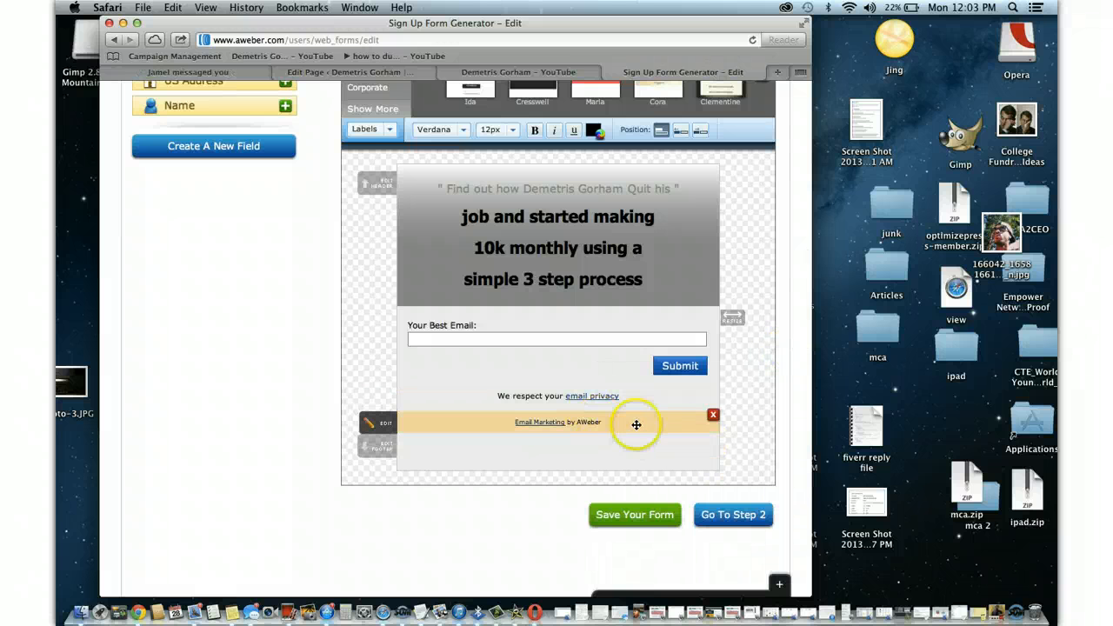
click(714, 414)
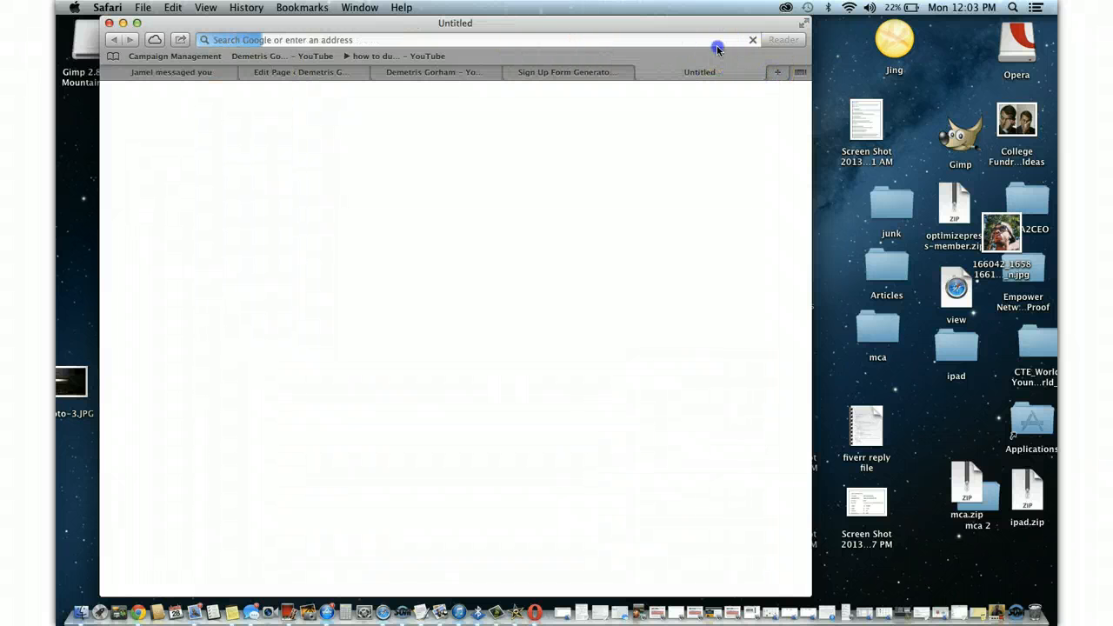
Search for the 'mca scam' video and locate it in the results
click(716, 40)
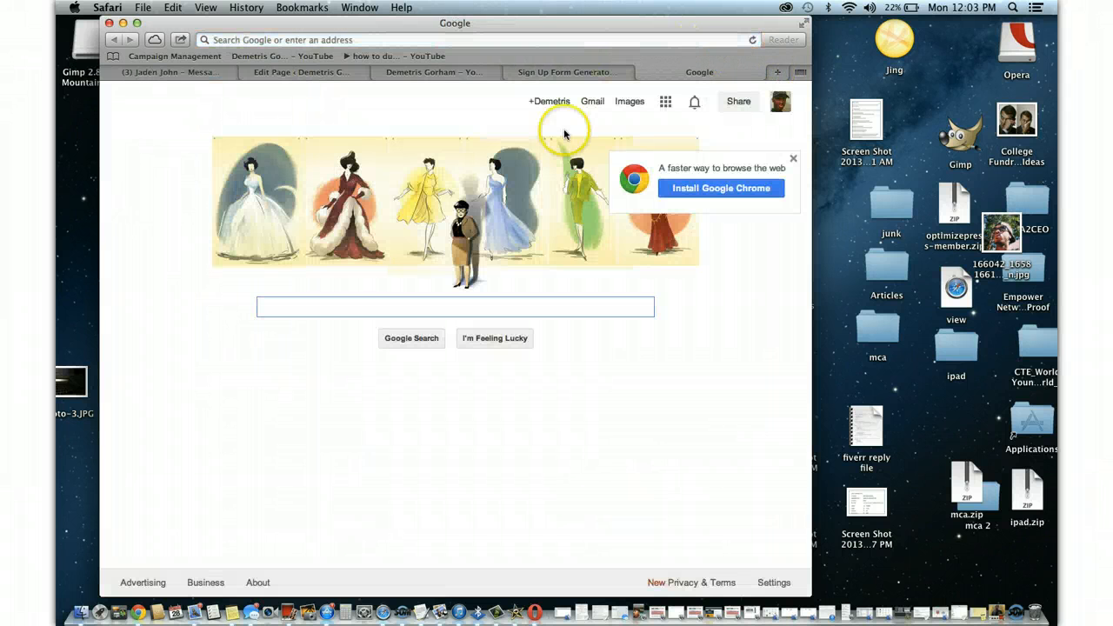
text(mca sca)
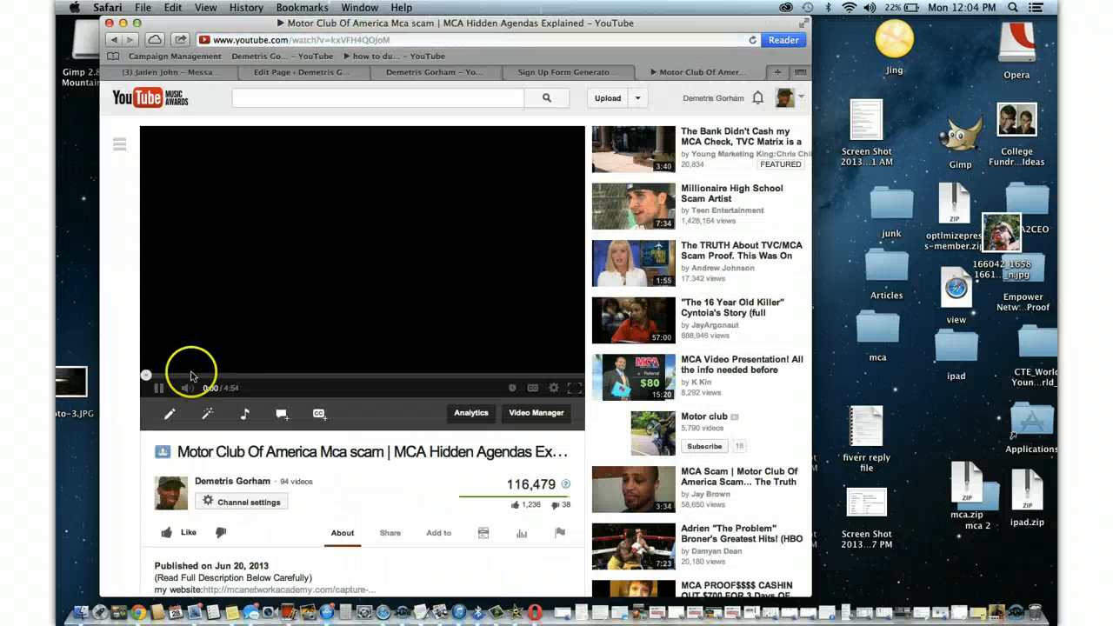
scroll(down, 3)
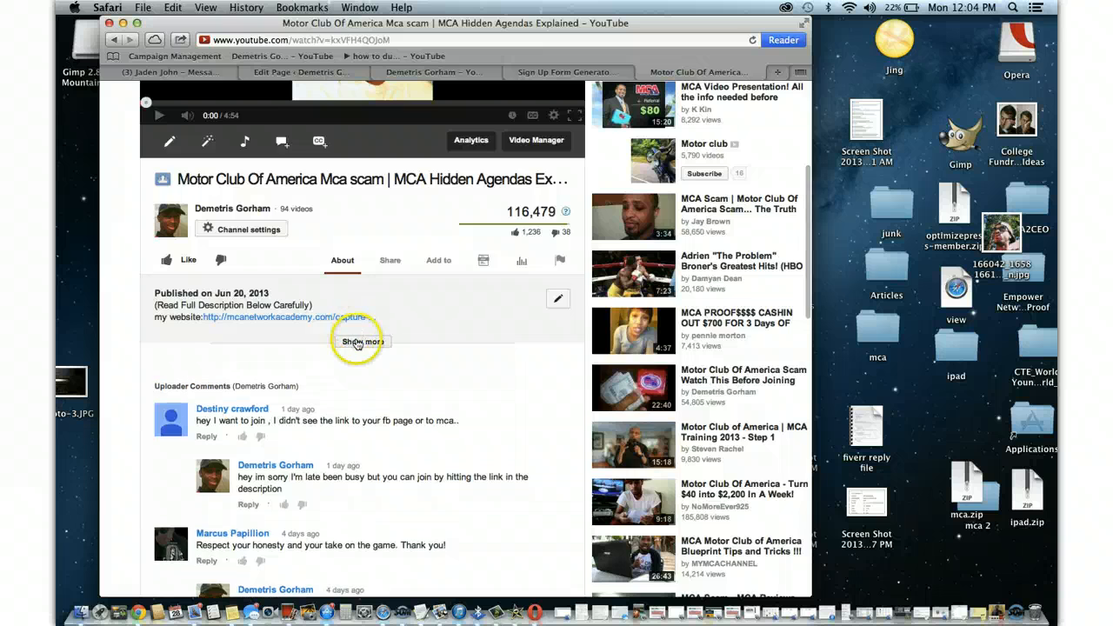
Open the MCA video's description for editing and reach its income disclaimer paragraph
click(362, 341)
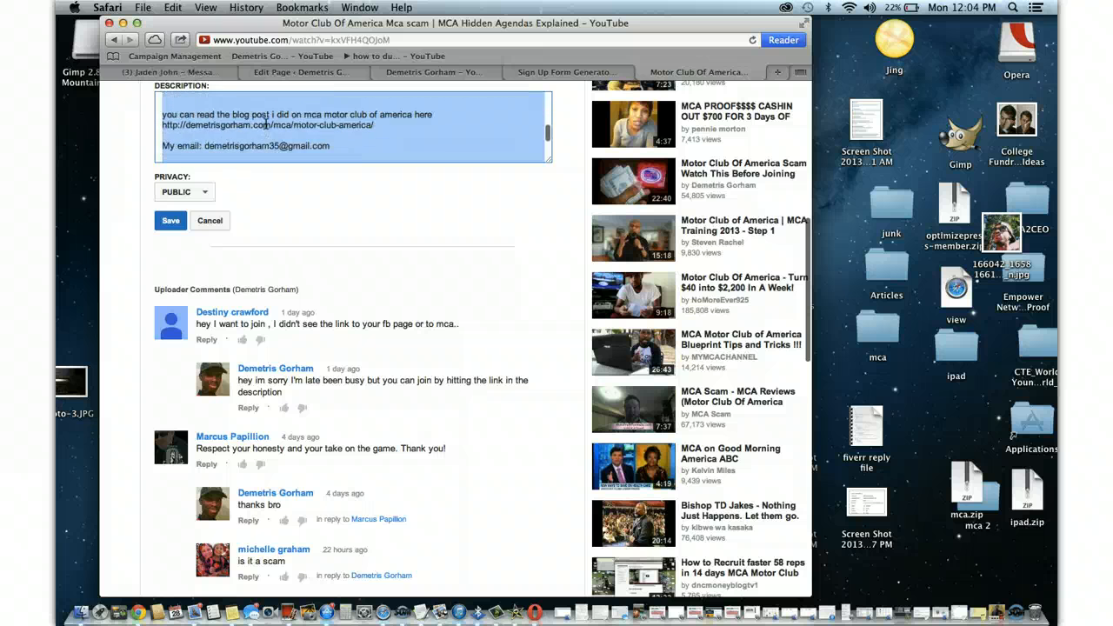
scroll(down, 3)
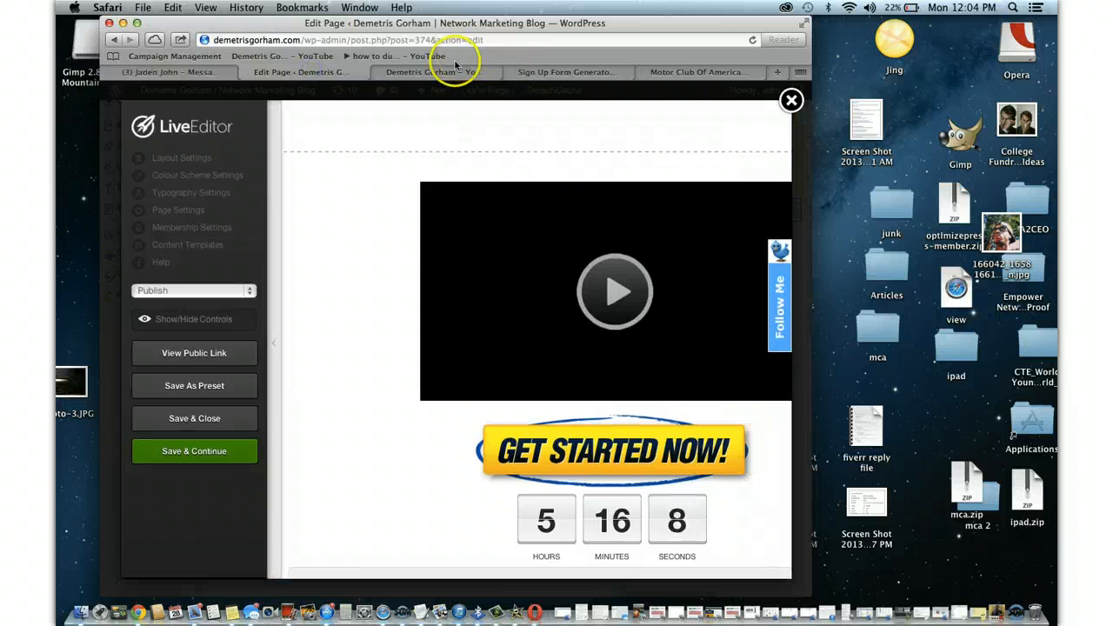
click(700, 71)
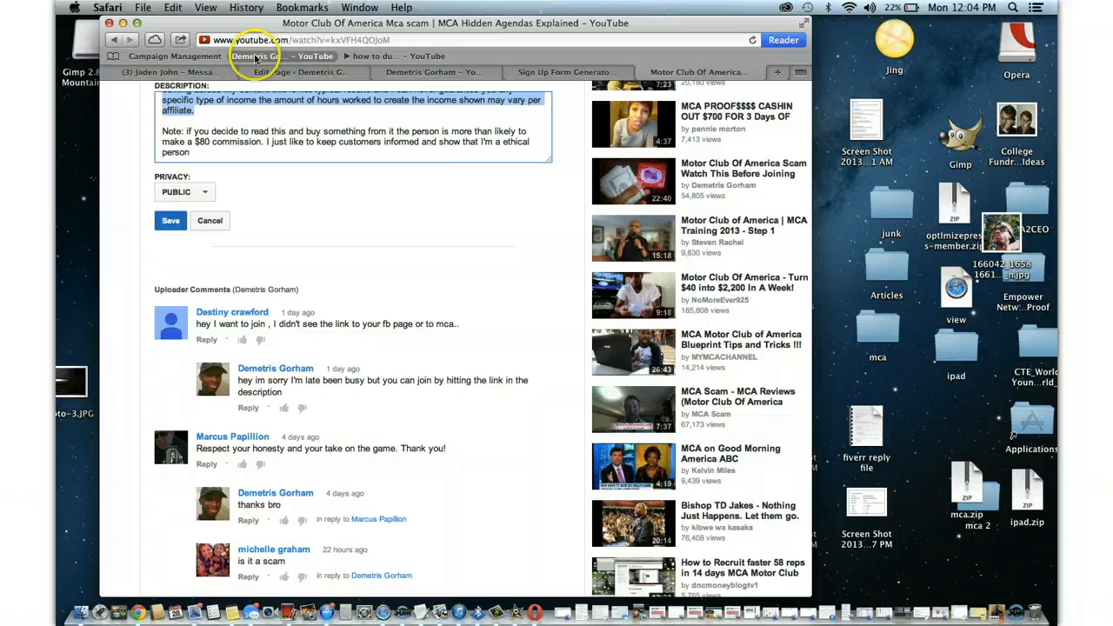
Save the disclaimer as the form footer and set the body background to dark red #730e0e
click(565, 72)
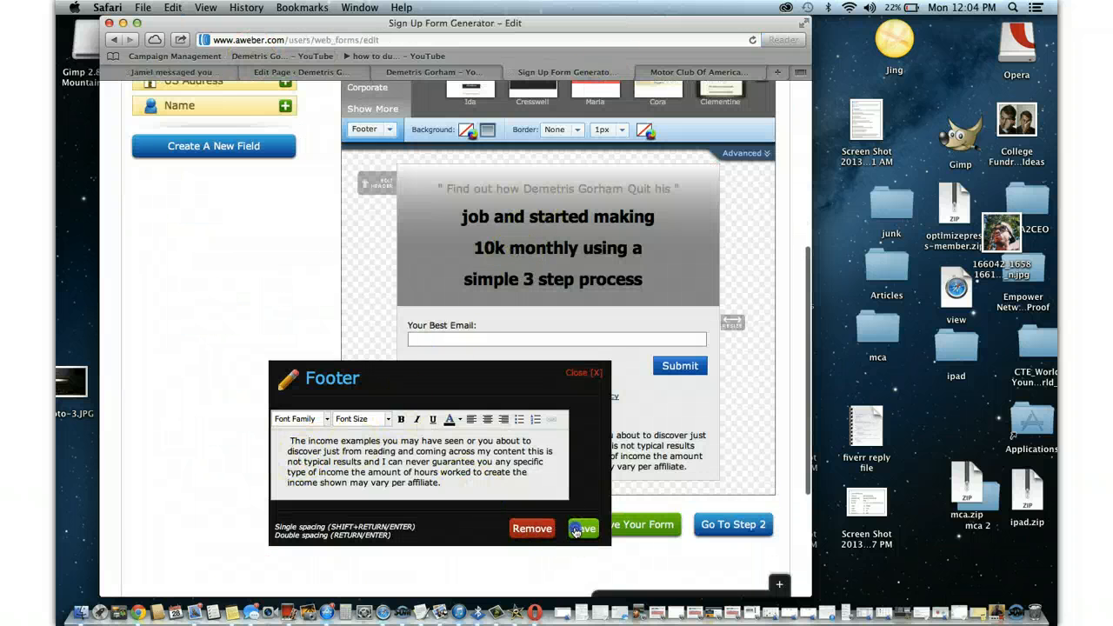
click(582, 529)
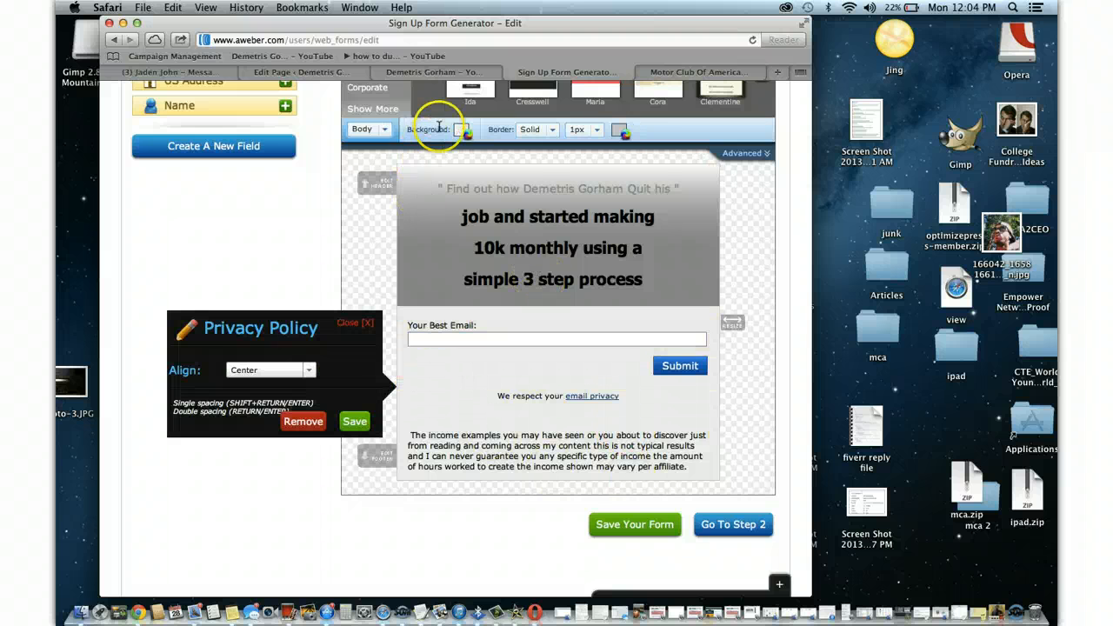
click(466, 129)
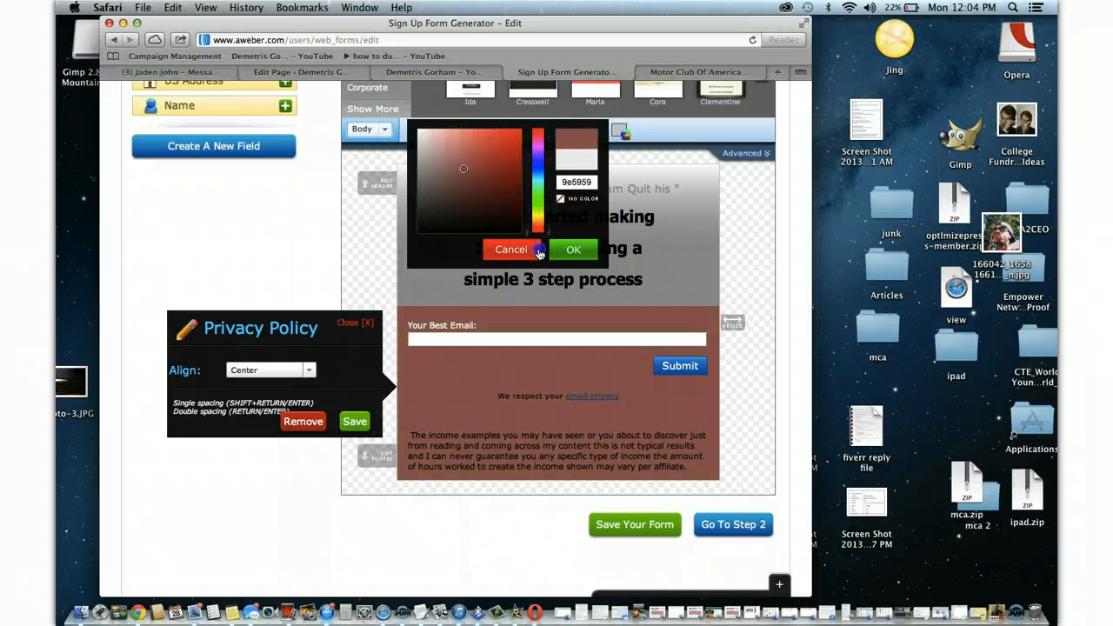
click(463, 168)
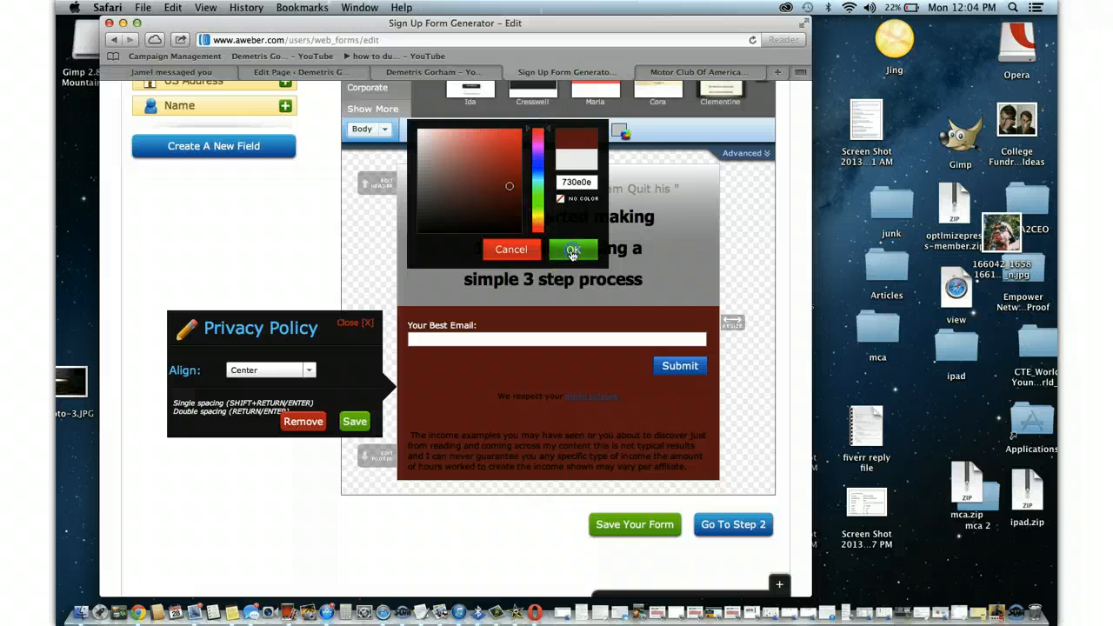
click(573, 251)
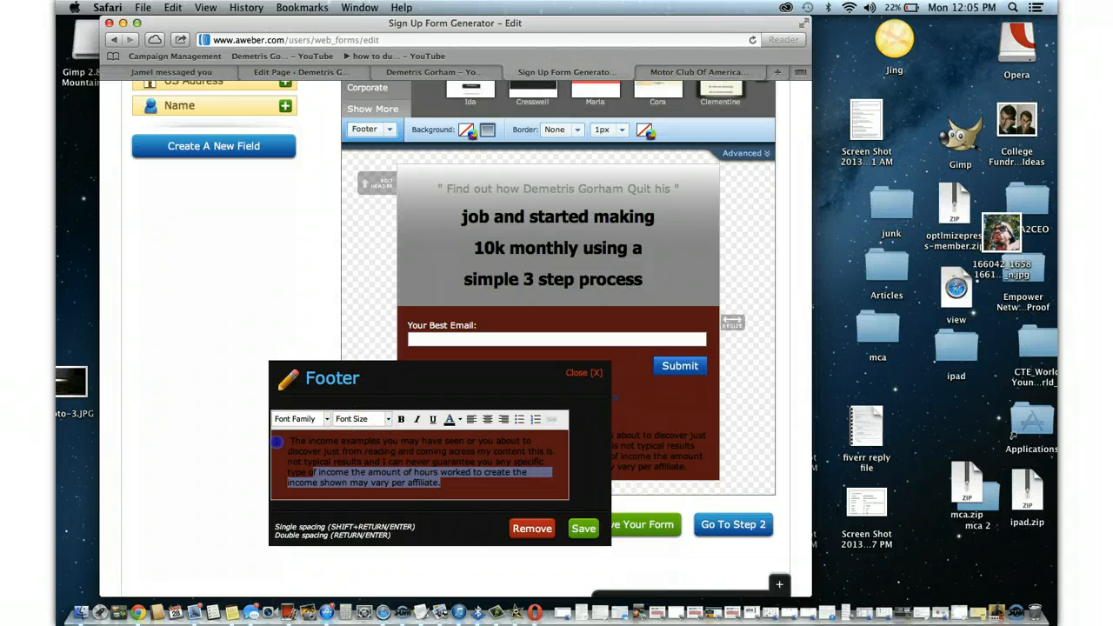
Set the footer text font family to Times New Roman
click(299, 417)
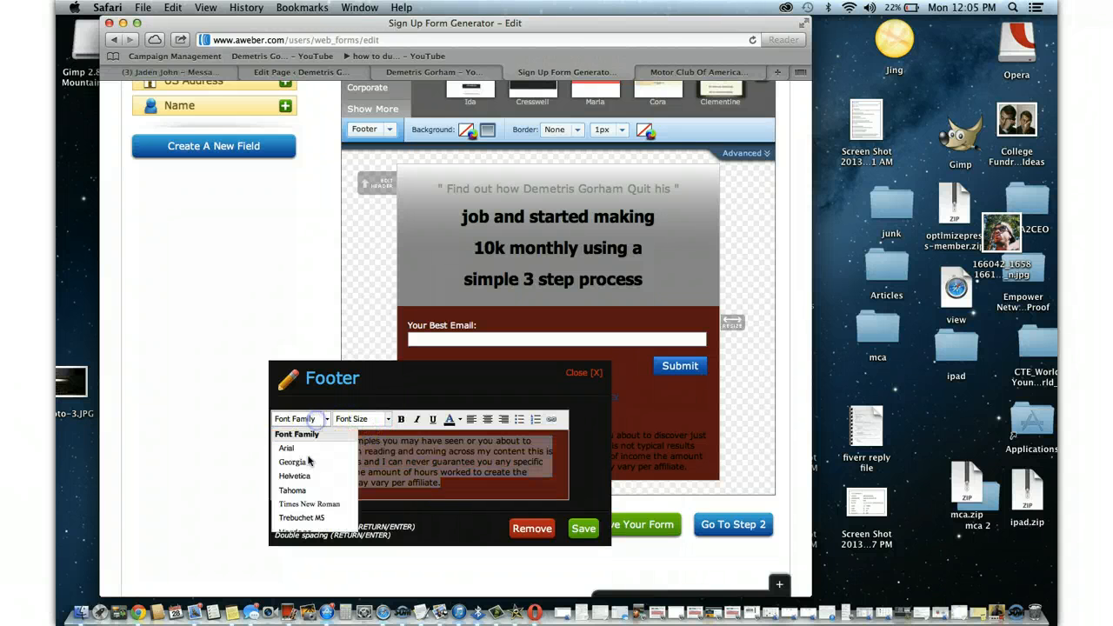
click(310, 504)
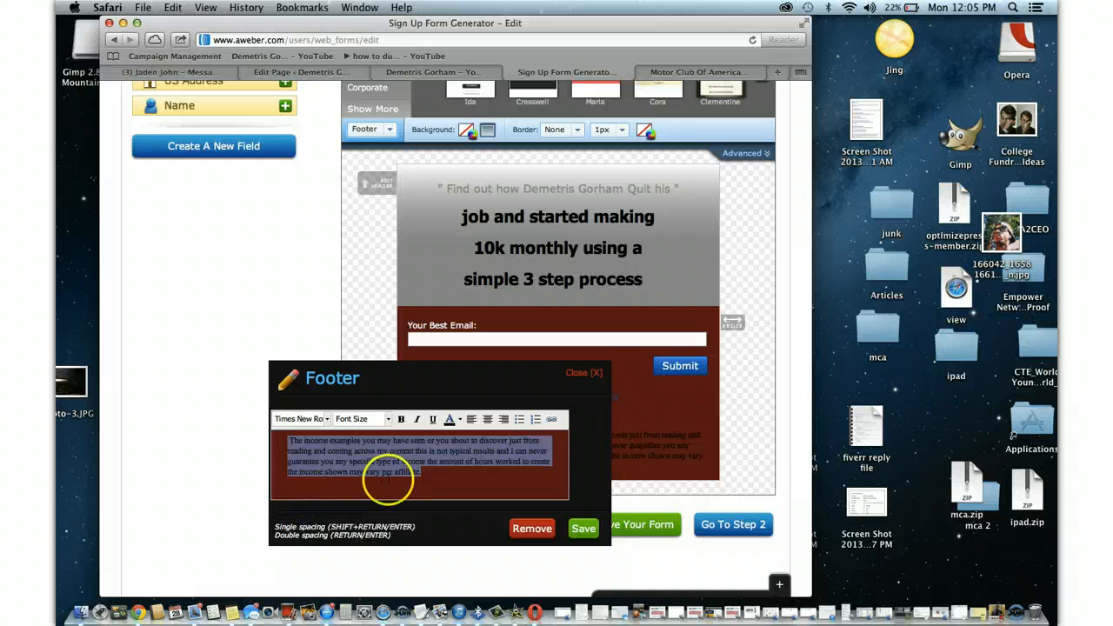
click(585, 529)
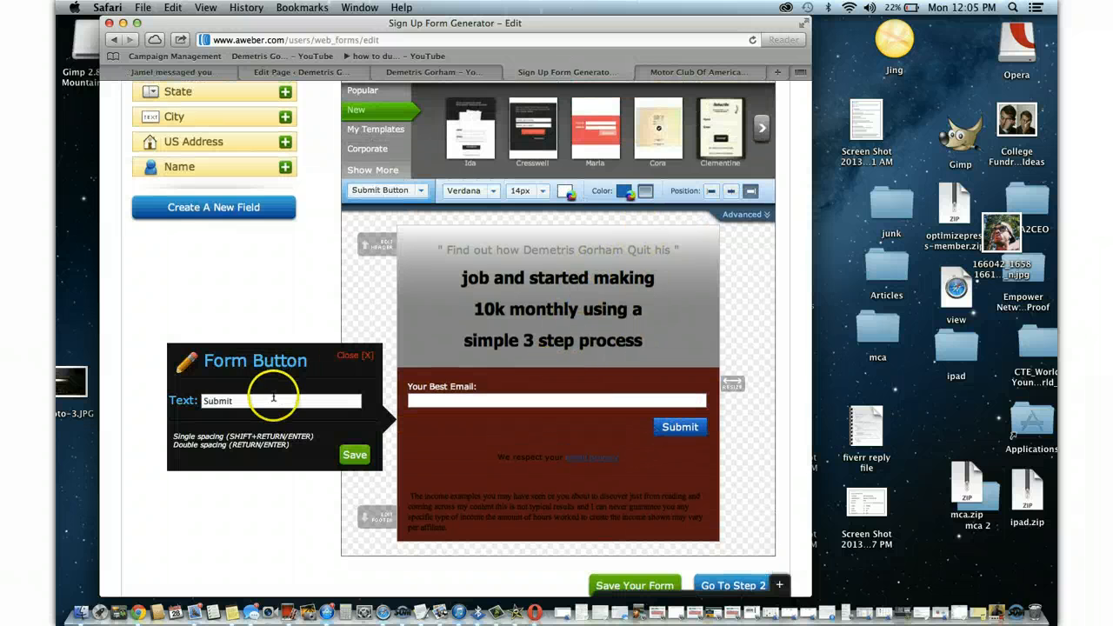
Change the submit button text to 'Yeah Right'
text(Y)
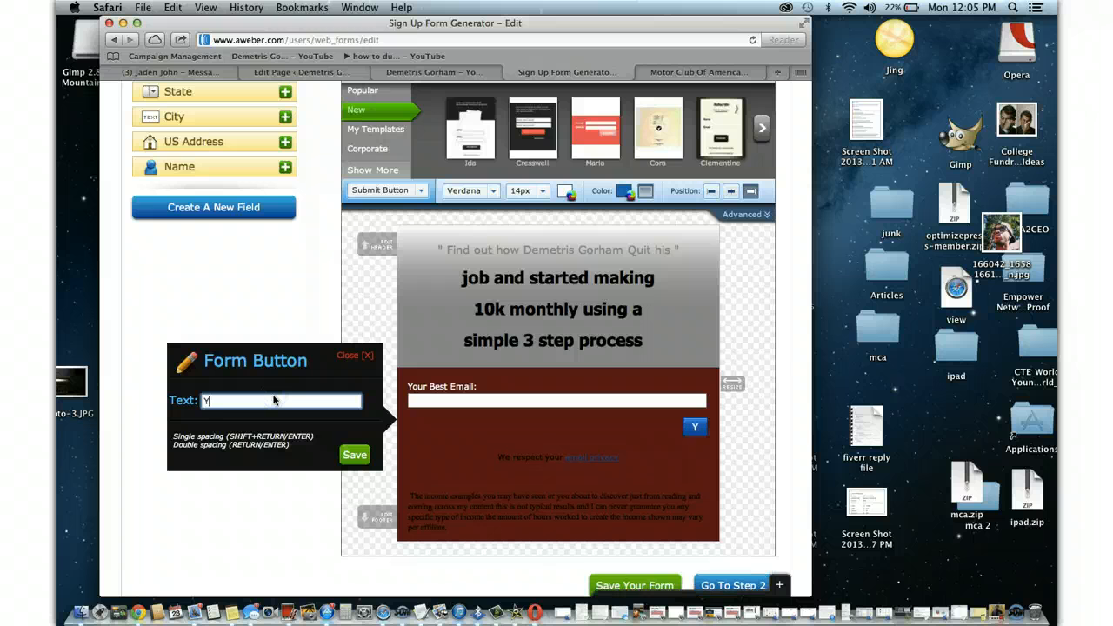
text(eah)
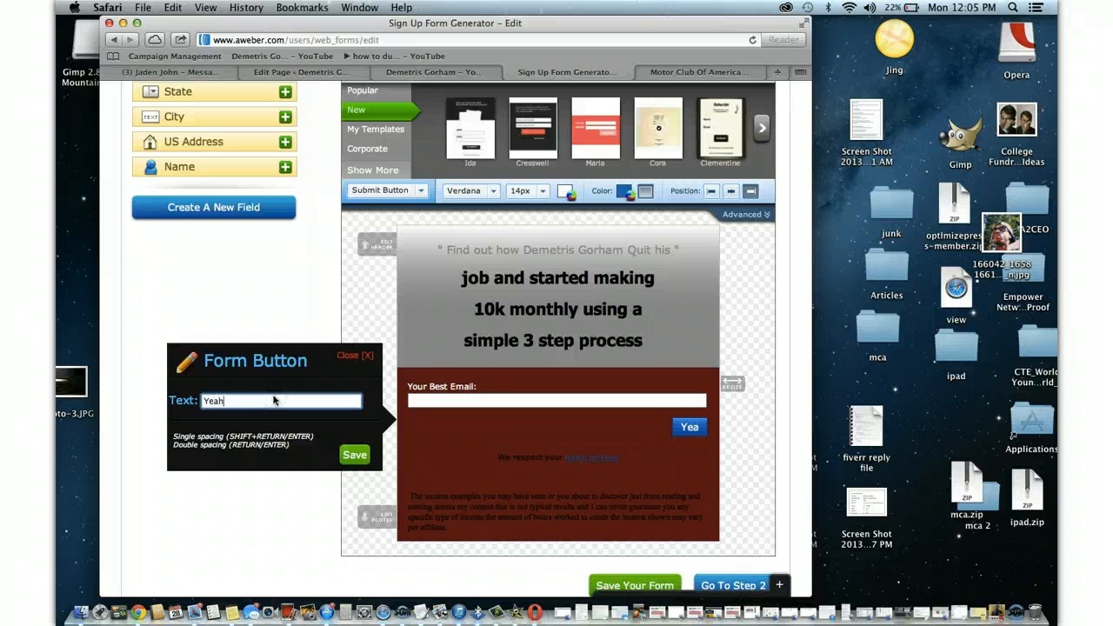
text(Irhgt)
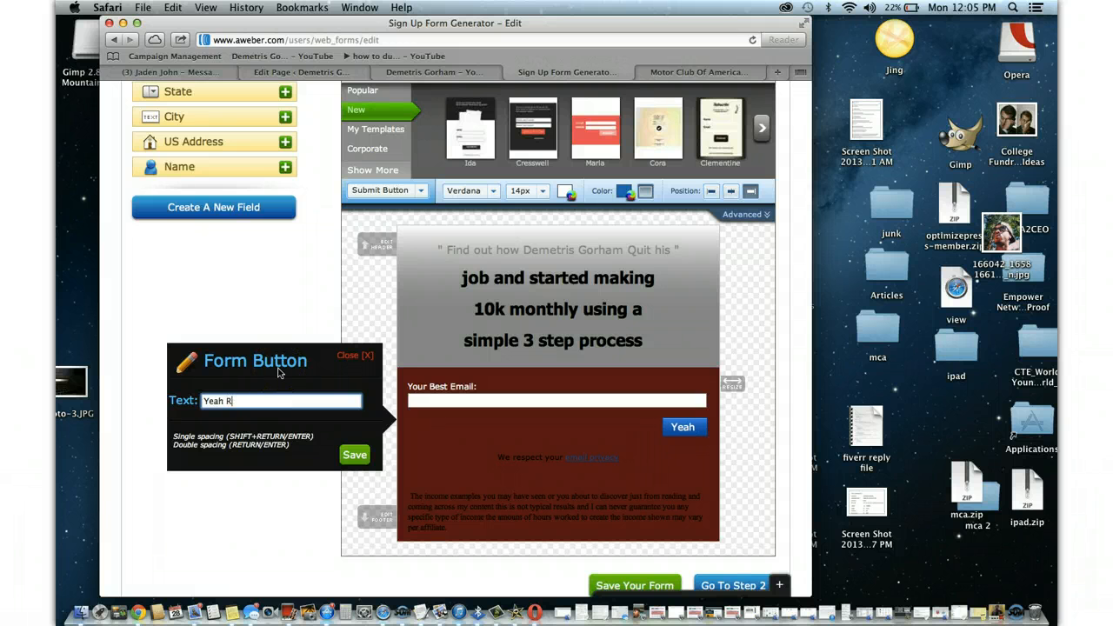
click(355, 454)
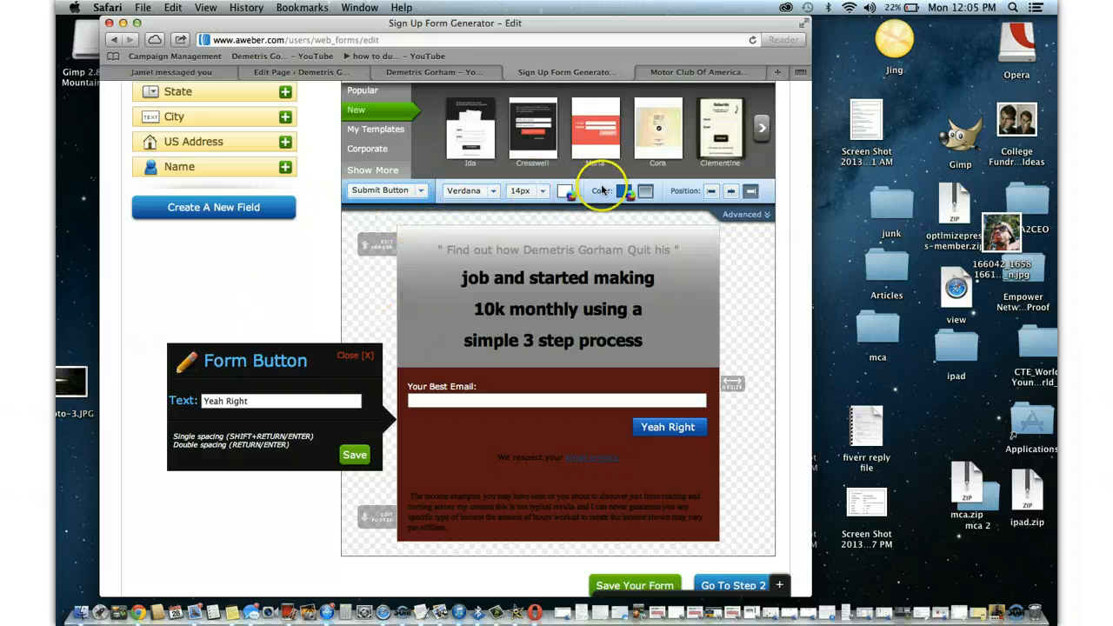
Make the submit button red via the colour picker
click(624, 190)
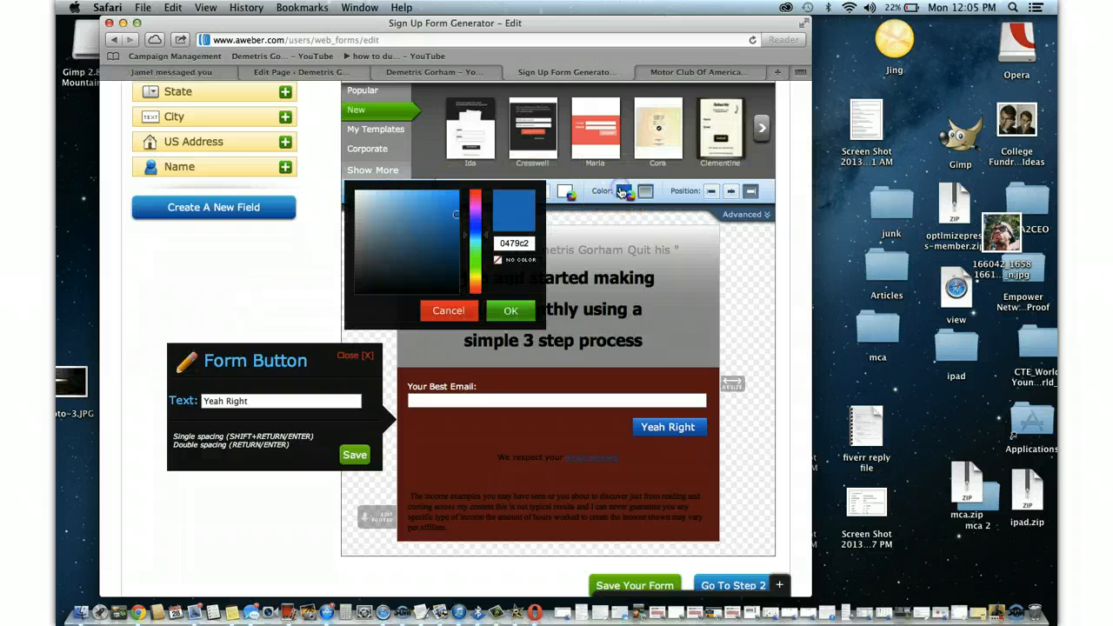
drag(475, 206, 475, 296)
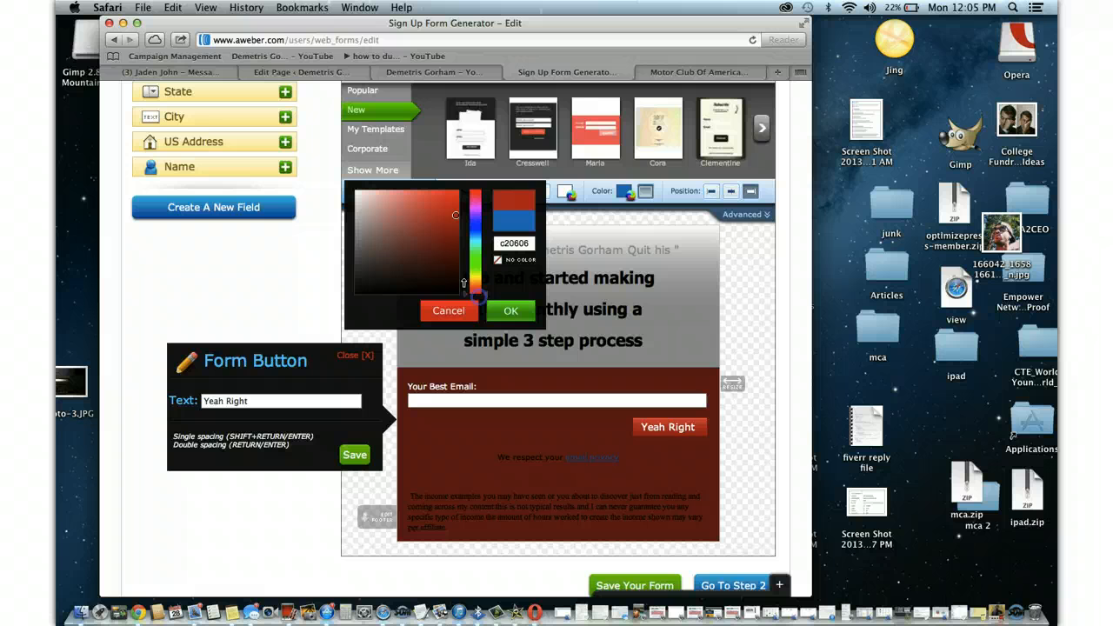
click(444, 251)
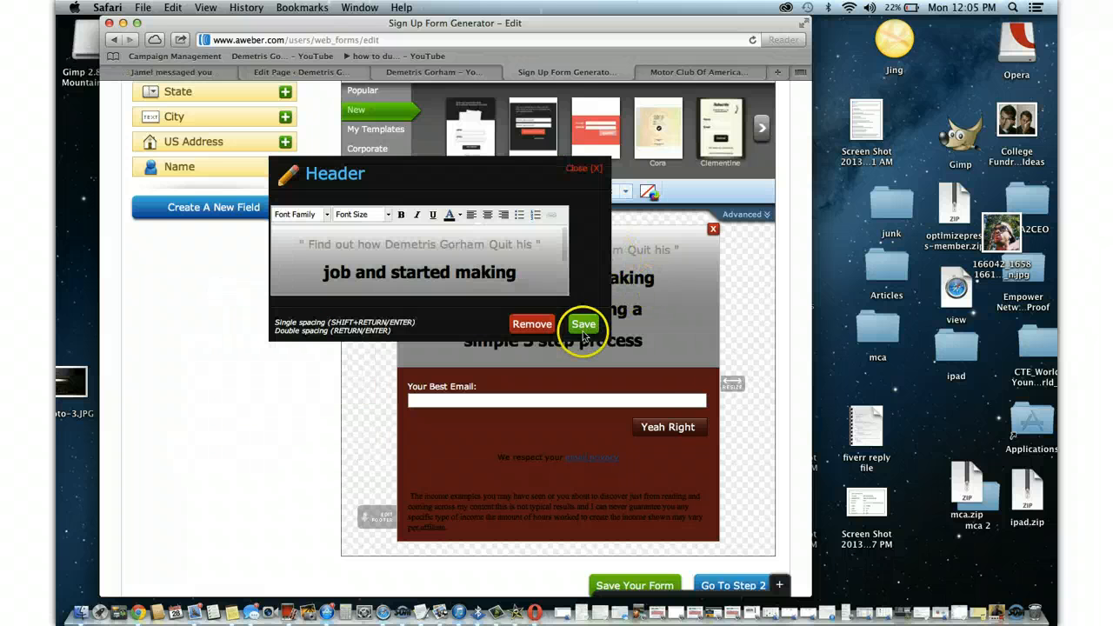
Enter '10k monthly using a', set the 'job and started making' line to 18px, and save the header
text(10k monthly using a)
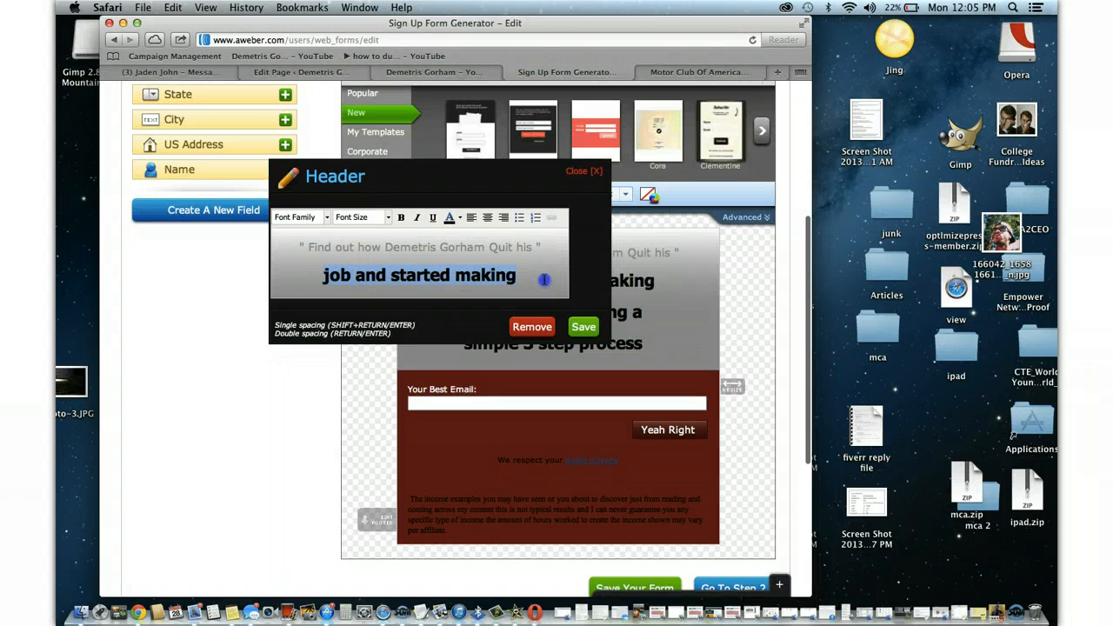
click(358, 218)
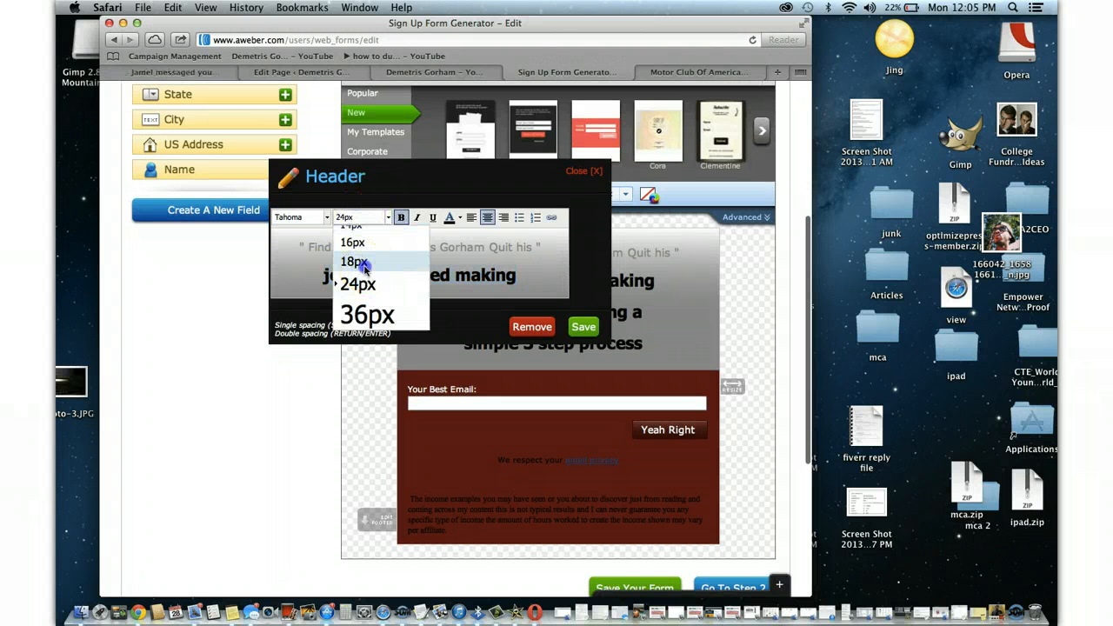
click(353, 261)
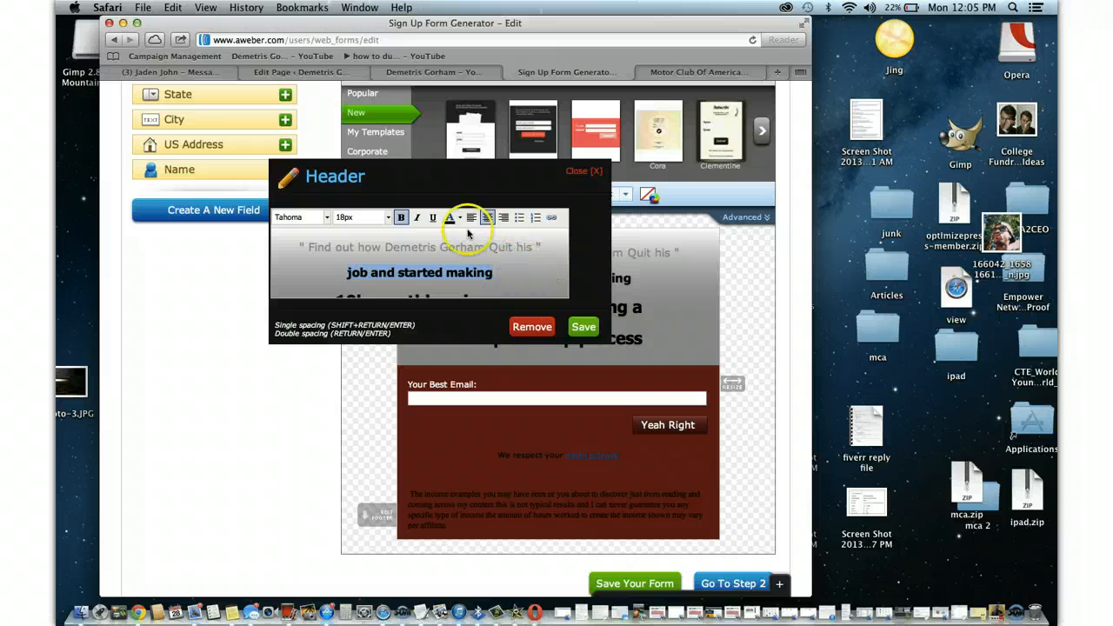
click(470, 218)
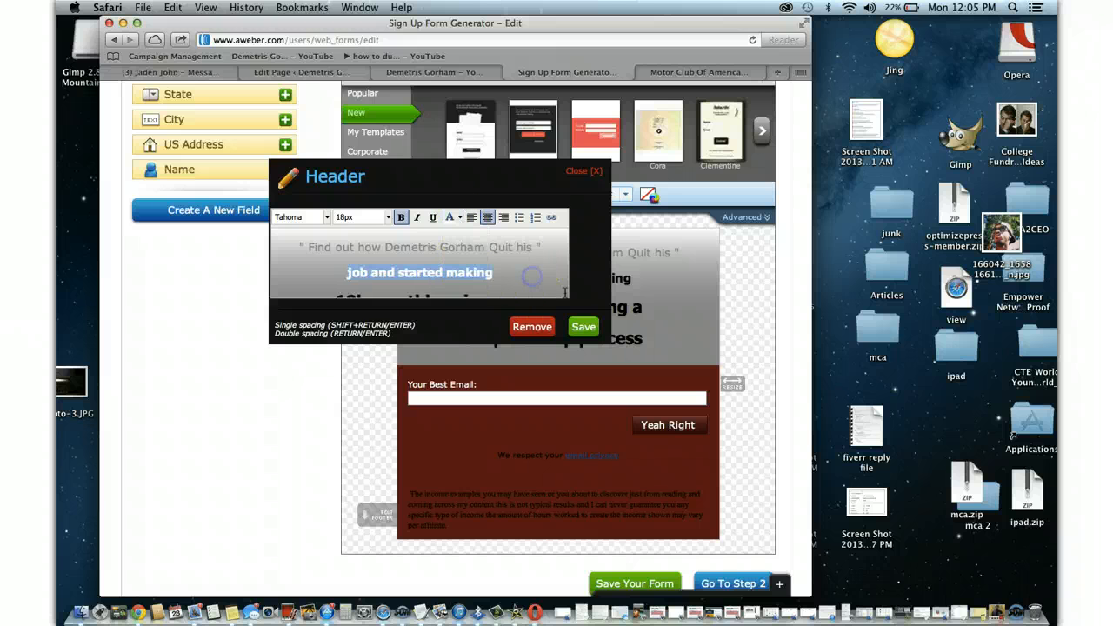
click(583, 327)
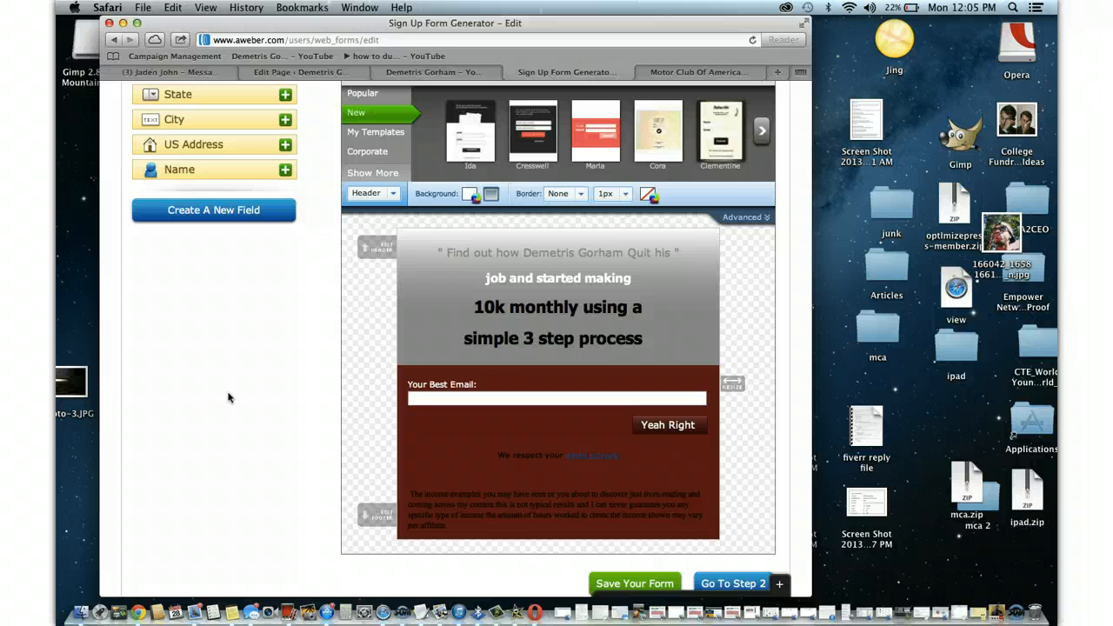
click(598, 456)
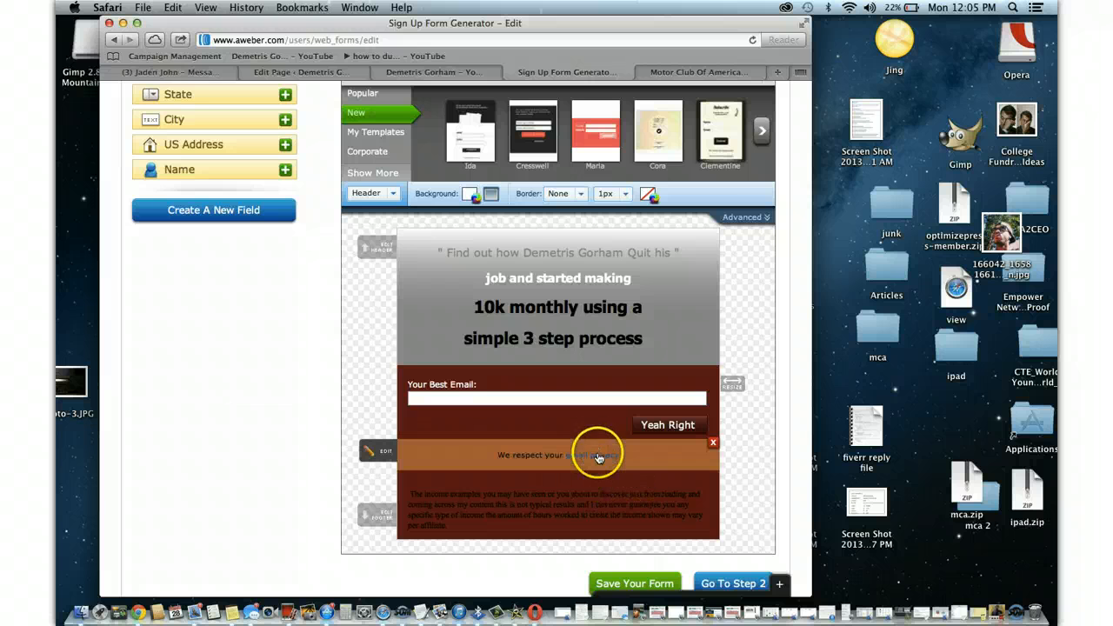
Switch the privacy policy styling to Links and set the Normal link colour to white
click(595, 455)
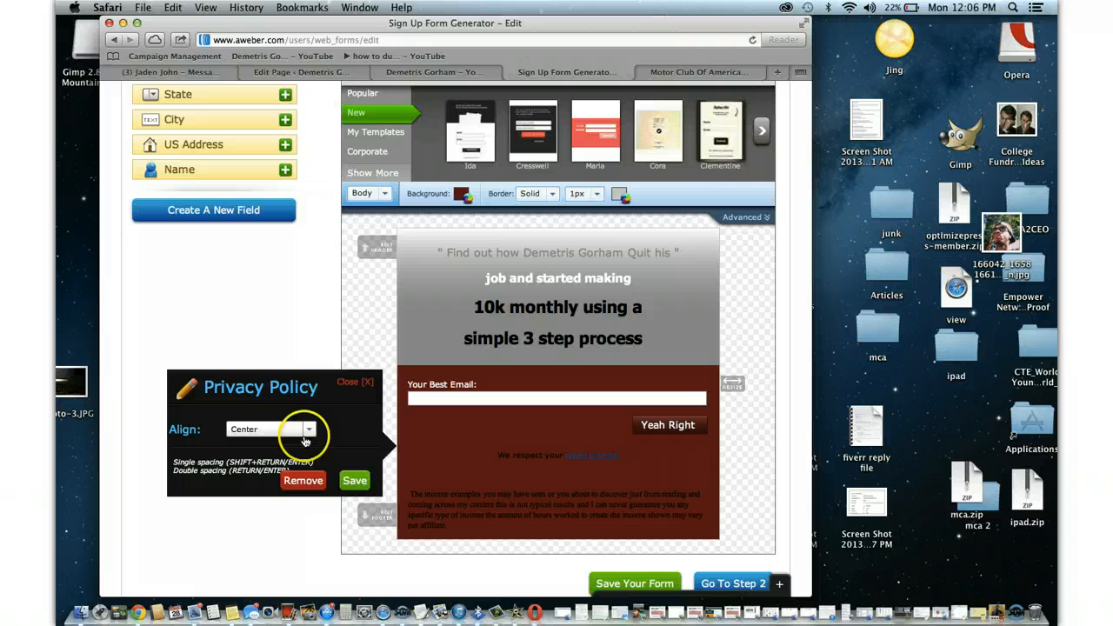
click(369, 193)
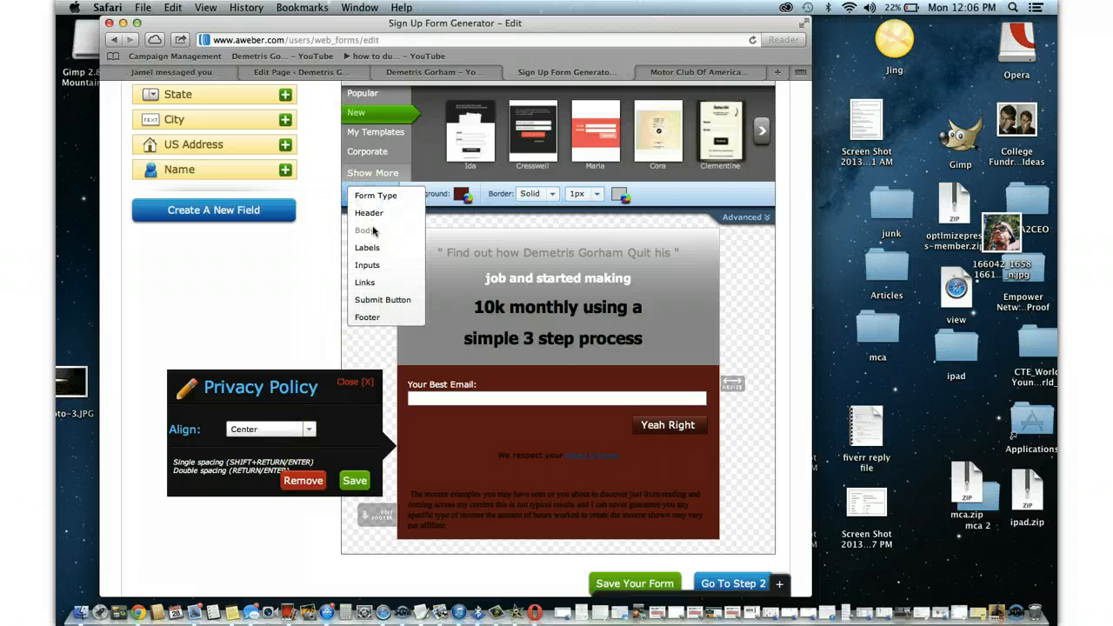
click(367, 247)
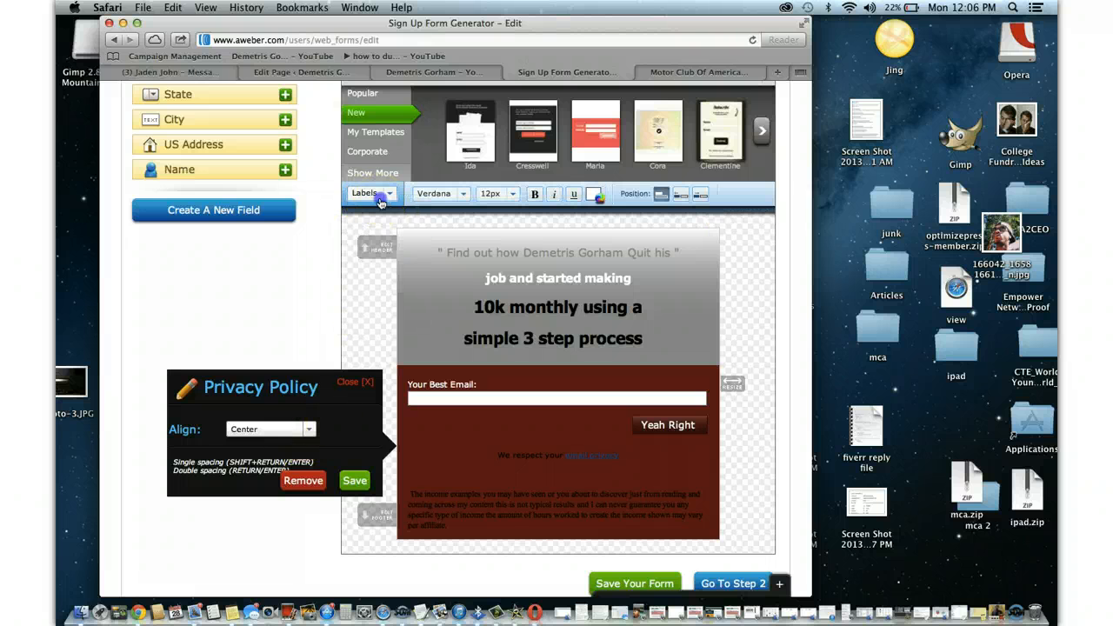
click(369, 193)
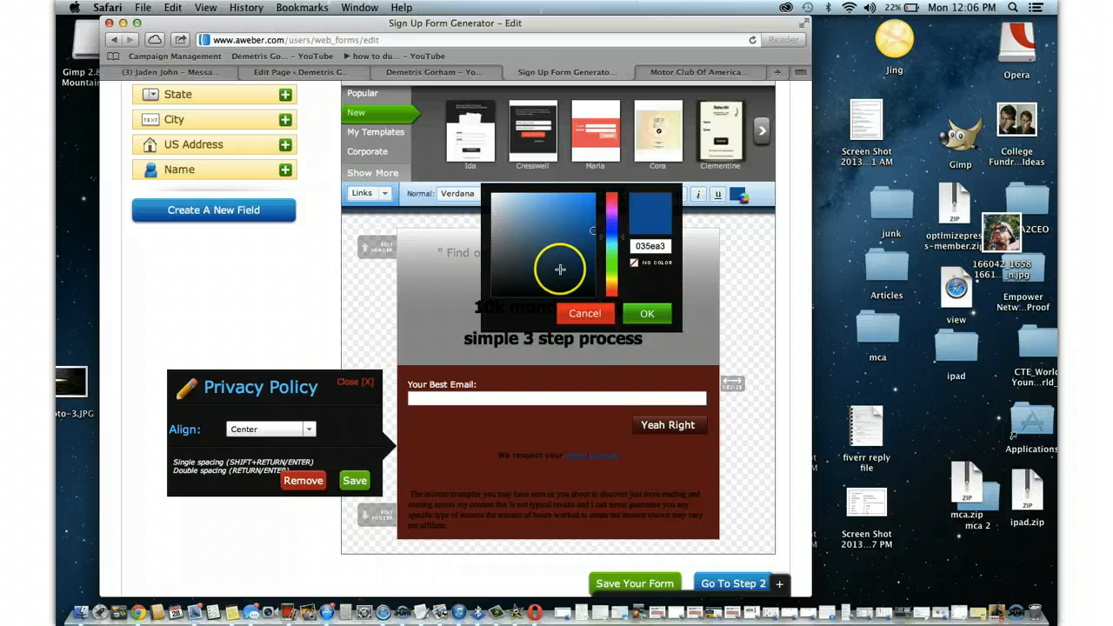
click(527, 287)
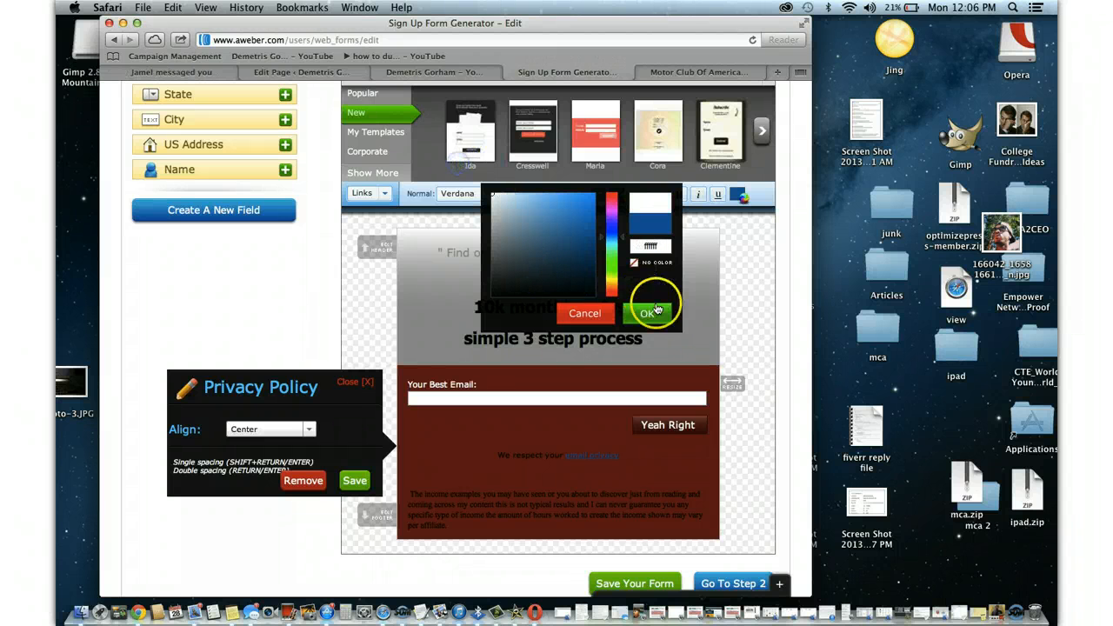
click(647, 313)
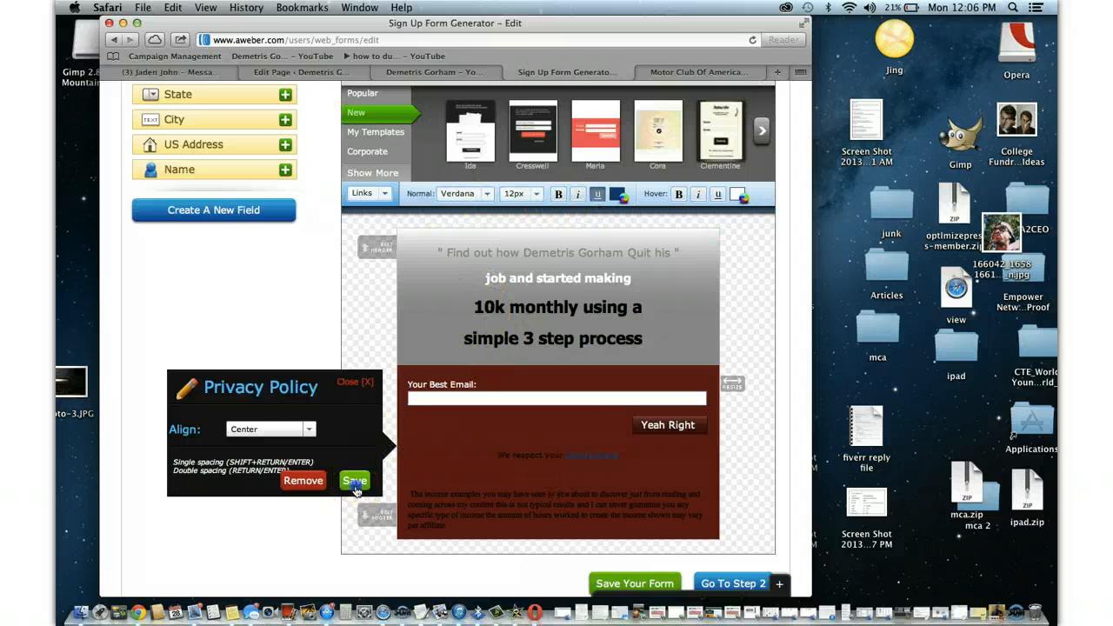
Save the link colour and choose a hover colour for the form's links
click(355, 480)
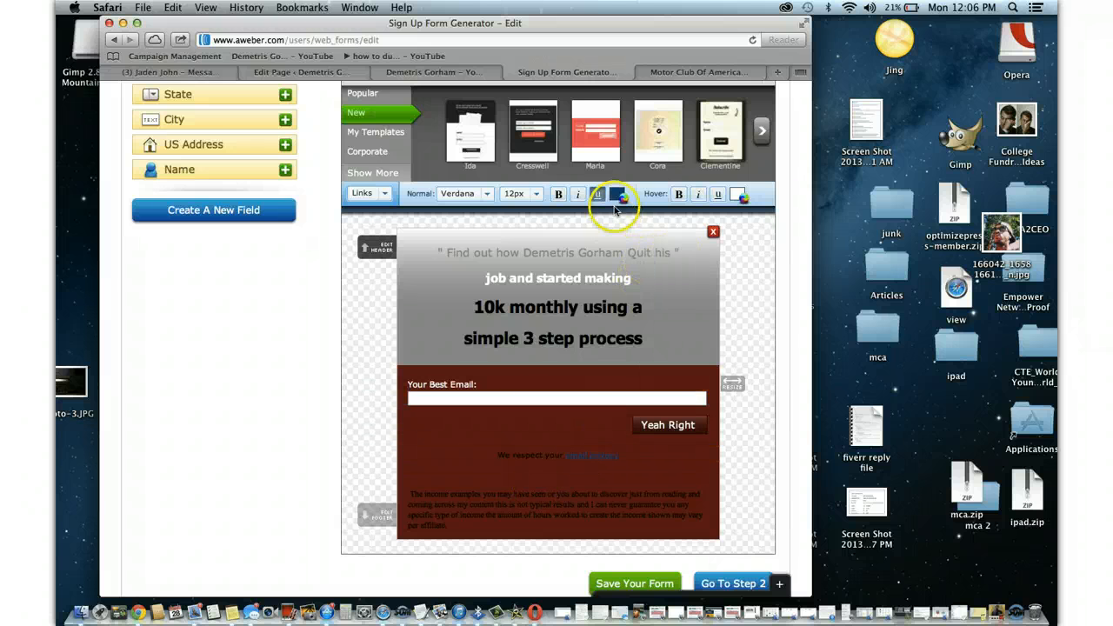
click(598, 194)
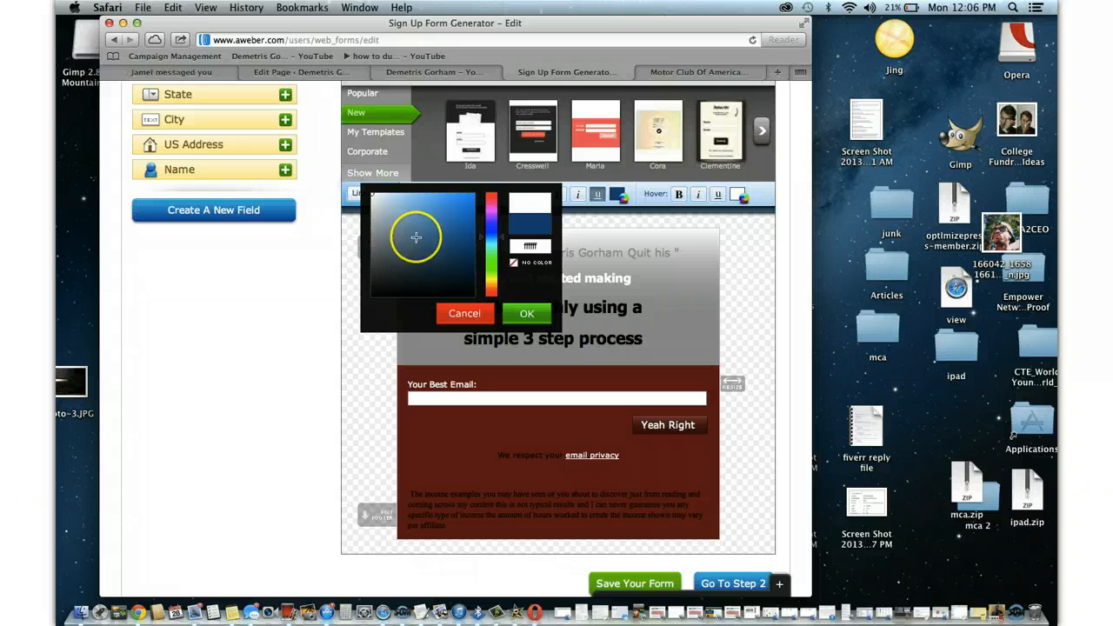
click(402, 299)
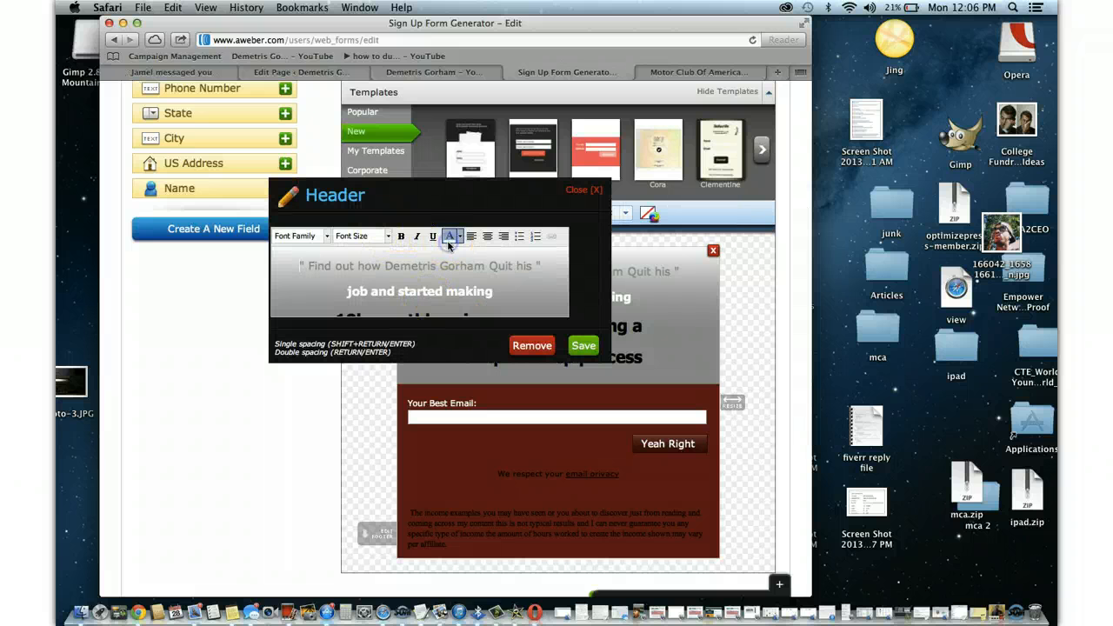
Save the header text and give the header a dark red gradient background
click(449, 237)
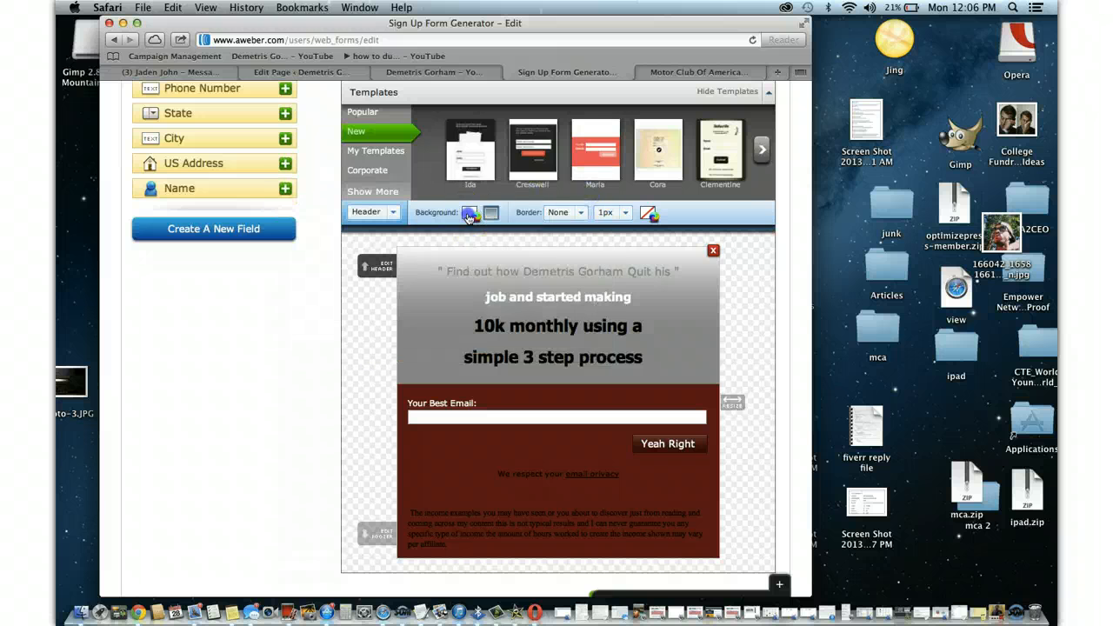
click(470, 212)
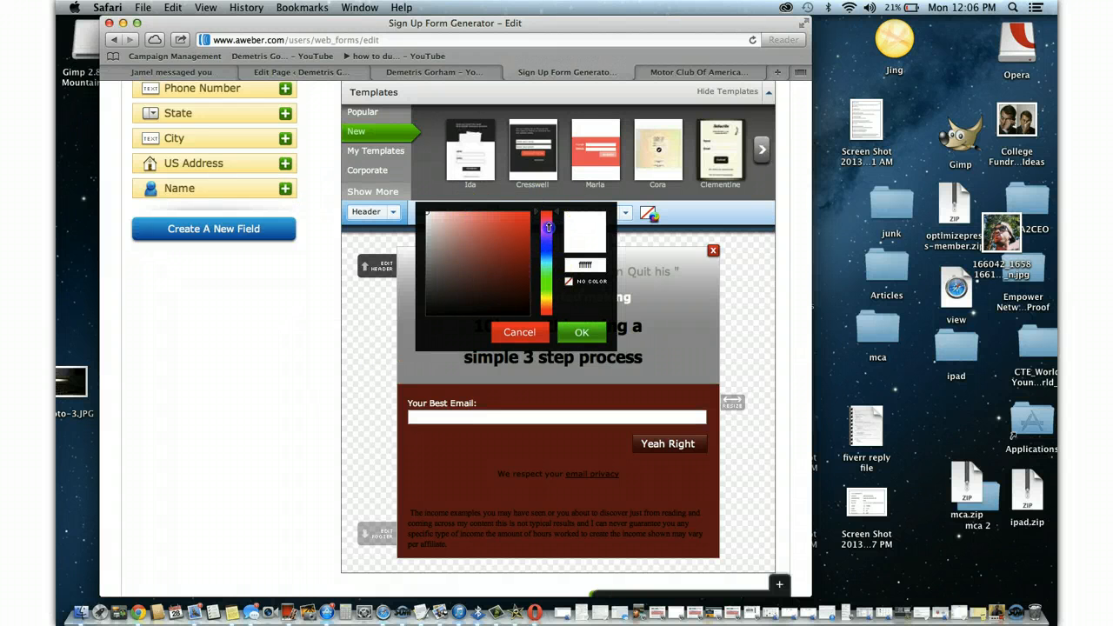
click(487, 262)
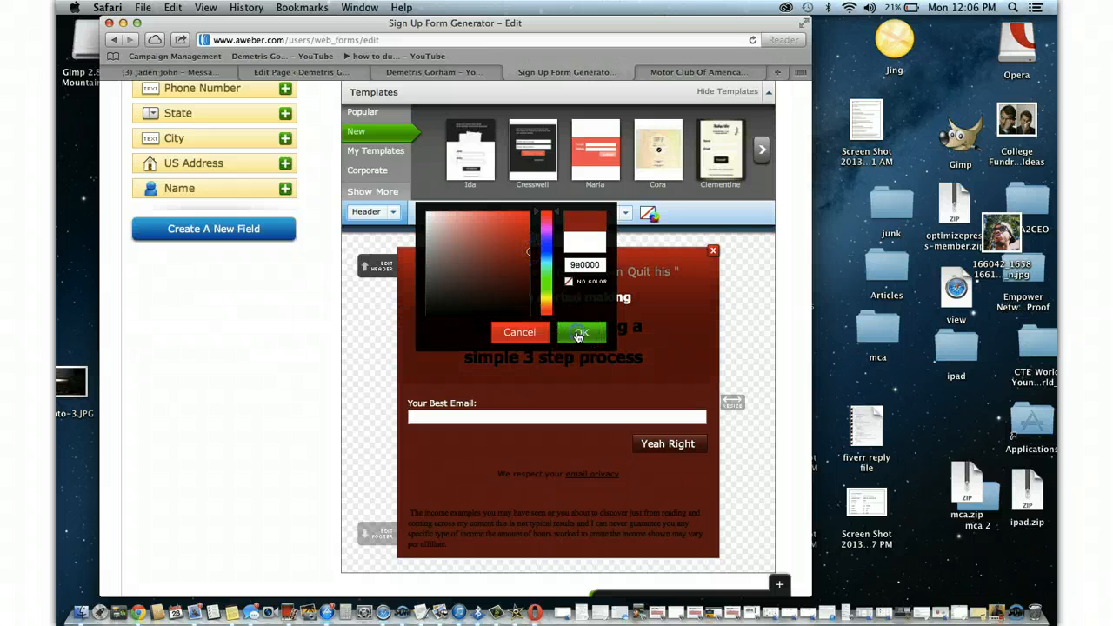
click(581, 334)
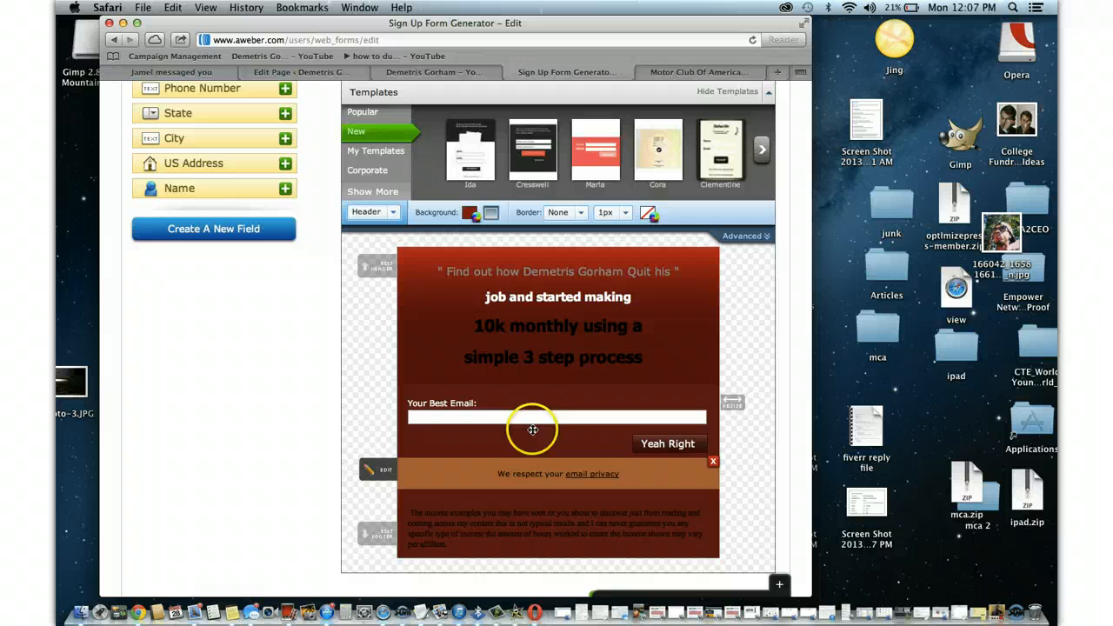
Reword the headline to 'job at the zoo and started making' and save the web form
scroll(down, 3)
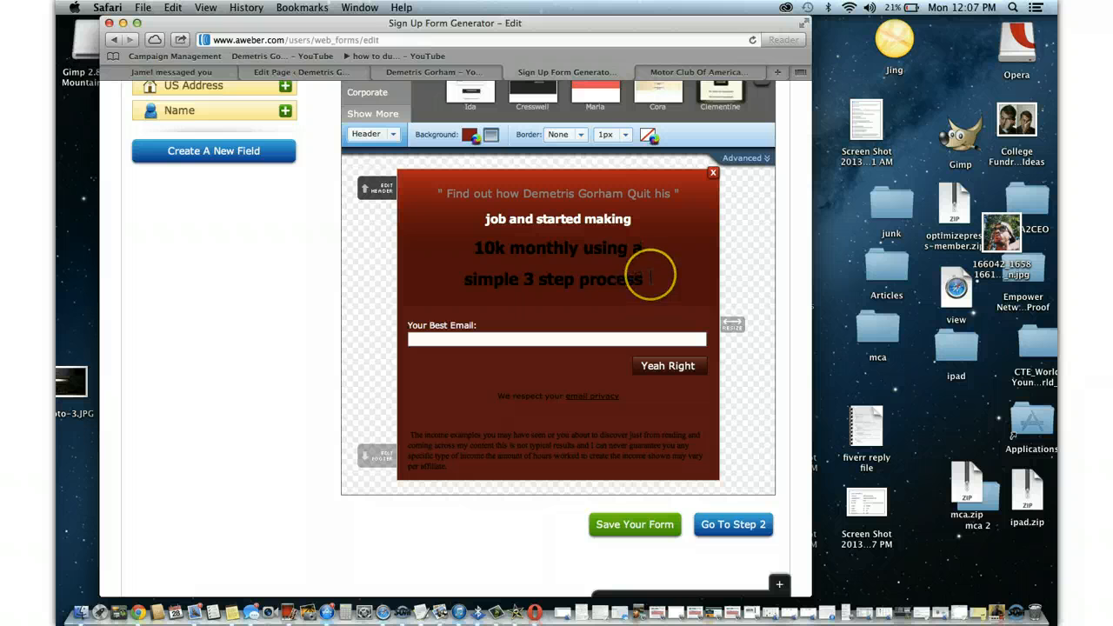
click(379, 188)
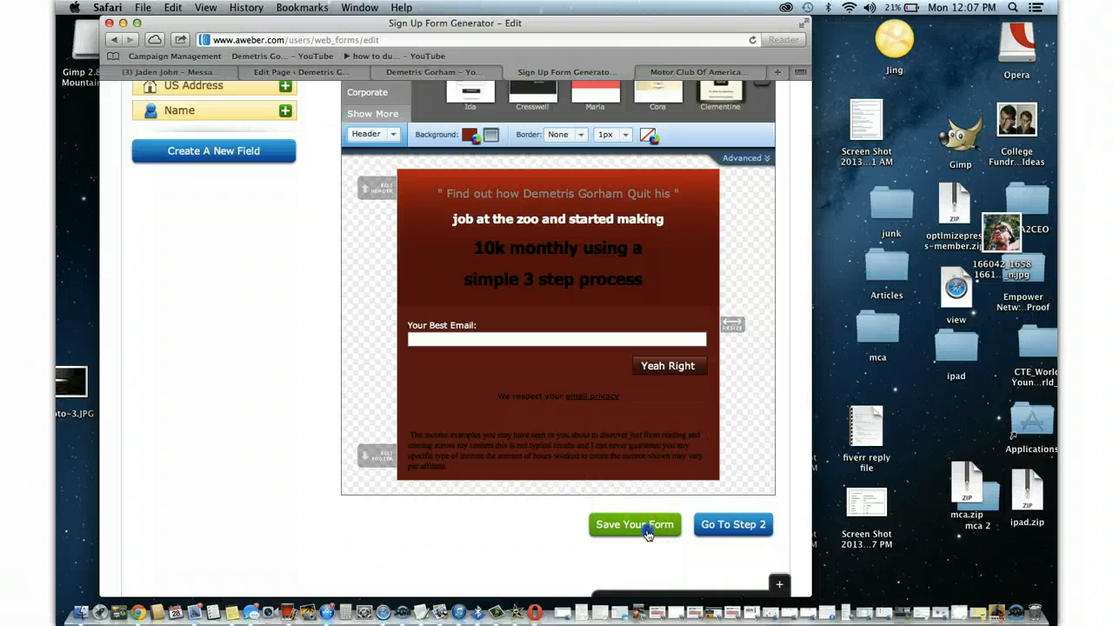
click(633, 526)
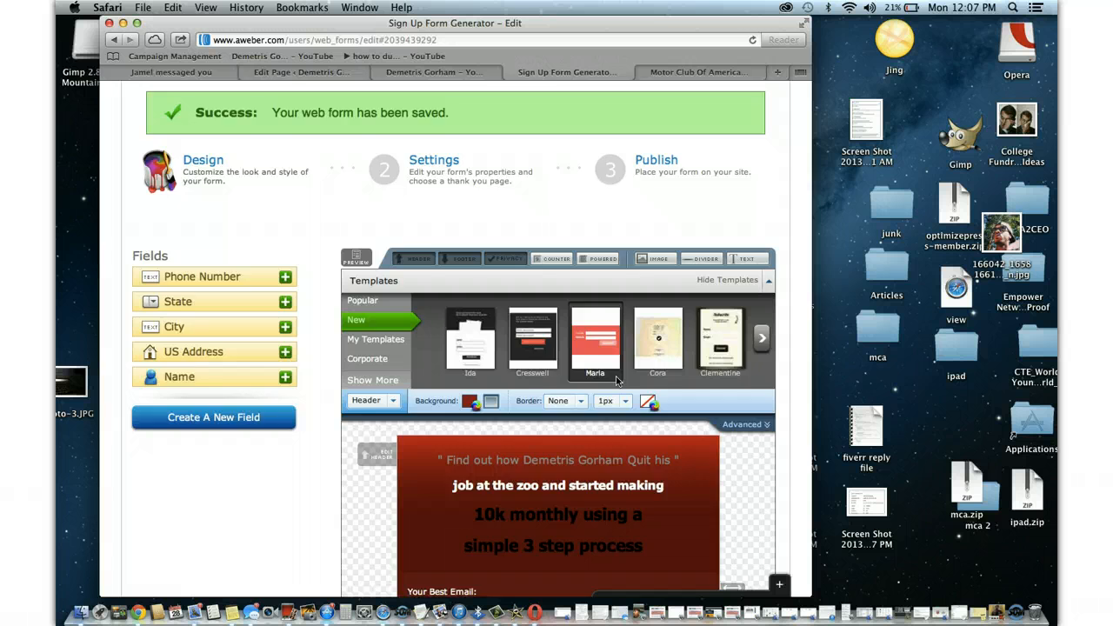
Proceed from the Design step to Step 2, Basic Settings, for My Web Form 4
scroll(down, 3)
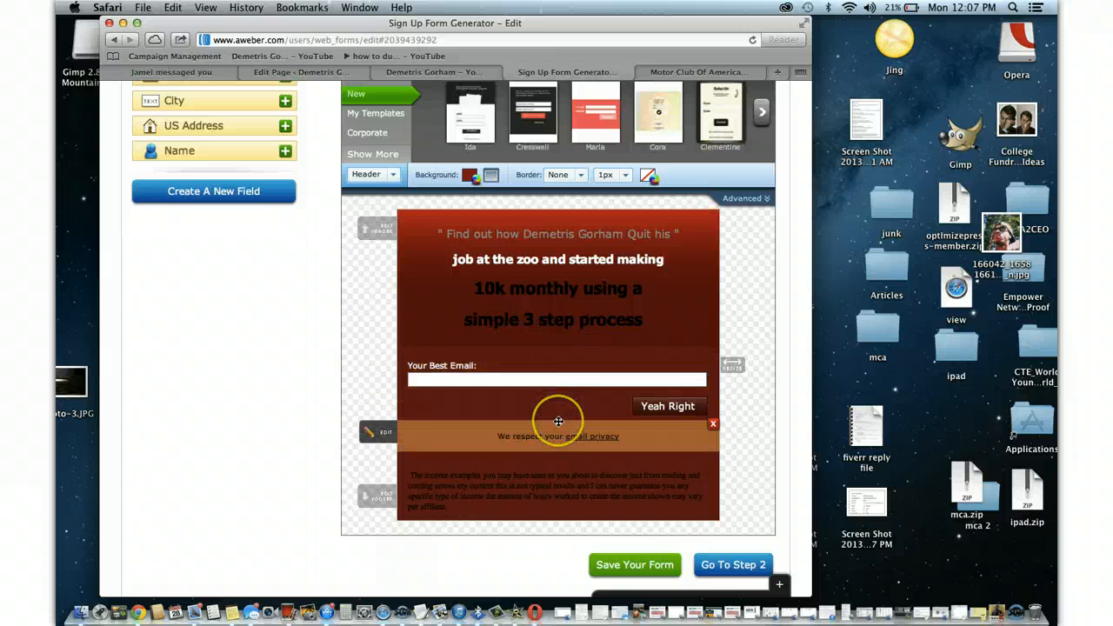
scroll(down, 3)
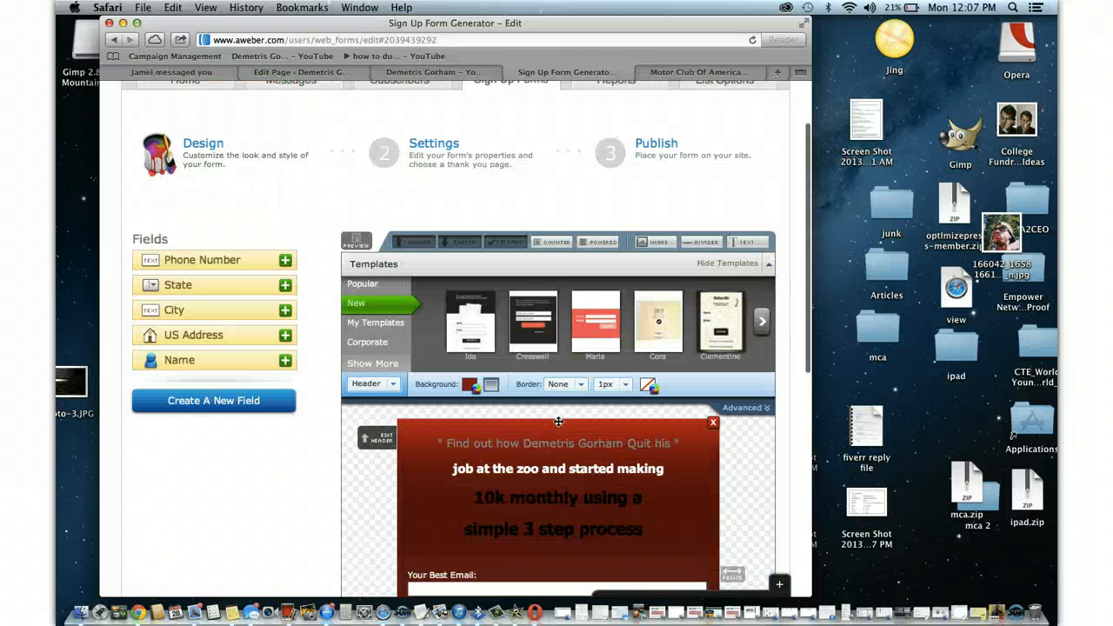
click(435, 143)
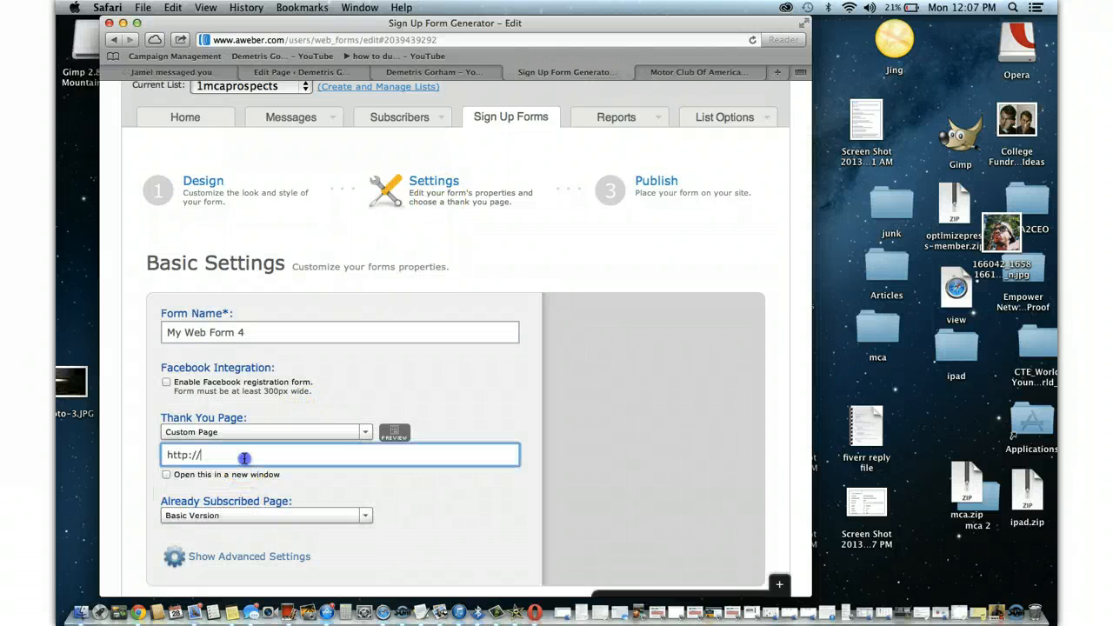
text(demetris)
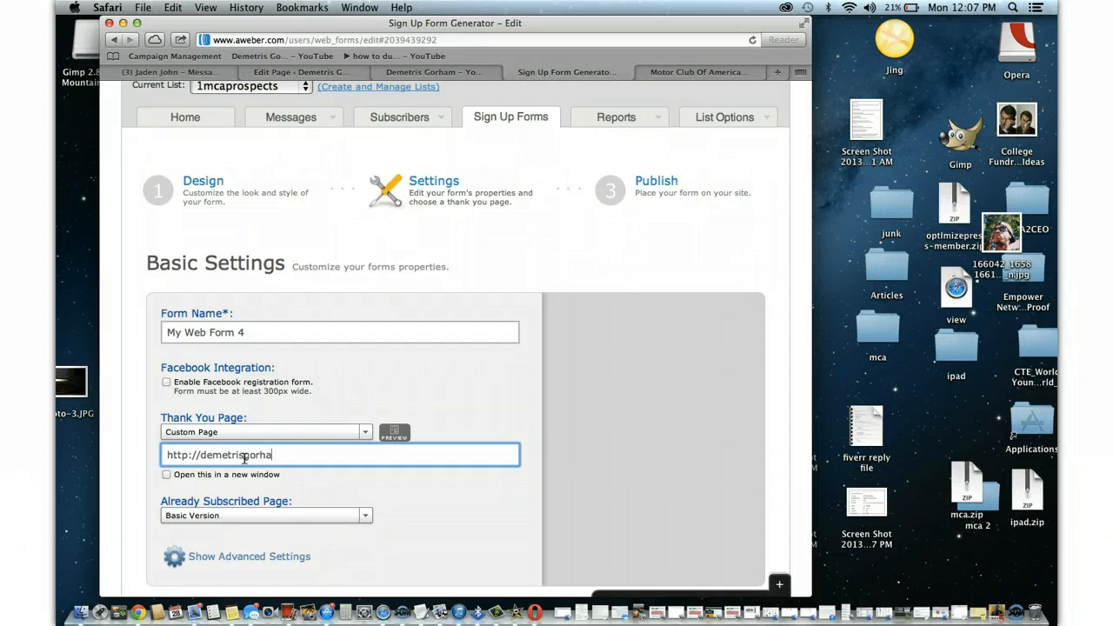
text(gorham.com/m)
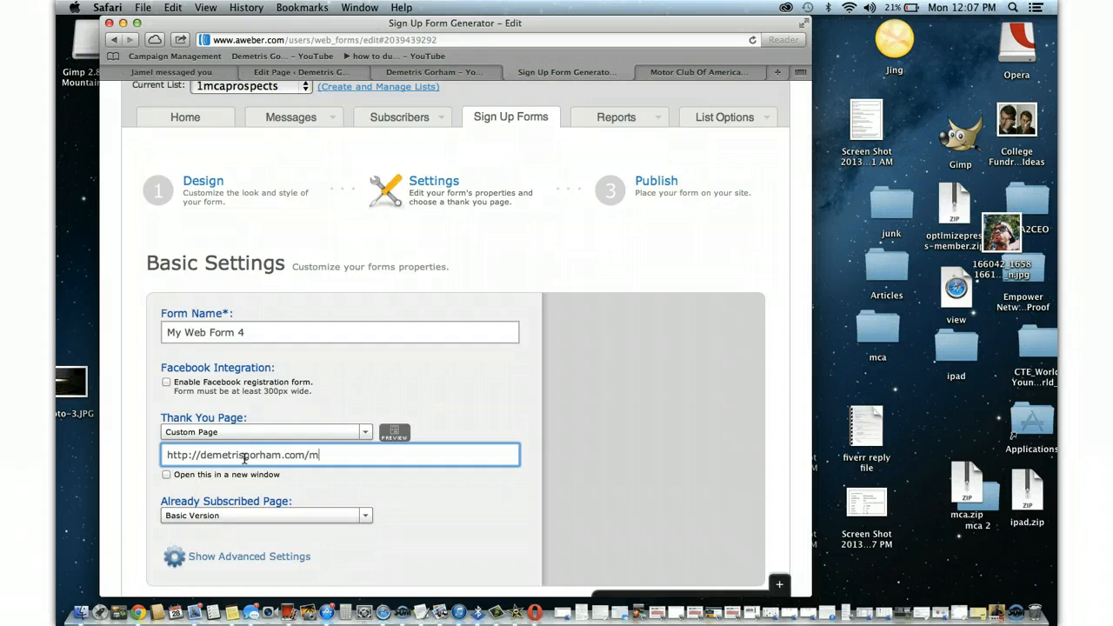
text(cacommission-)
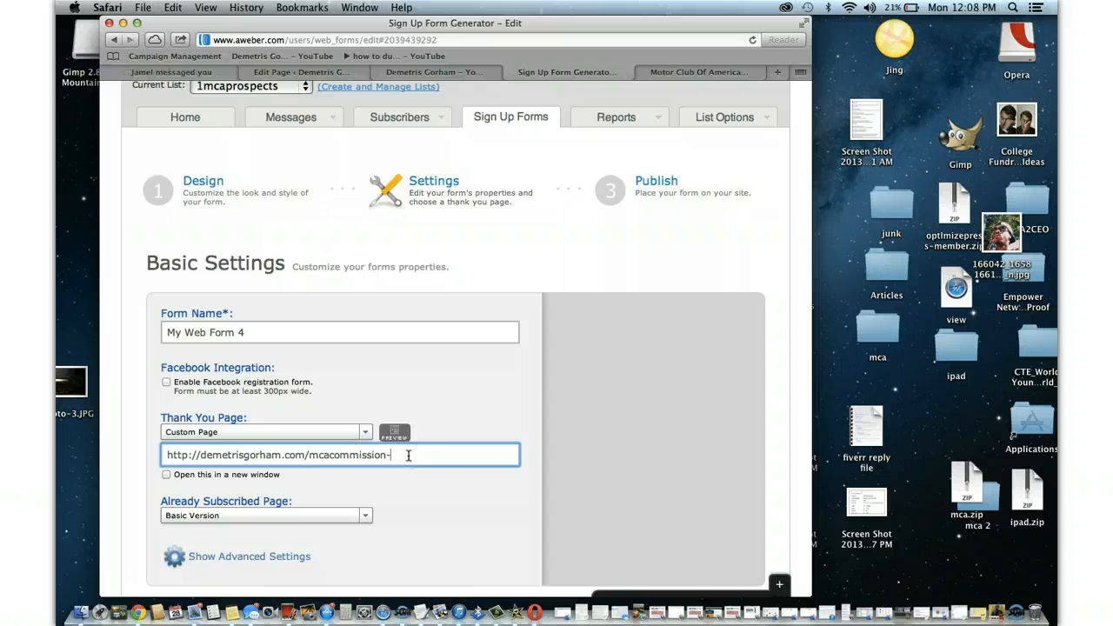
text(grade)
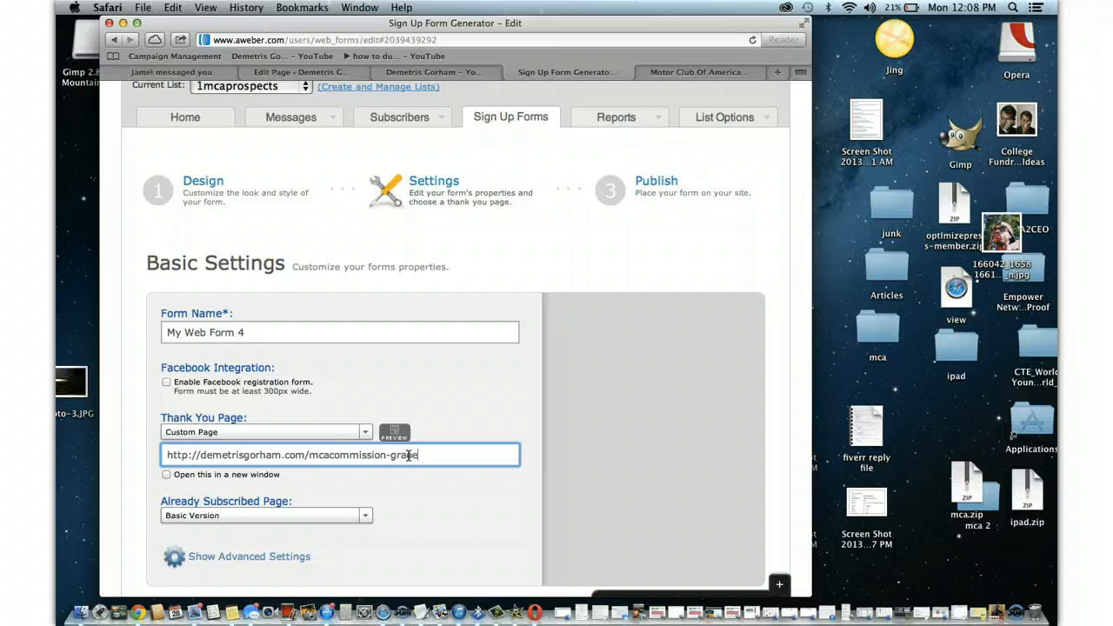
text(s)
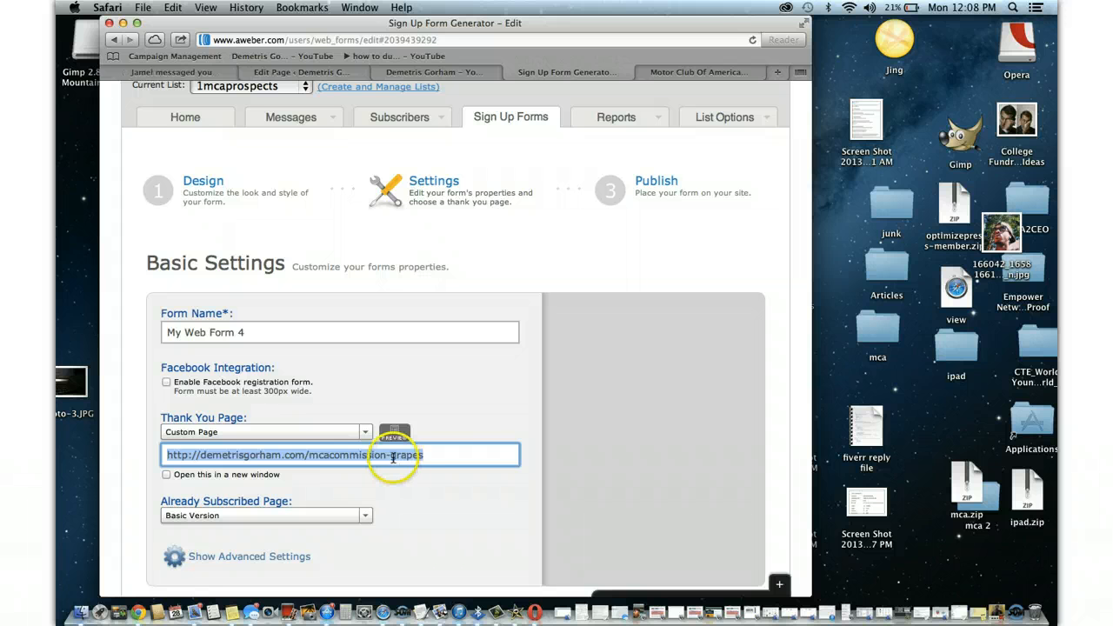
click(390, 455)
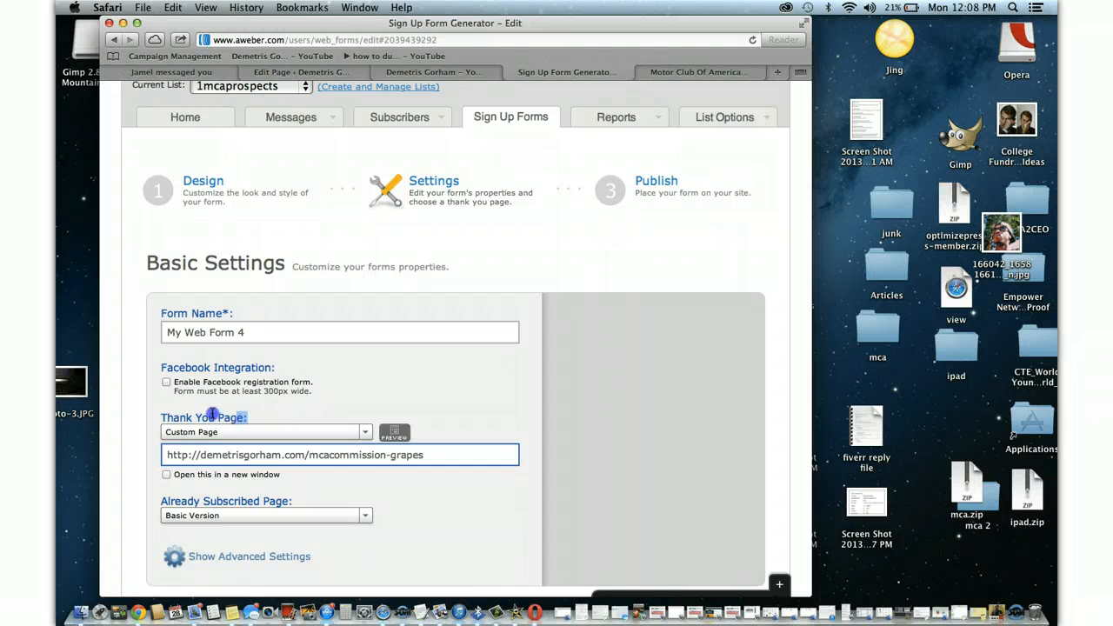
double_click(204, 417)
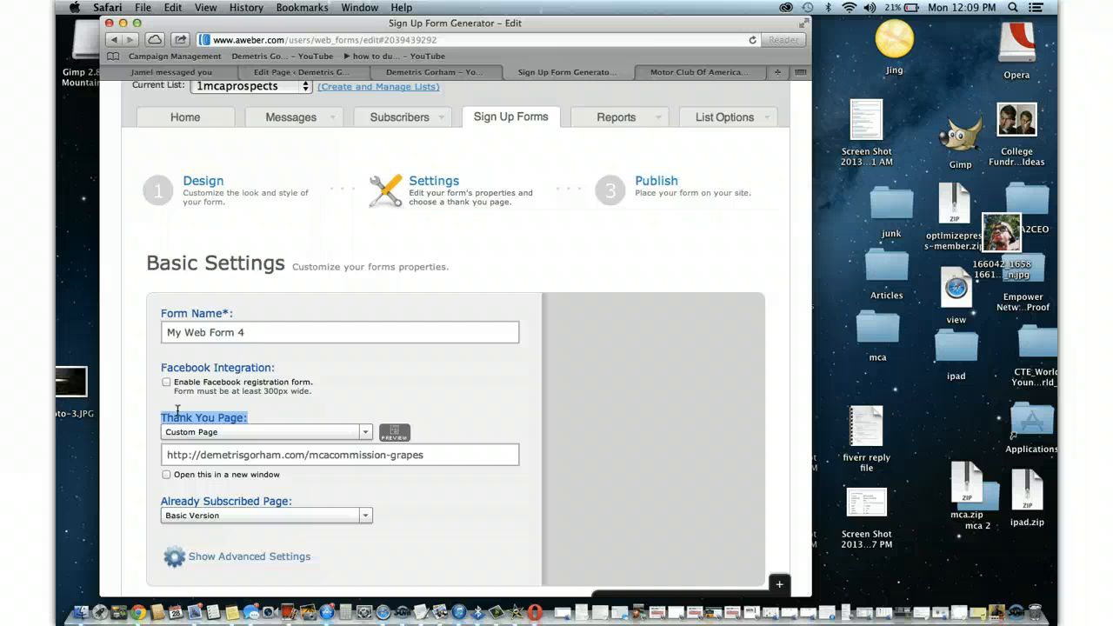
Rename the form, trying 'MCA' wording before settling on 'Push Button Formula'
click(339, 333)
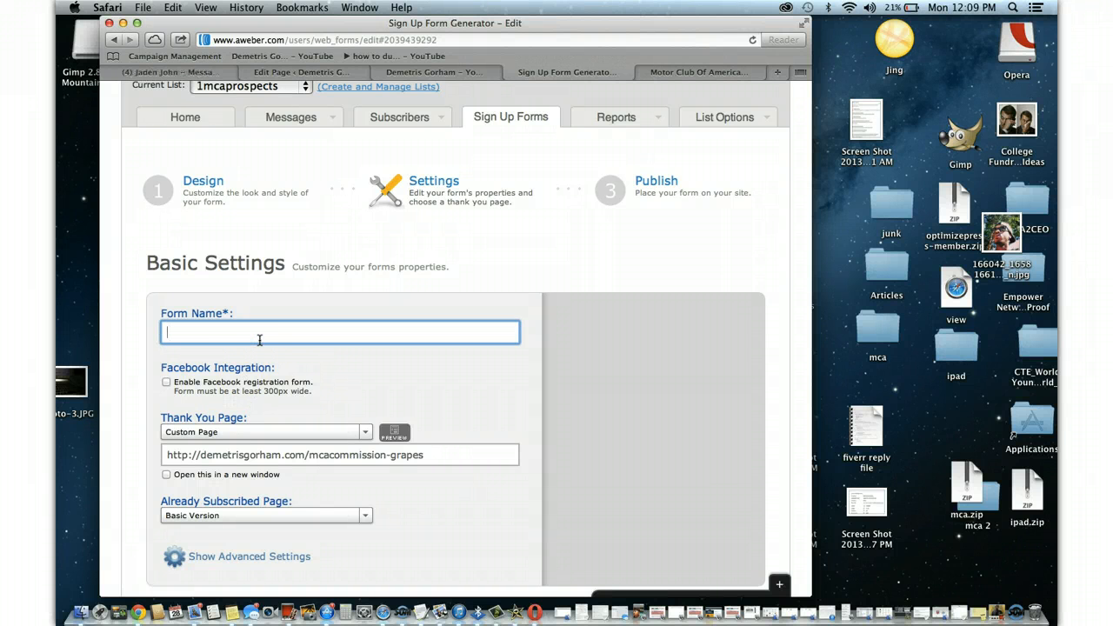
text(MCA cap)
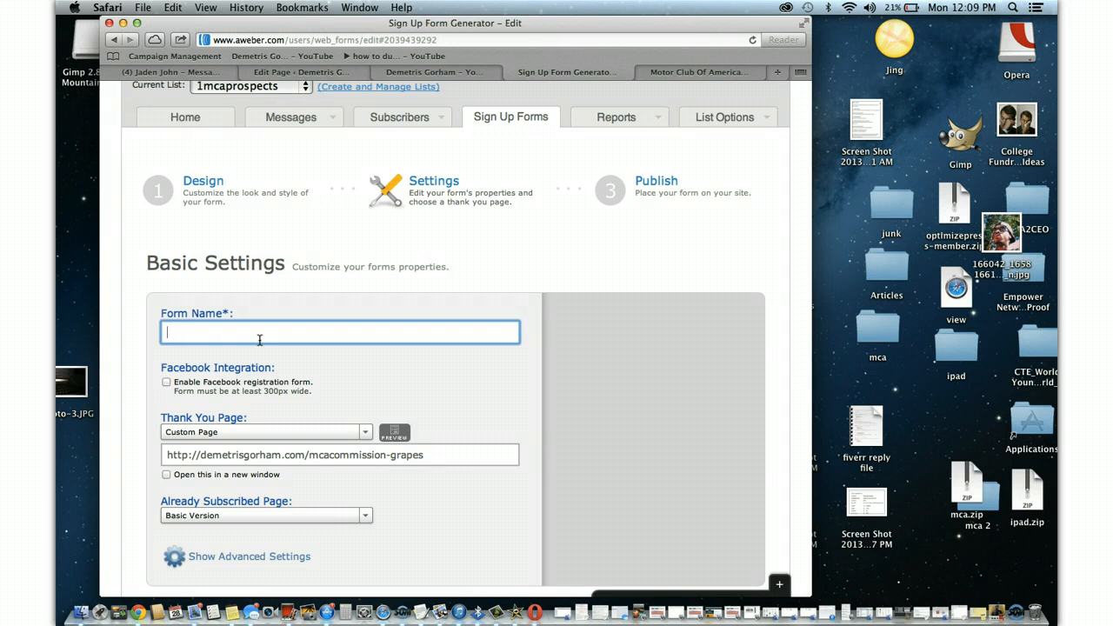
text(Success)
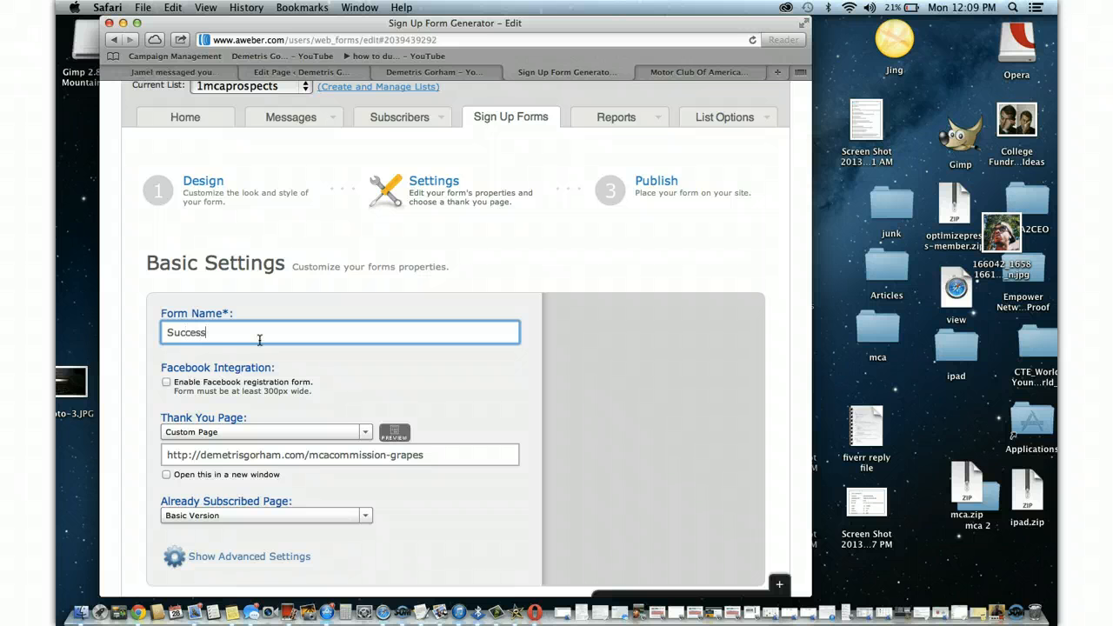
text(" ")
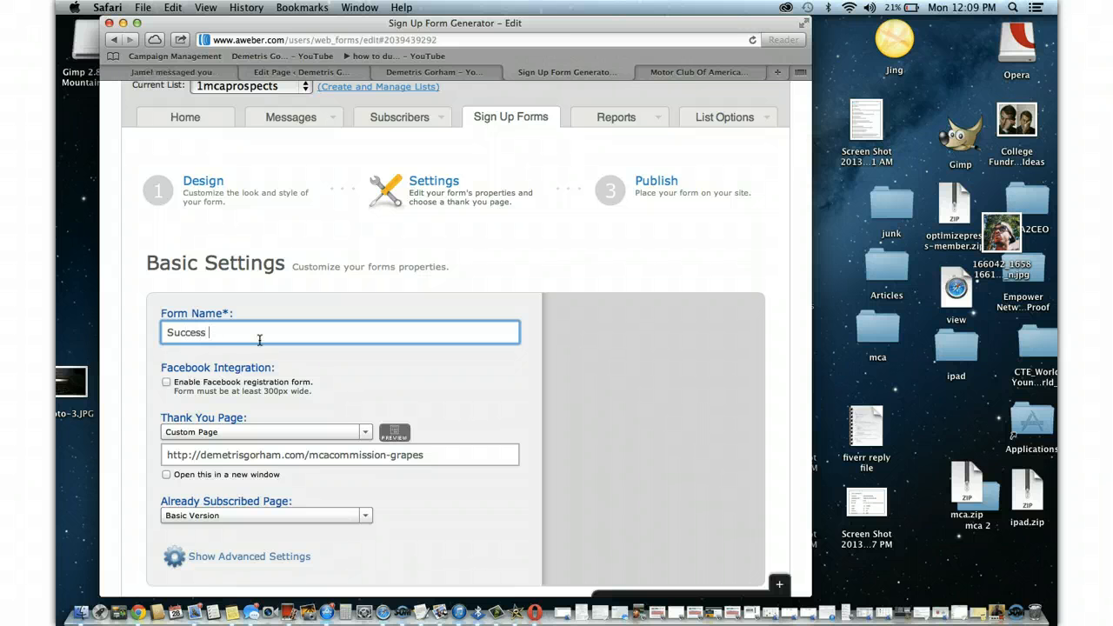
text(v)
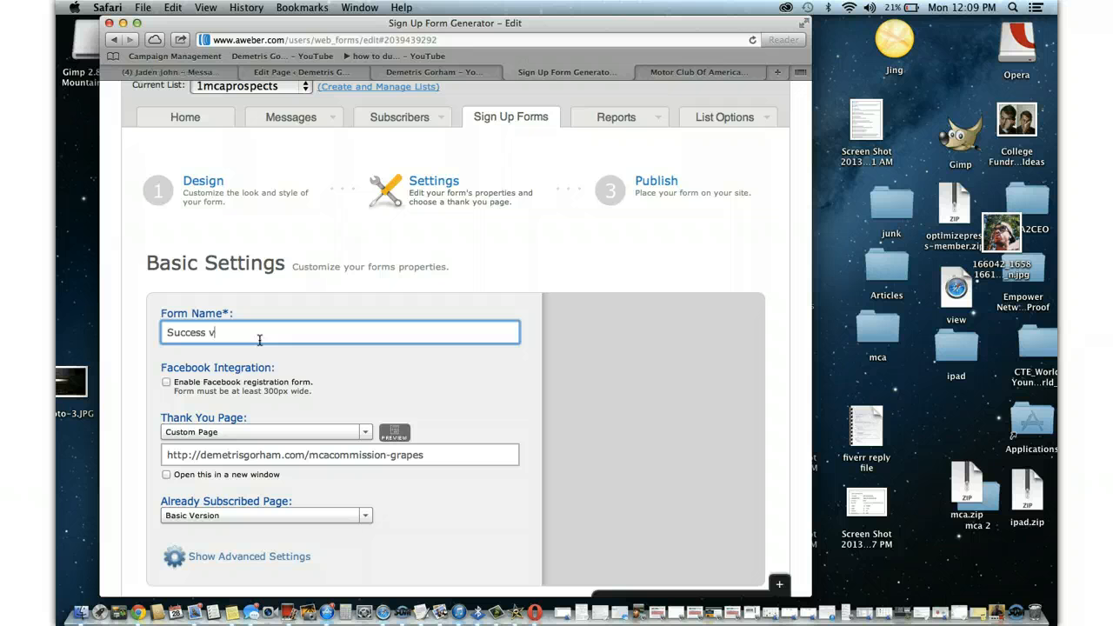
text(a)
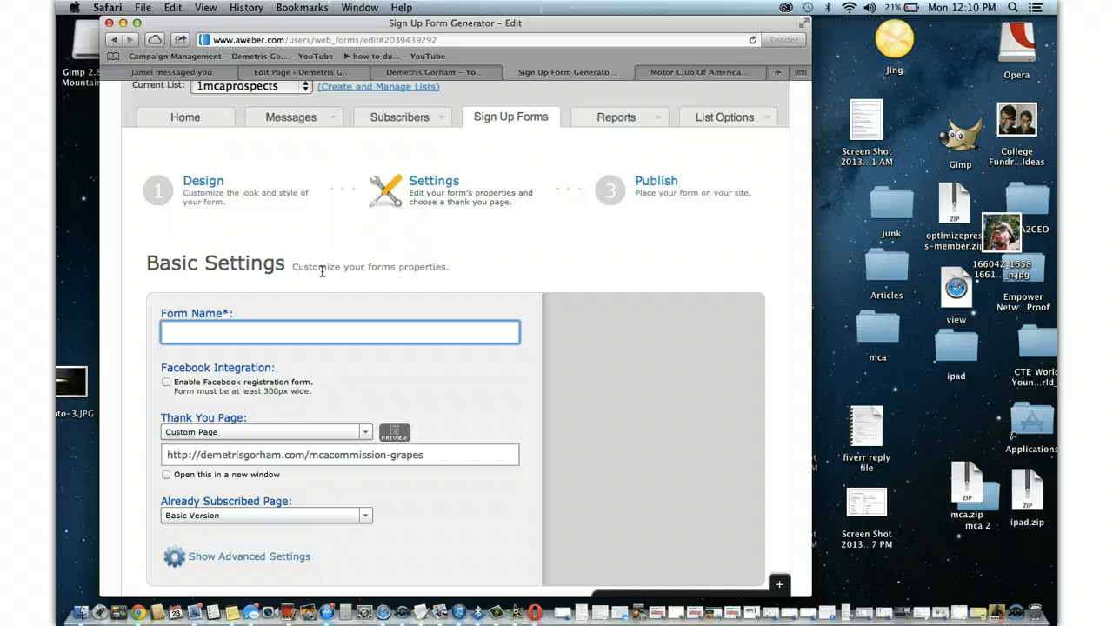
text(Push Button D)
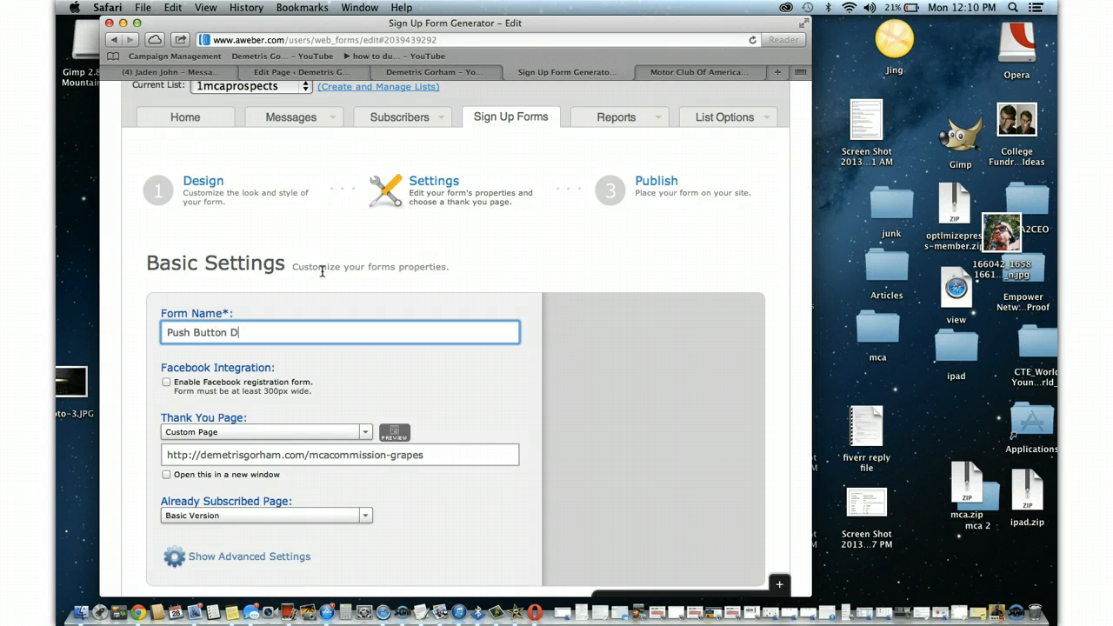
text(Formula)
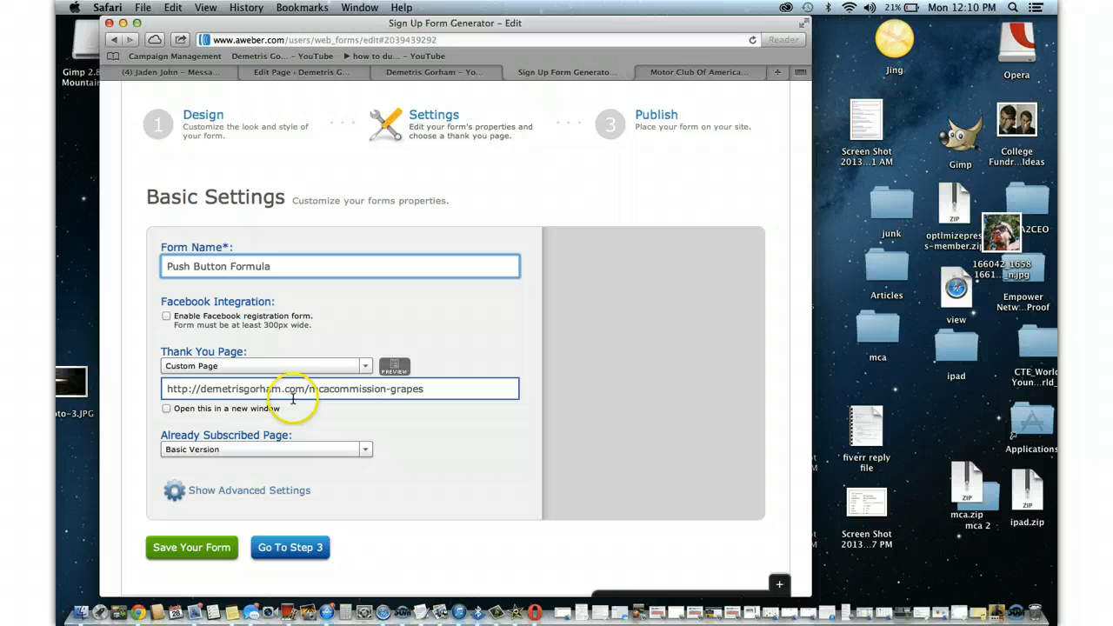
click(191, 546)
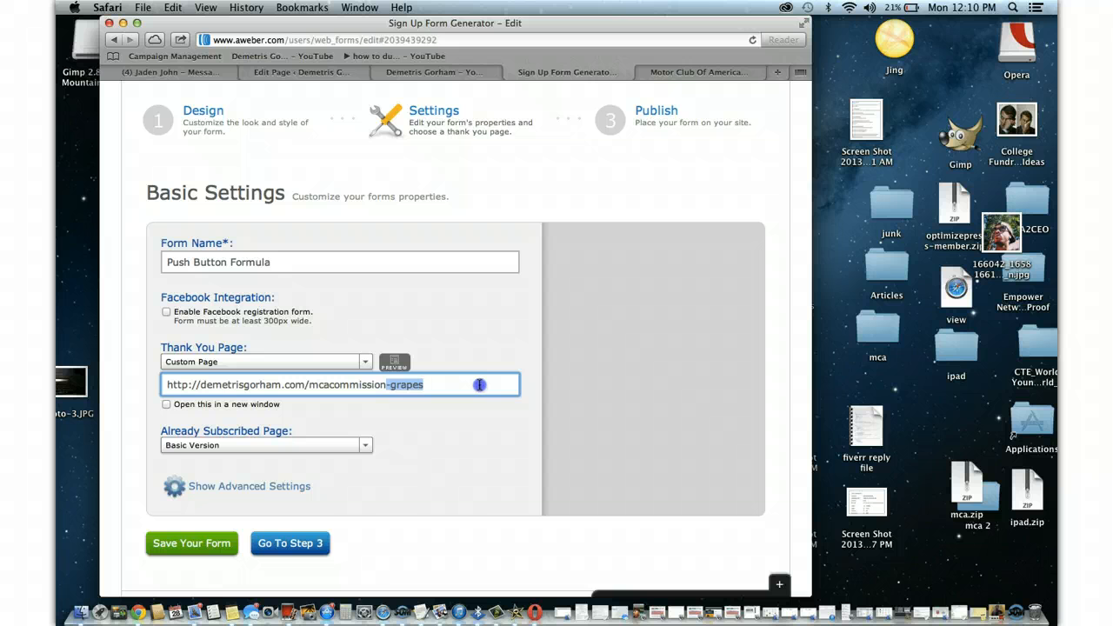
click(191, 543)
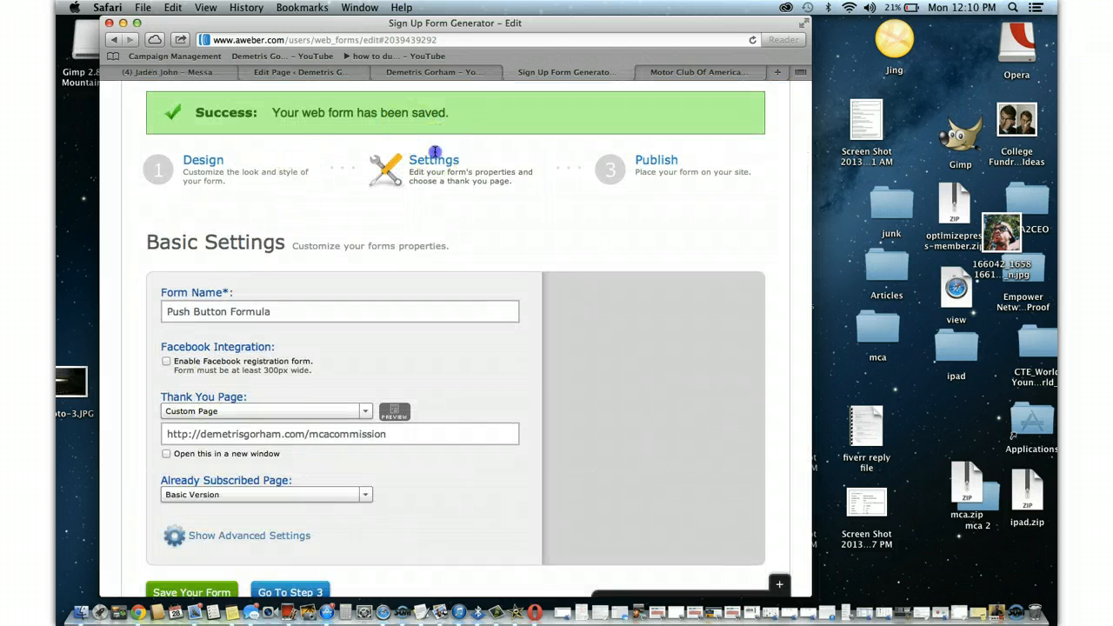
Move to the Publish step, have AWeber host the form, then switch to the YouTube video
click(290, 591)
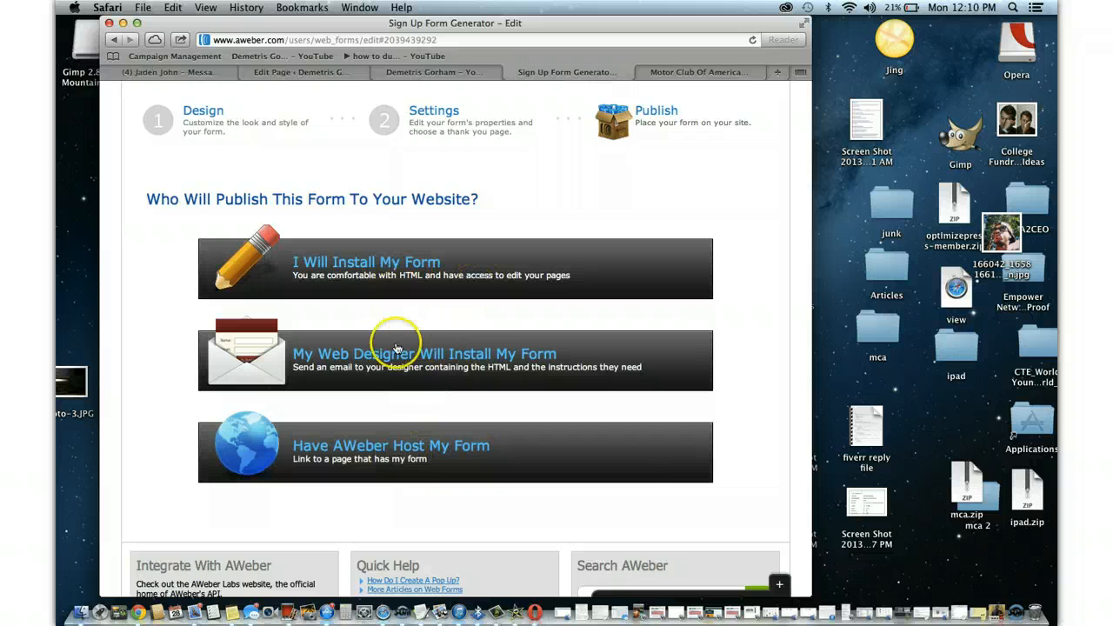
click(392, 445)
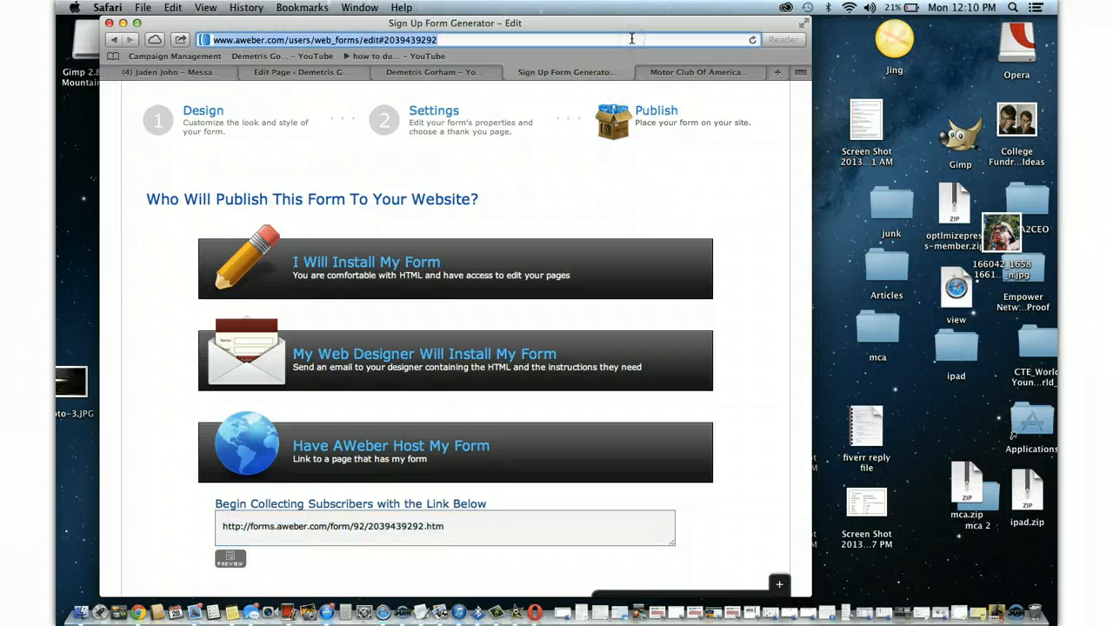
click(700, 73)
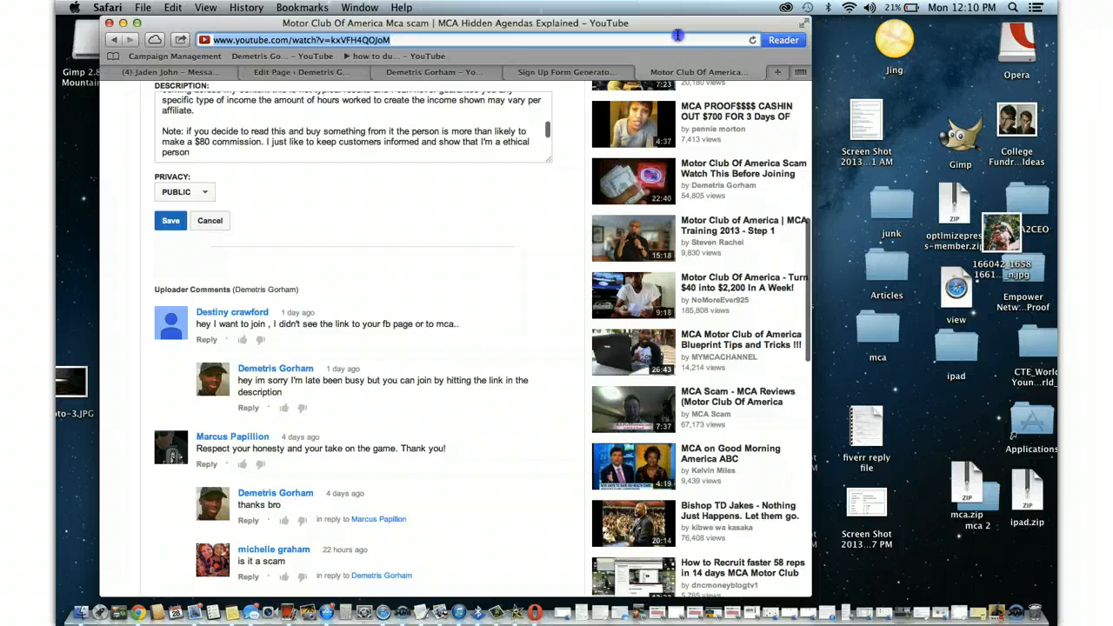
Leave the YouTube page for the forms.aweber.com hosted form with a test email entered
click(701, 73)
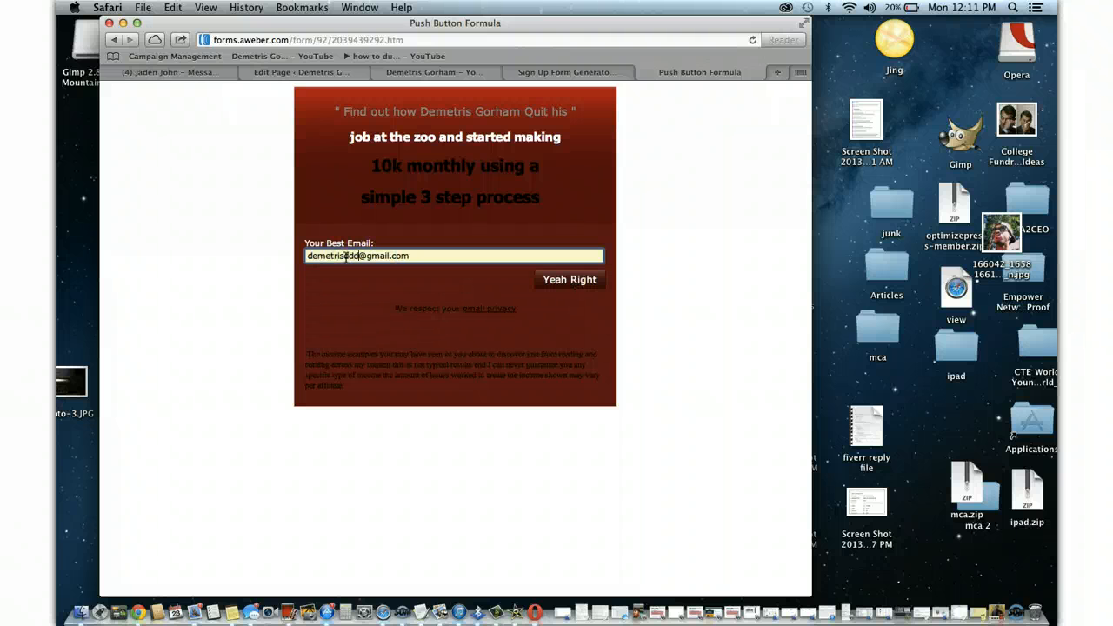
Submit the test email via 'Yeah Right' and reach the mcacommission countdown page
click(569, 278)
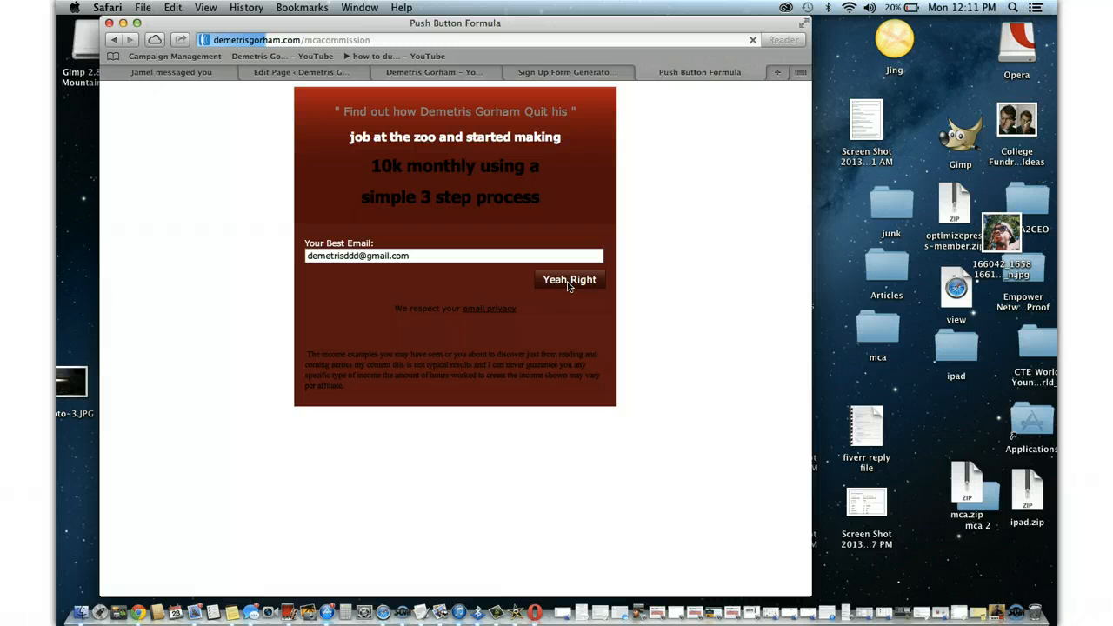
click(571, 279)
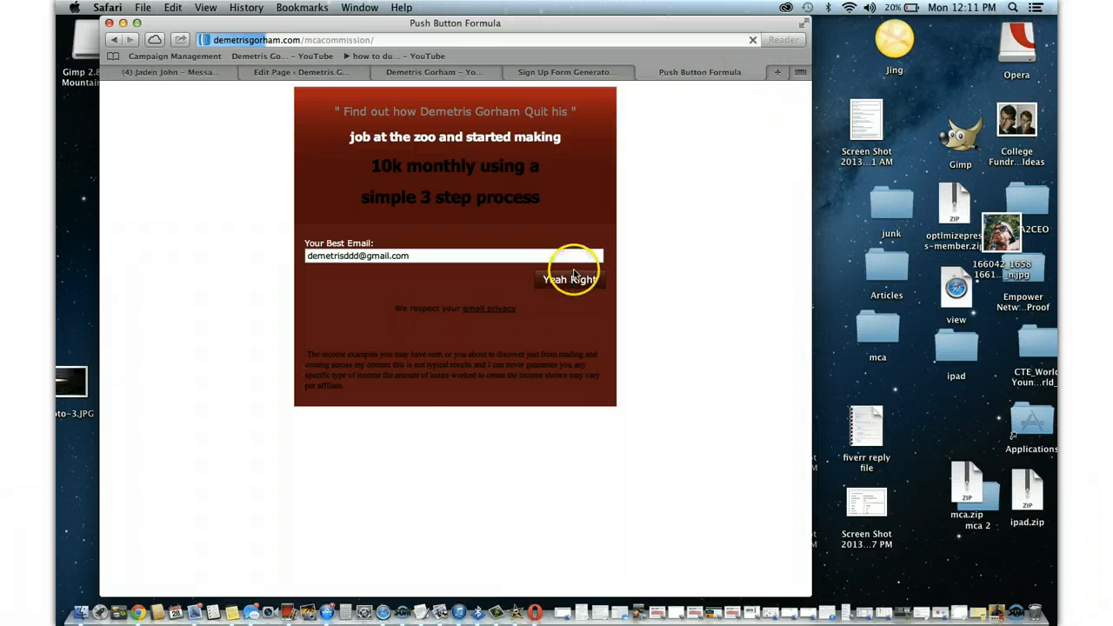
click(569, 279)
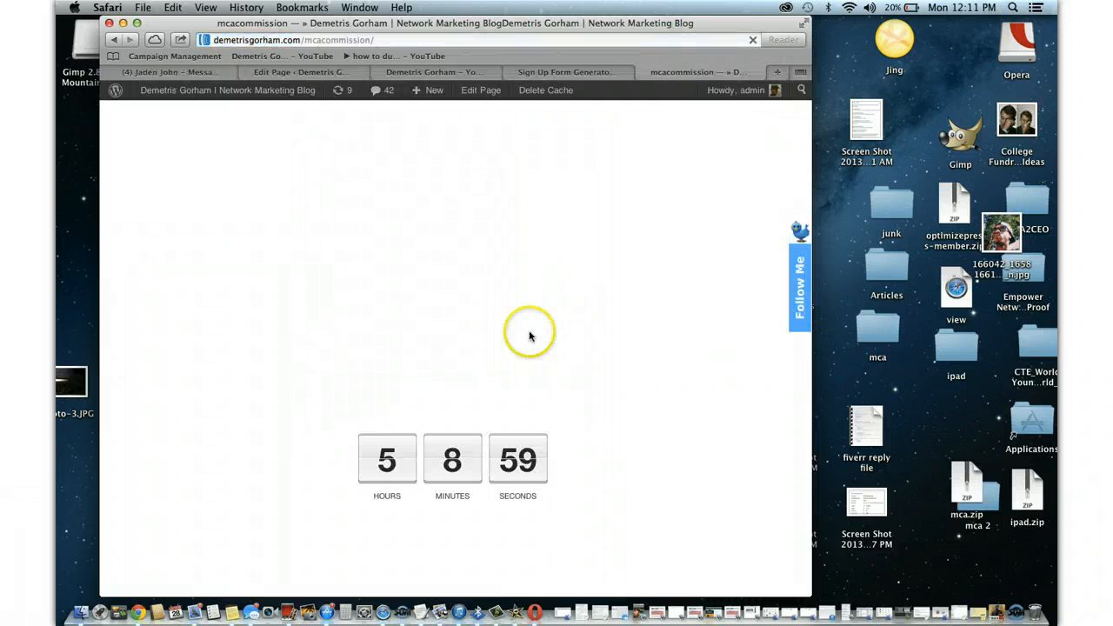